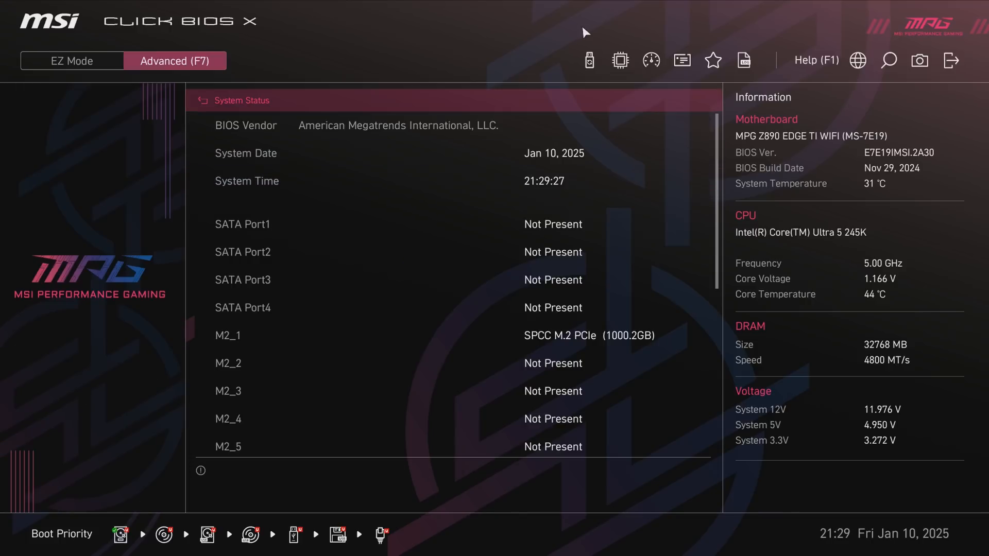
Search the BIOS settings for 're' and confirm Re-Size BAR Support shows Enabled
left_click(889, 60)
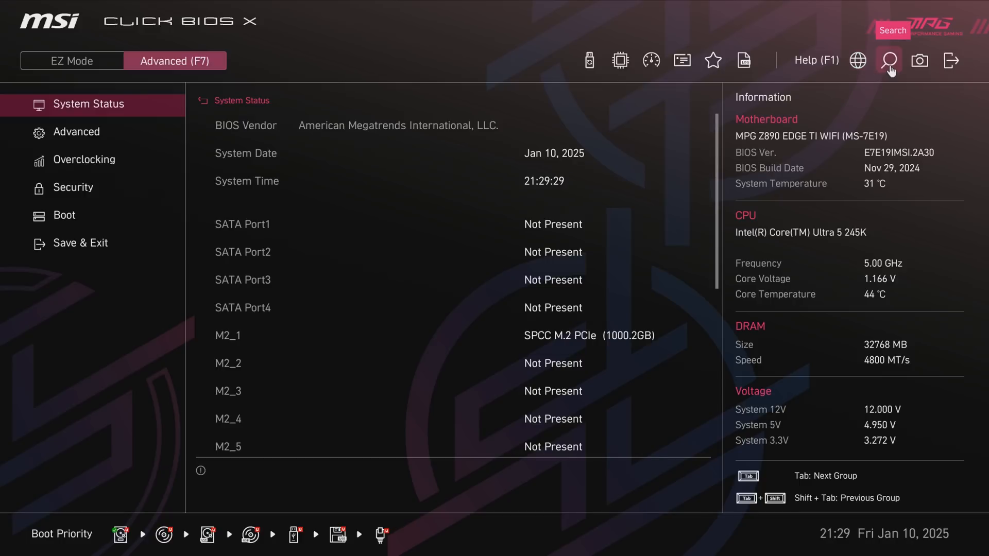
left_click(889, 60)
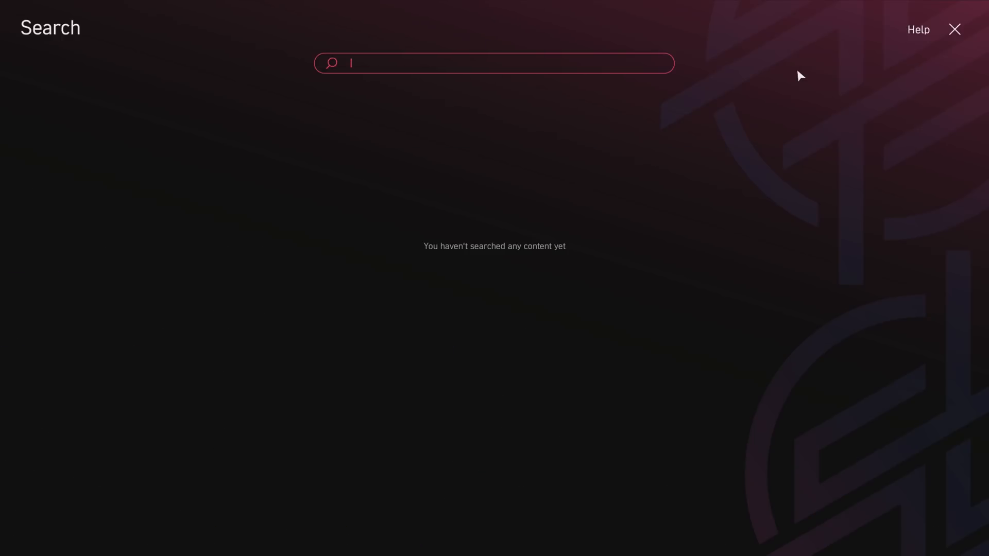
type("r")
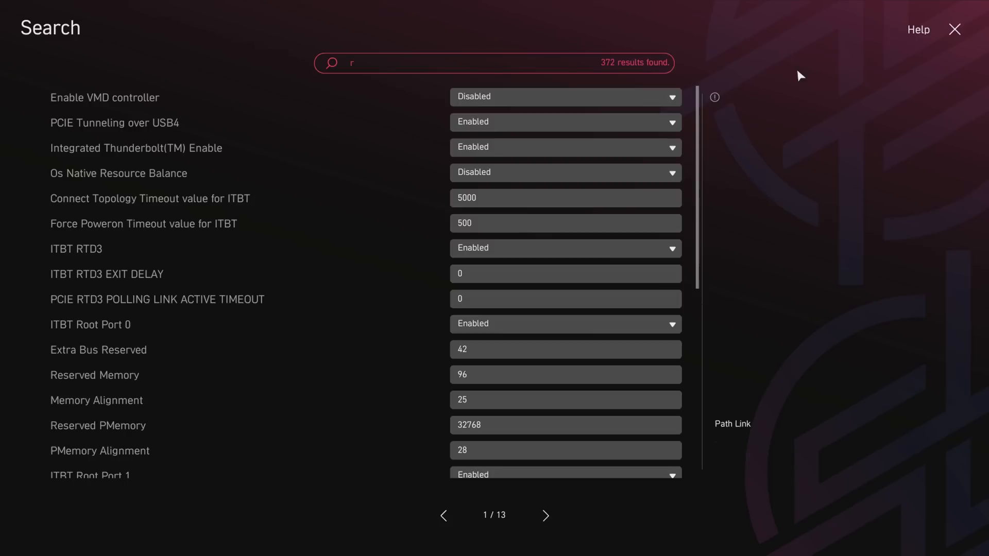
type("el")
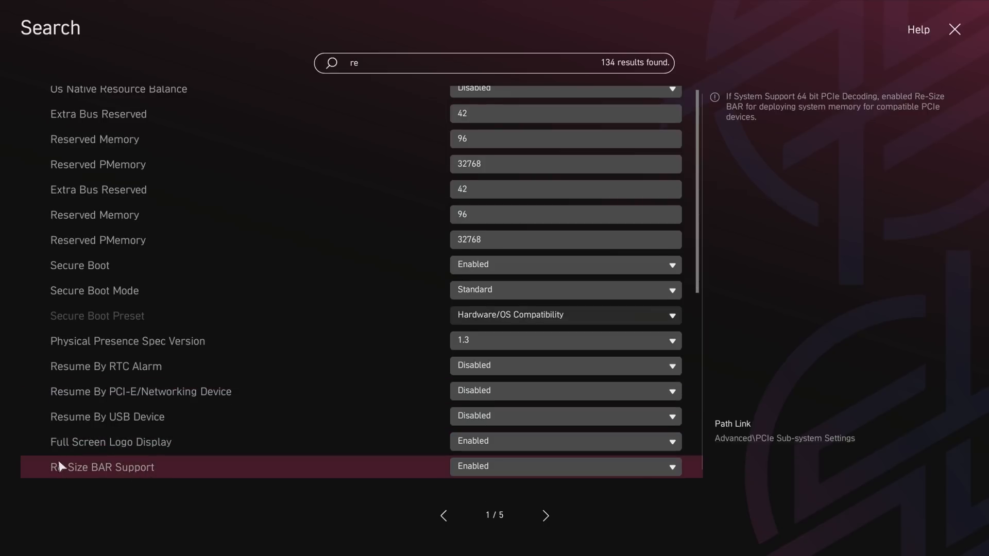
mouse_move(497, 470)
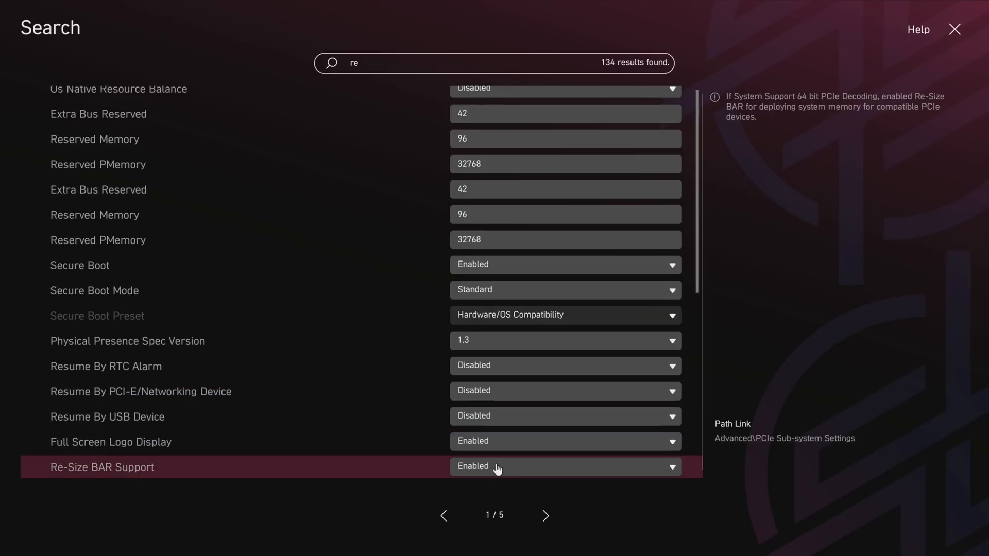
scroll("down", 3)
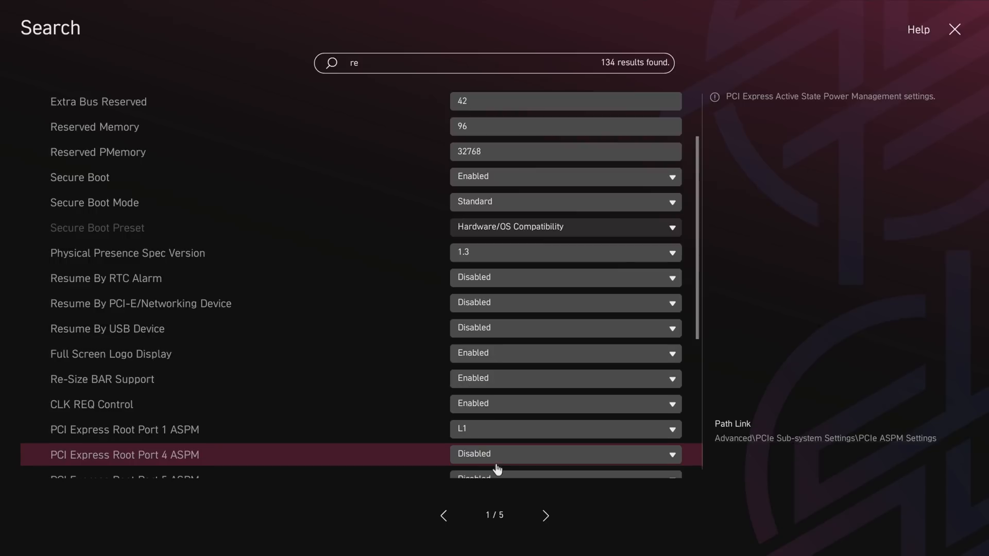
scroll("up", 3)
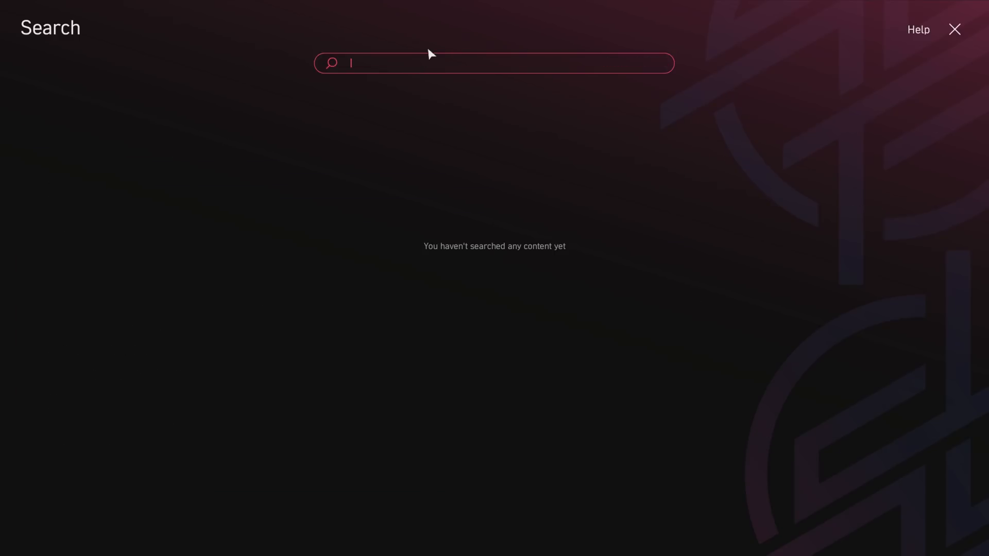
Search 'above 4g' then 'aspm' to list the 12 ASPM settings and view Native ASPM's description
type("abo")
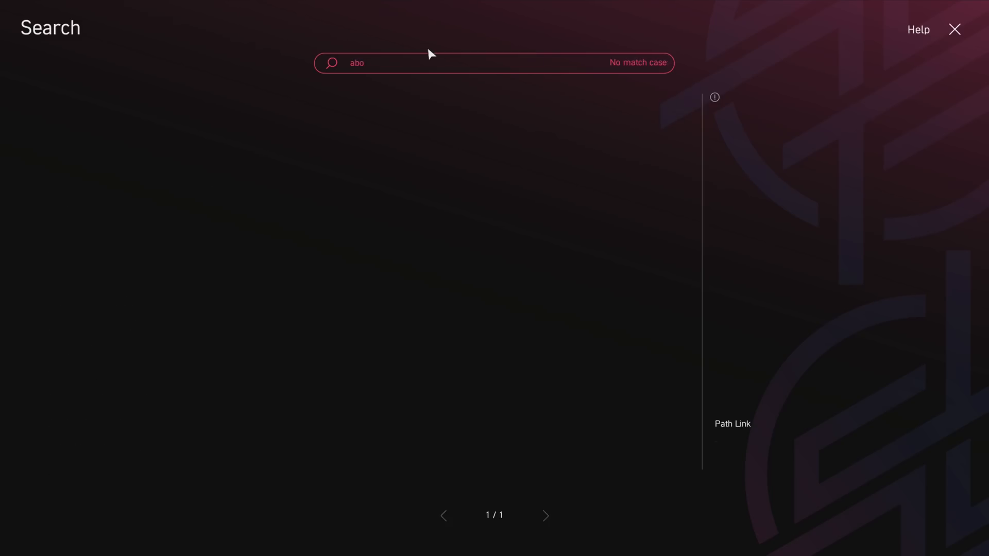
type("ve")
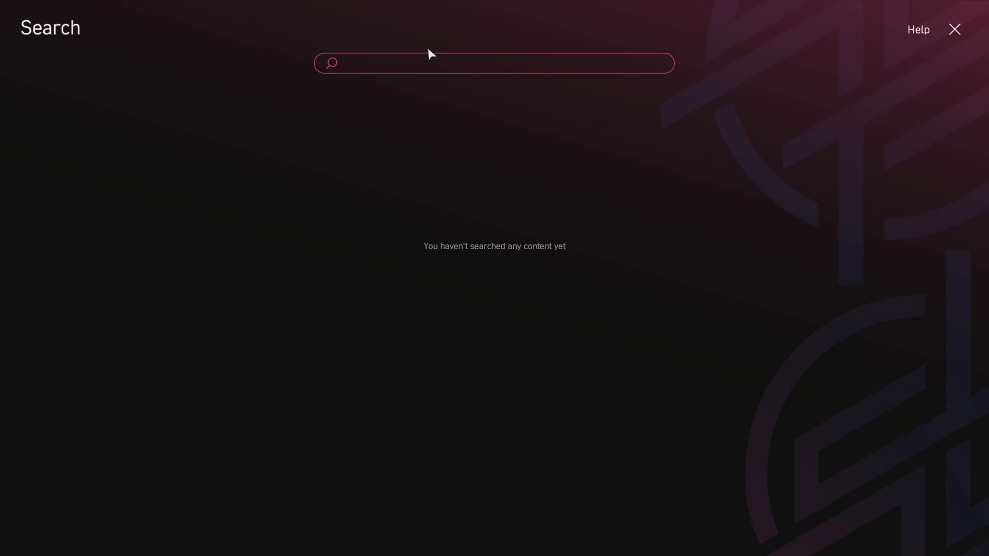
type("4g")
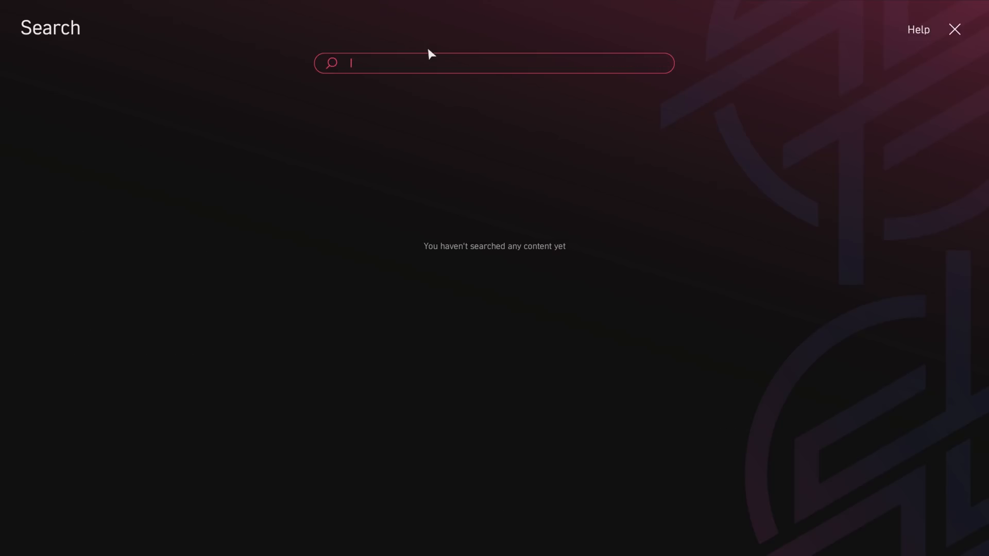
type("as")
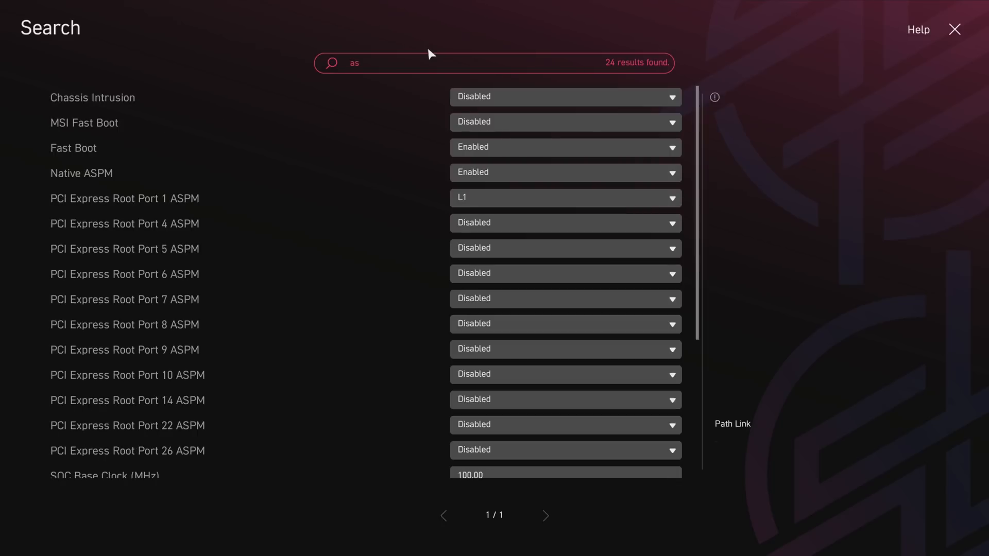
type("m")
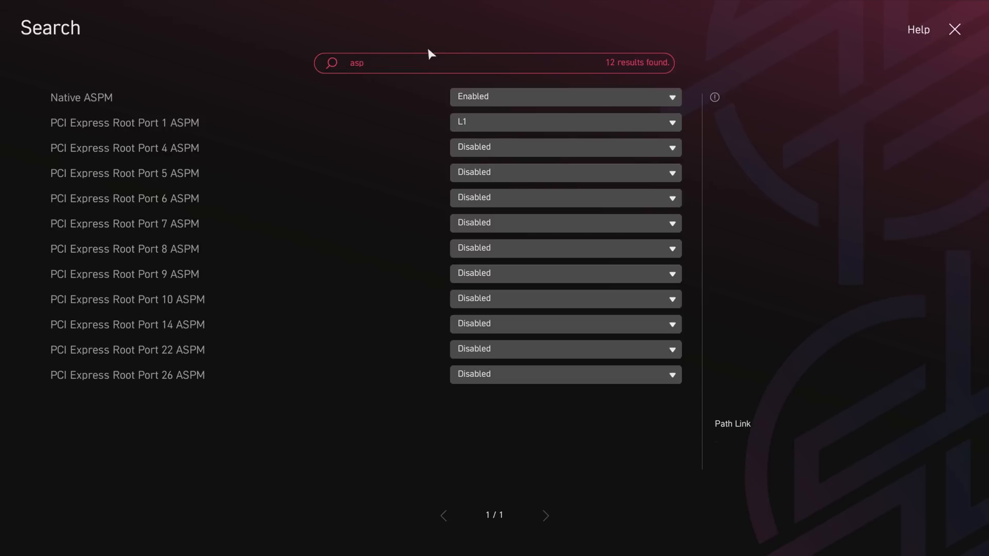
type("m")
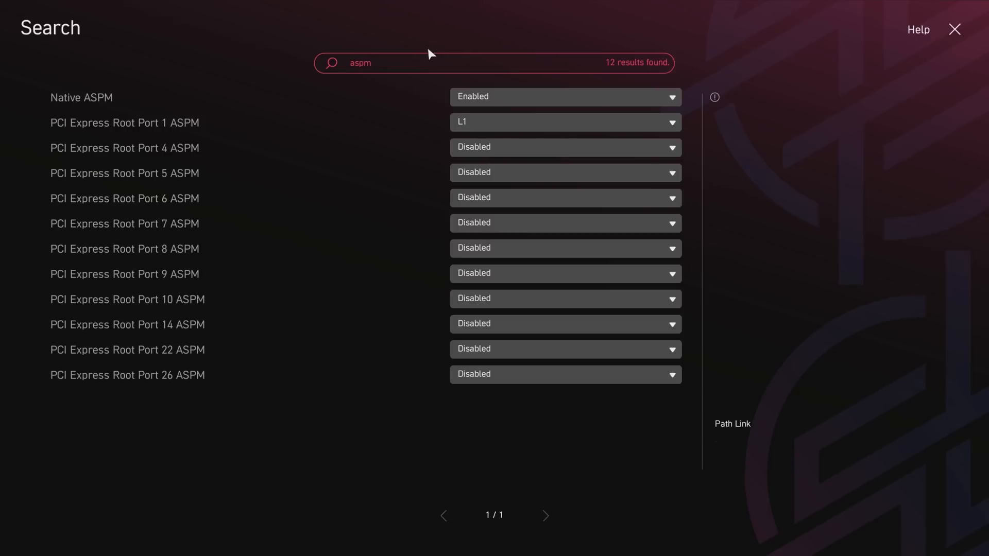
left_click(713, 97)
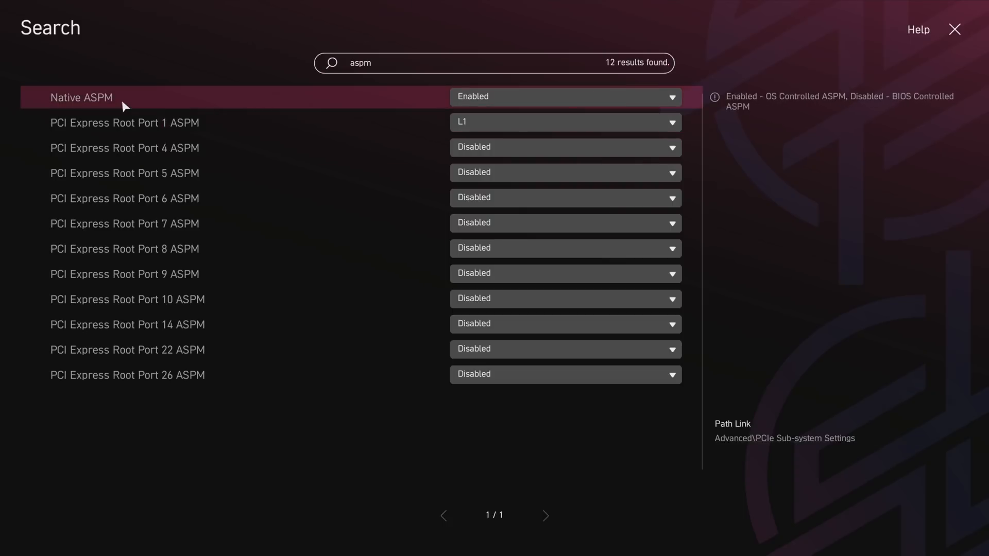
mouse_move(456, 83)
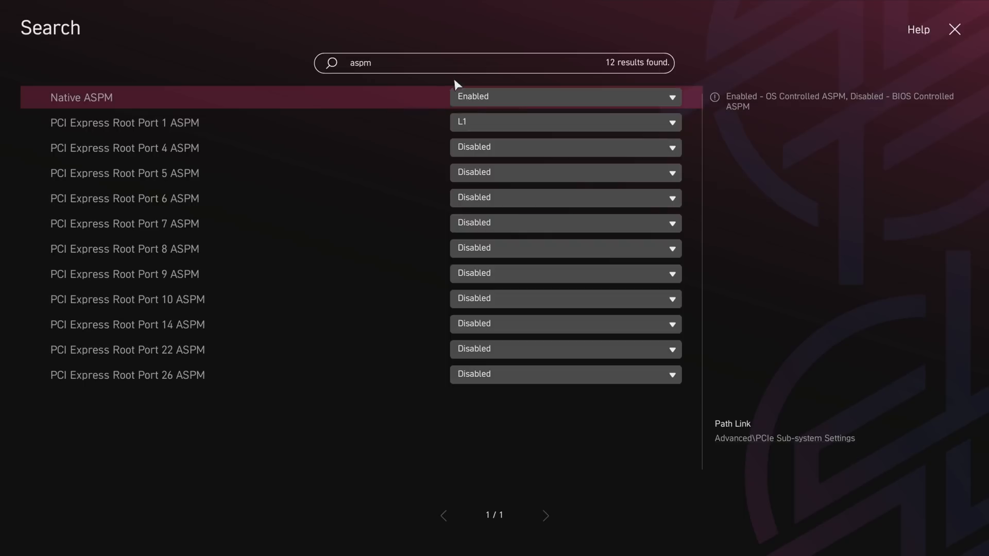
mouse_move(476, 101)
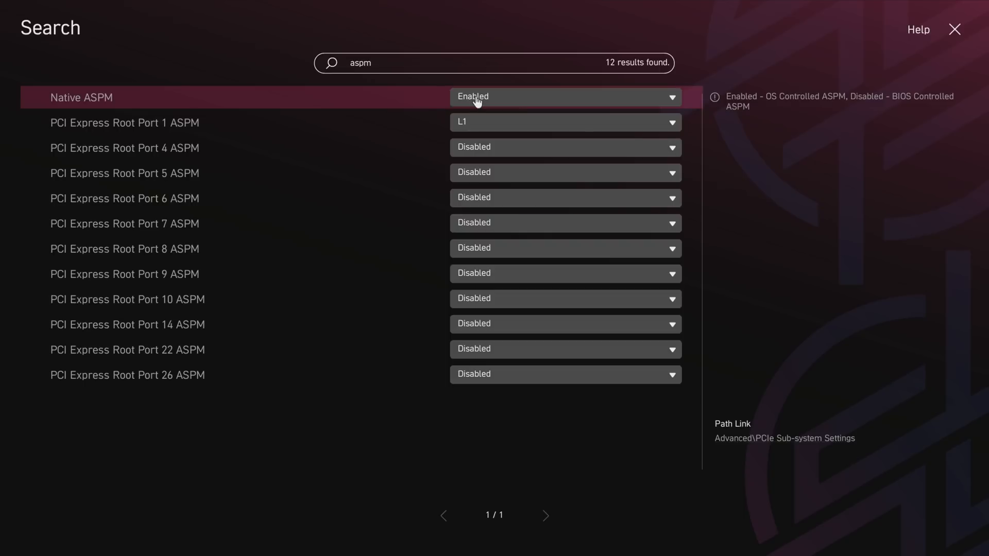
mouse_move(742, 117)
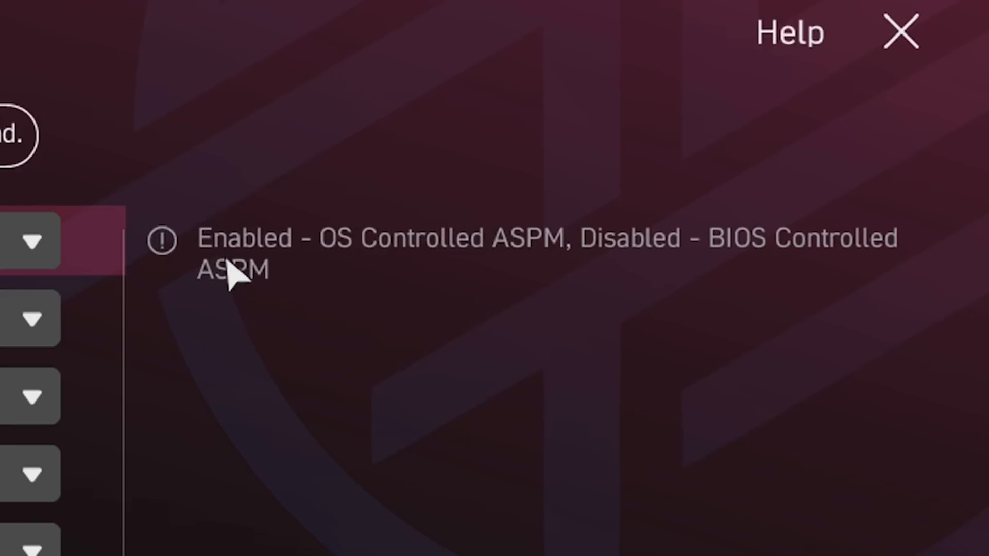
mouse_move(262, 324)
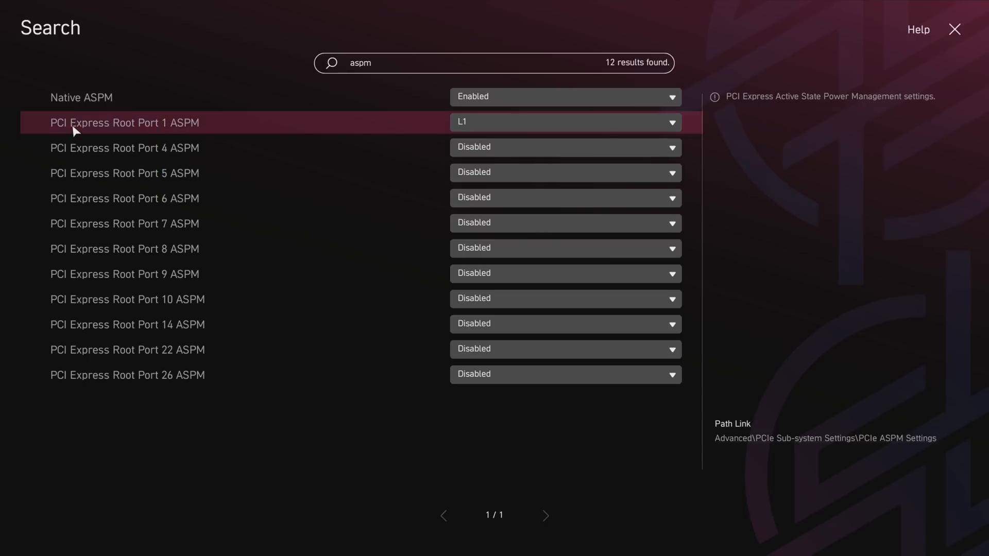
mouse_move(196, 128)
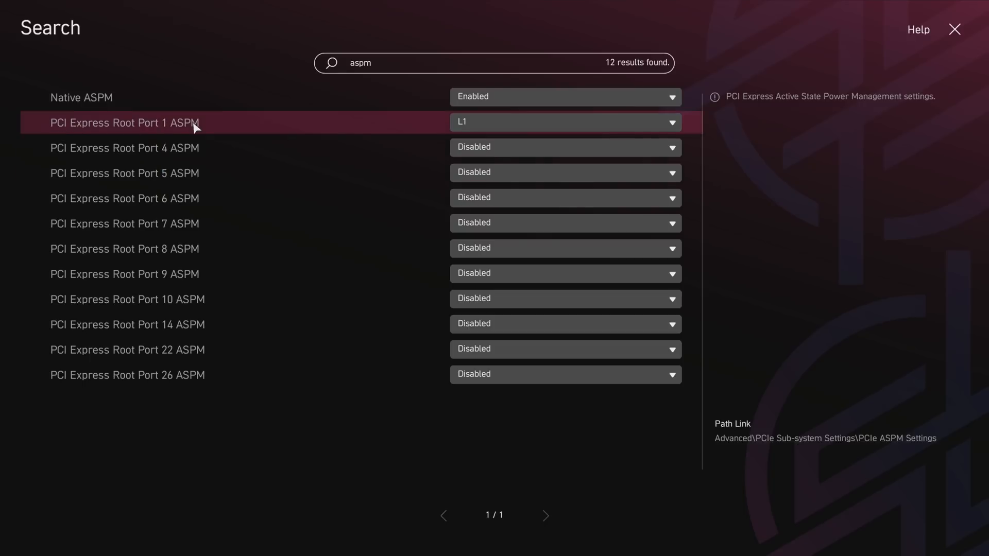
mouse_move(173, 136)
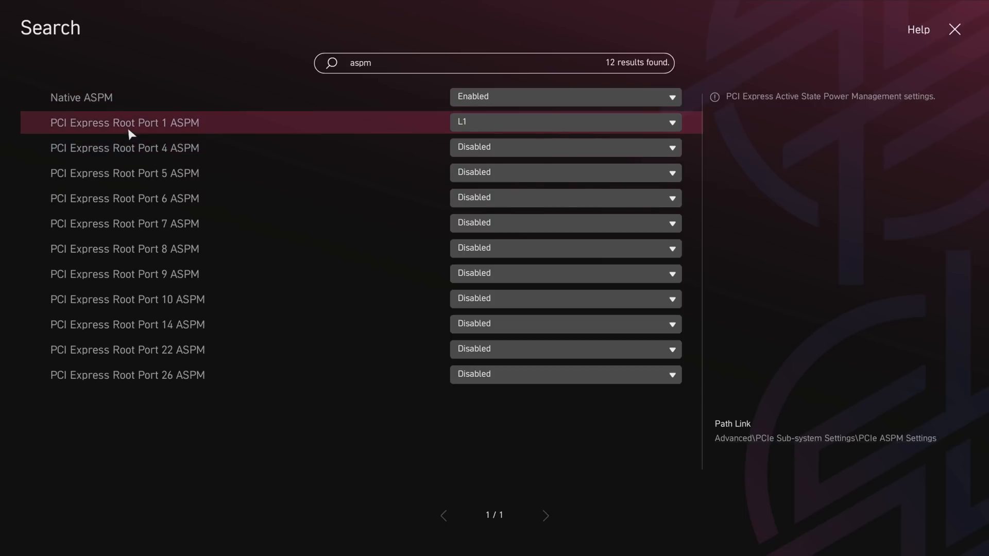
mouse_move(141, 133)
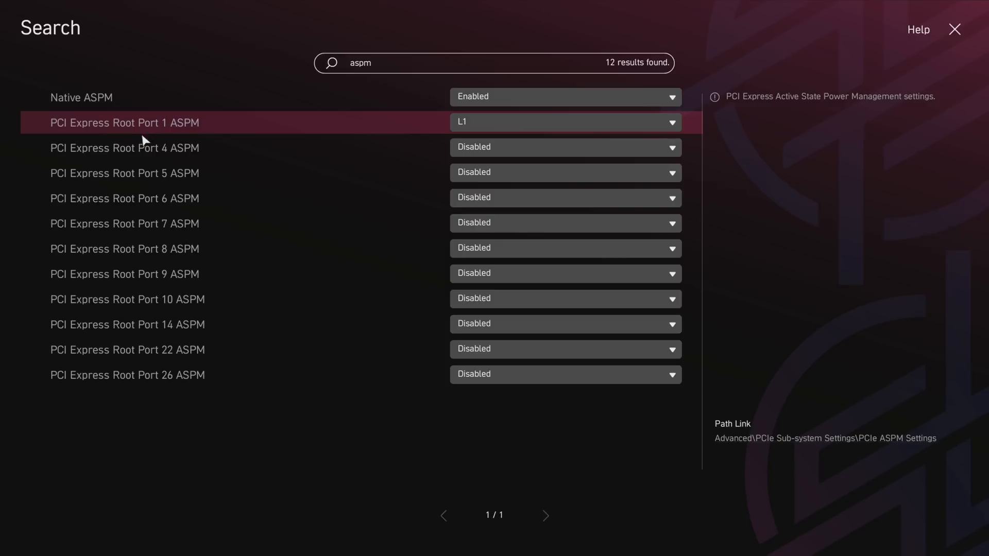
mouse_move(144, 120)
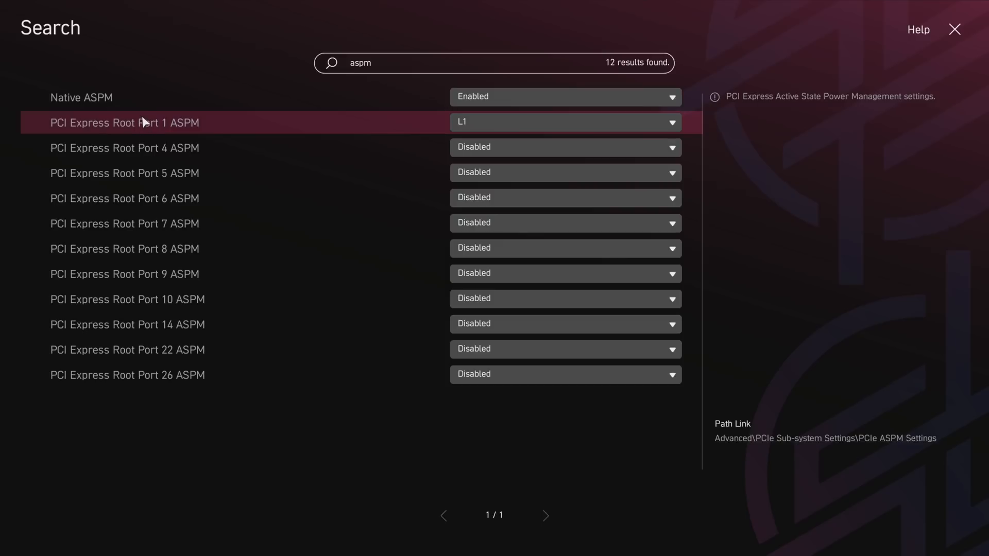
mouse_move(139, 128)
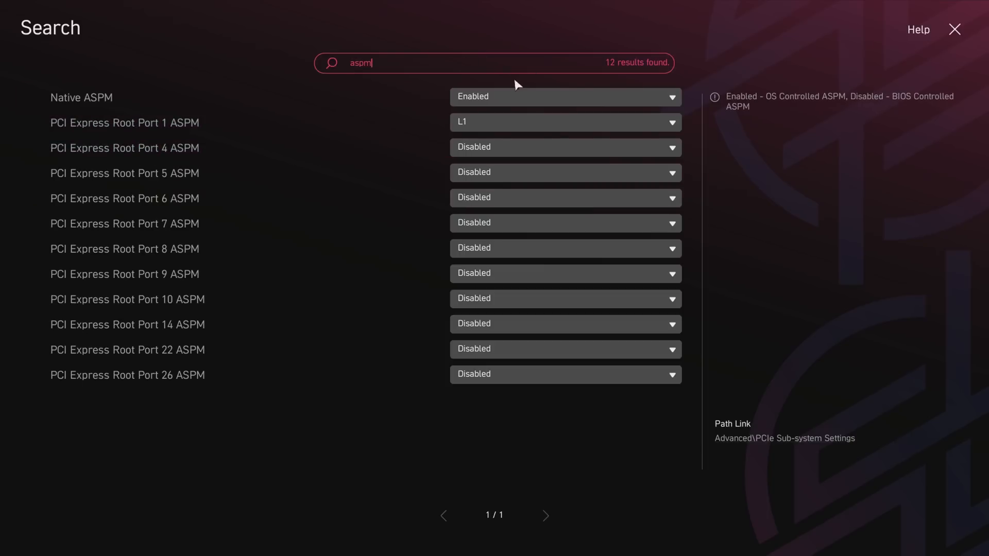
left_click(565, 122)
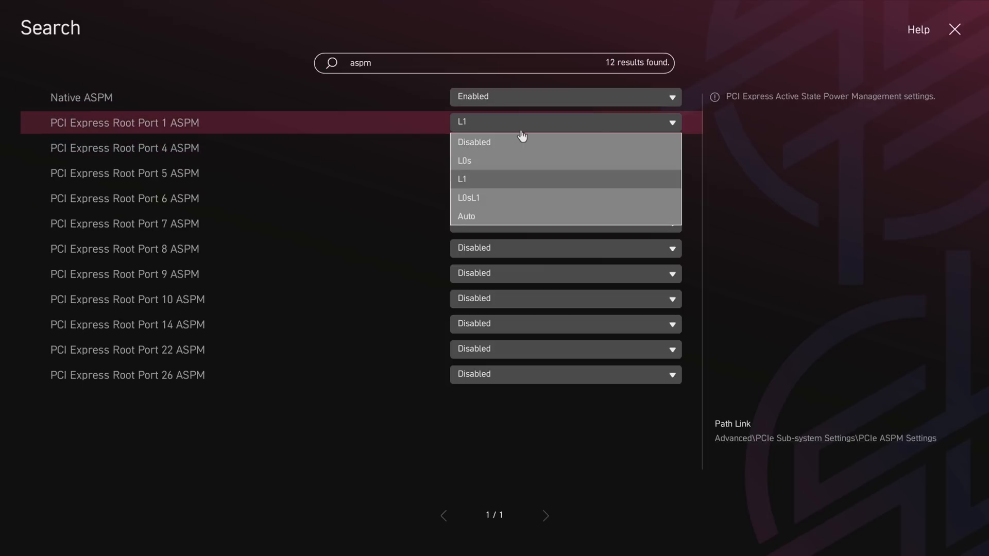
mouse_move(518, 178)
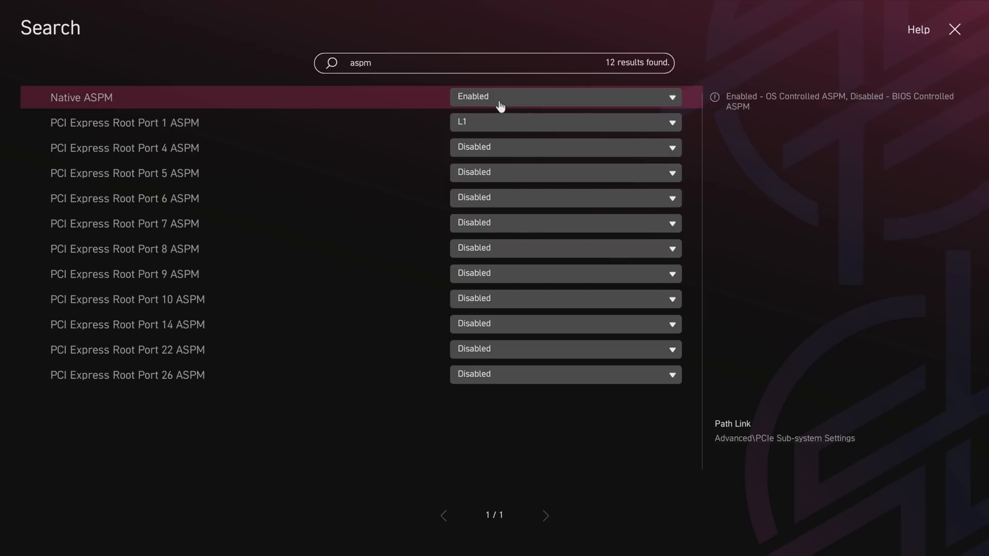
mouse_move(945, 34)
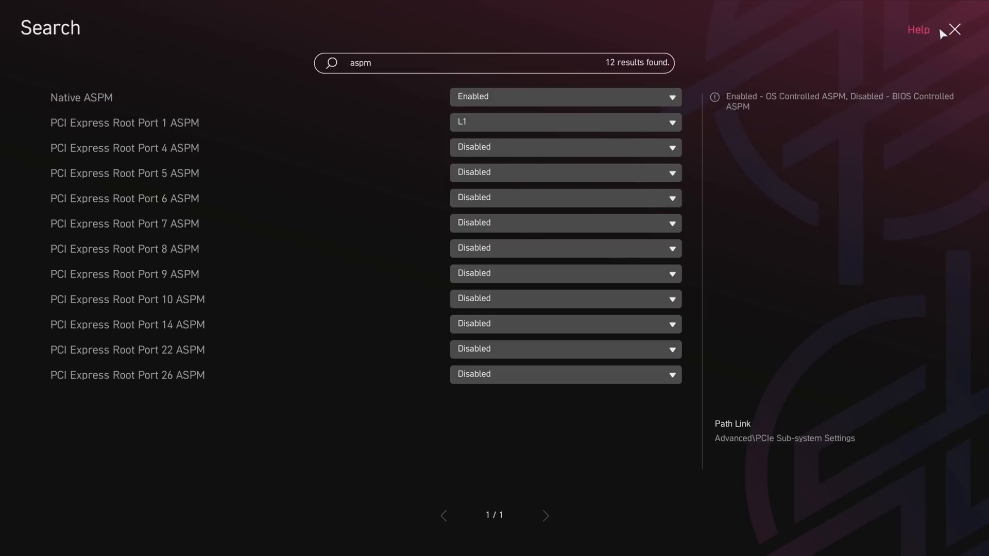
left_click(954, 30)
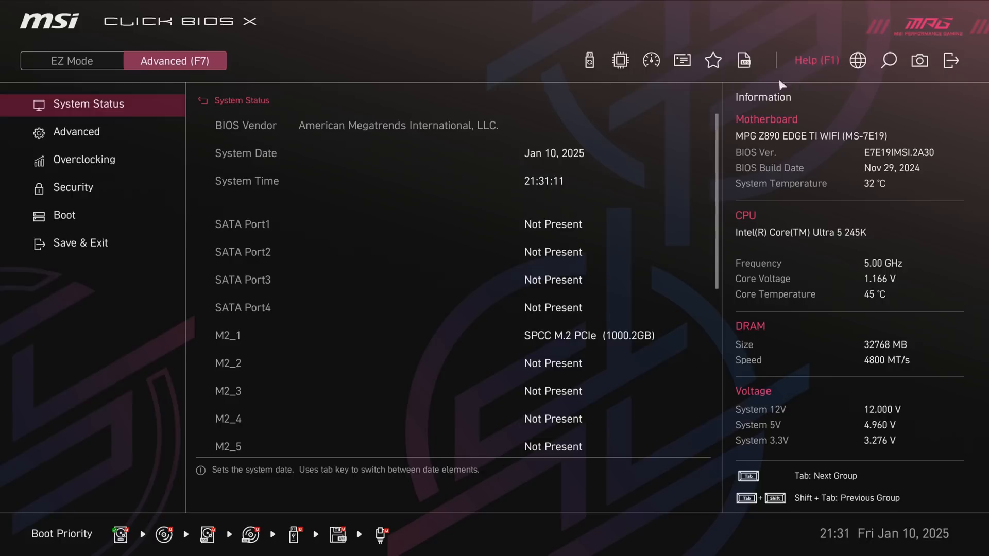
mouse_move(951, 61)
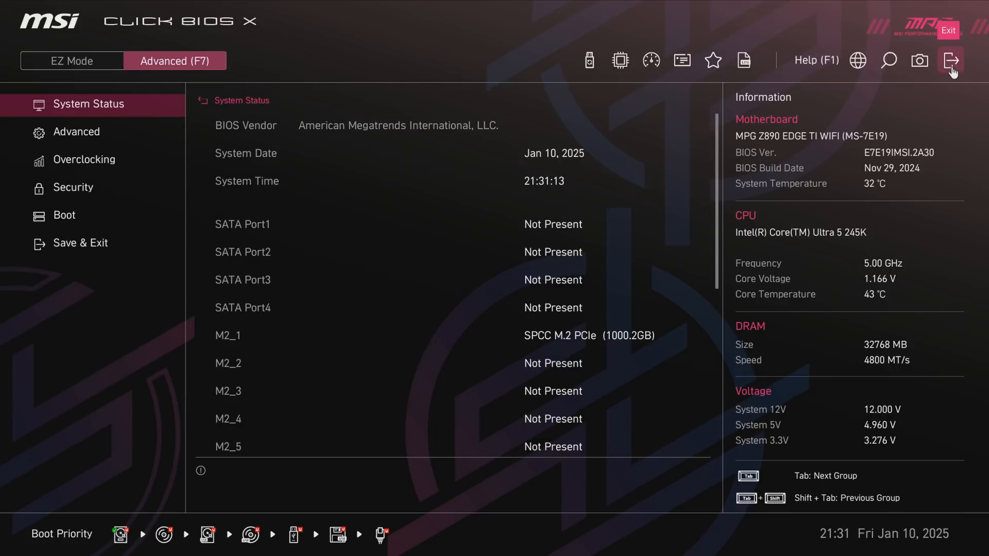
Exit the BIOS confirming the save prompt with nothing changed, rebooting into Windows
left_click(951, 61)
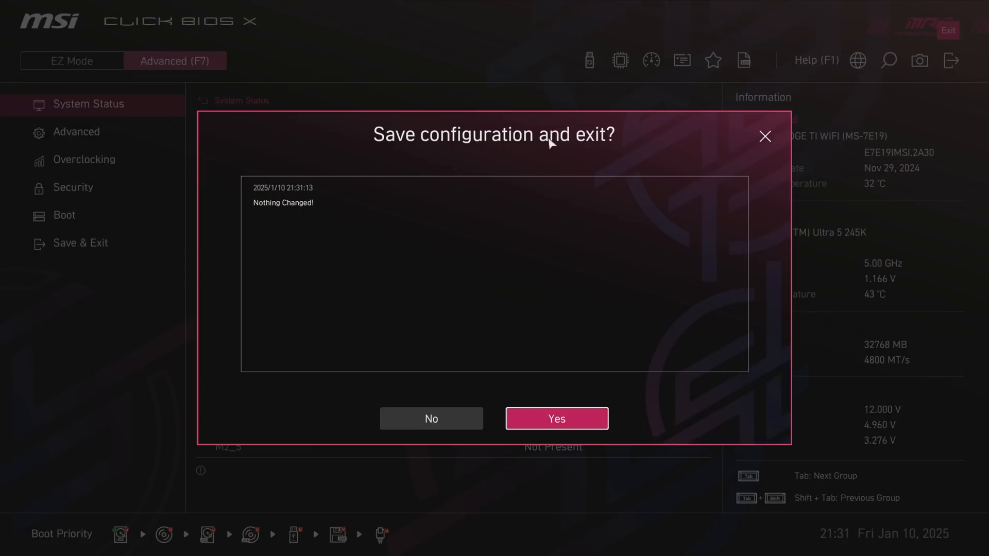
mouse_move(414, 269)
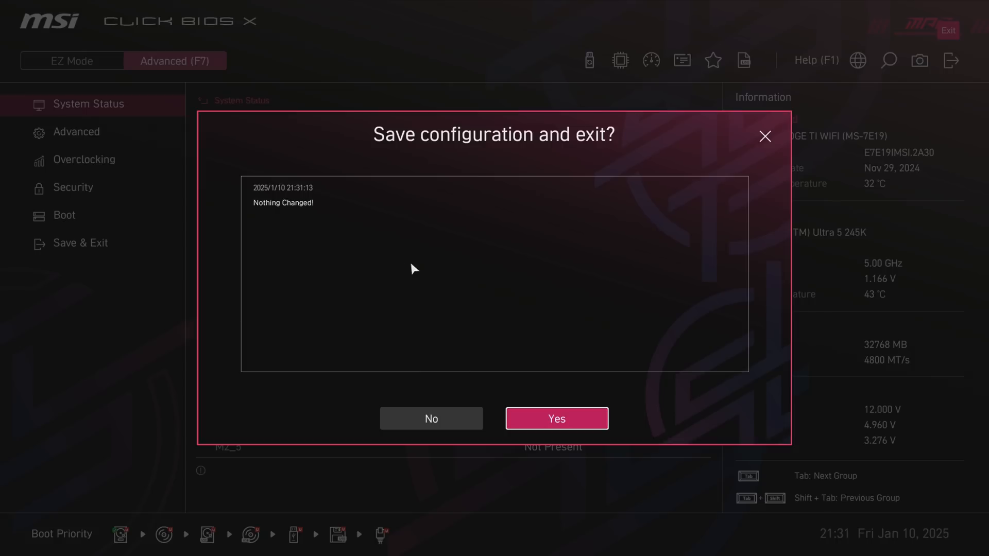
mouse_move(522, 419)
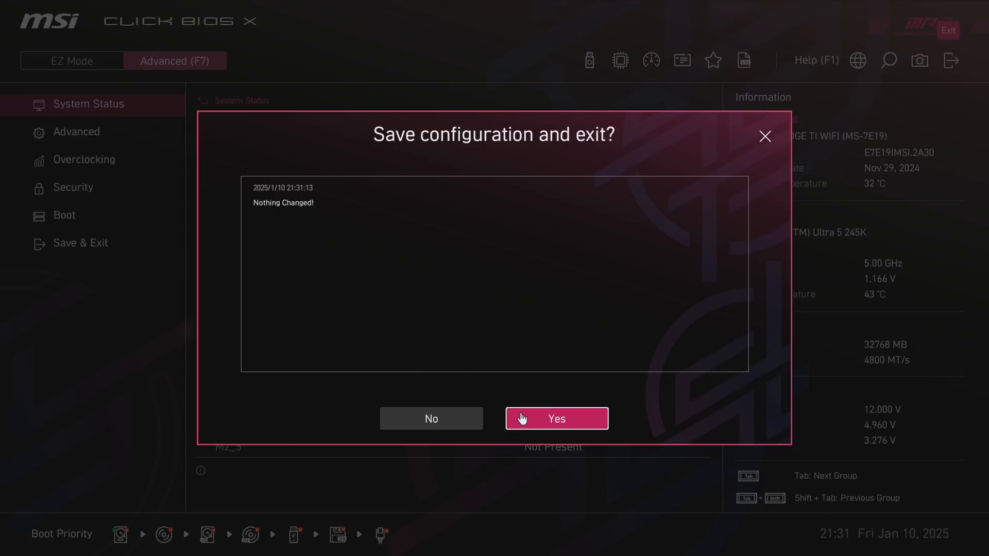
mouse_move(534, 419)
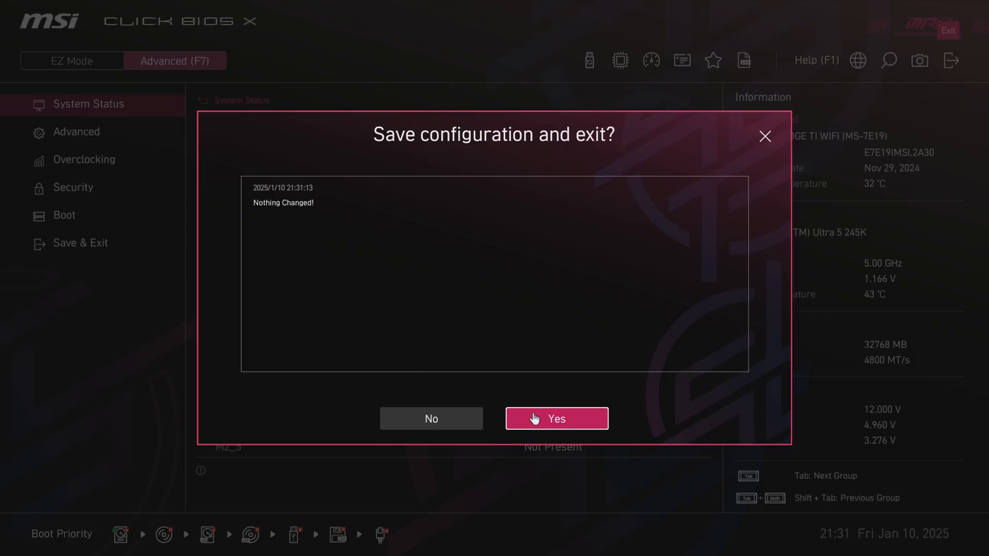
left_click(556, 418)
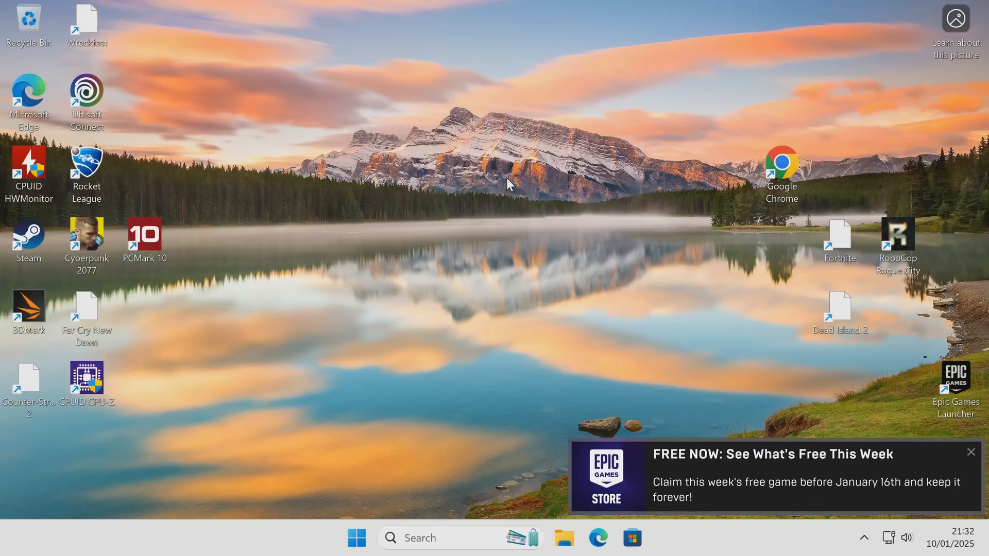
mouse_move(970, 449)
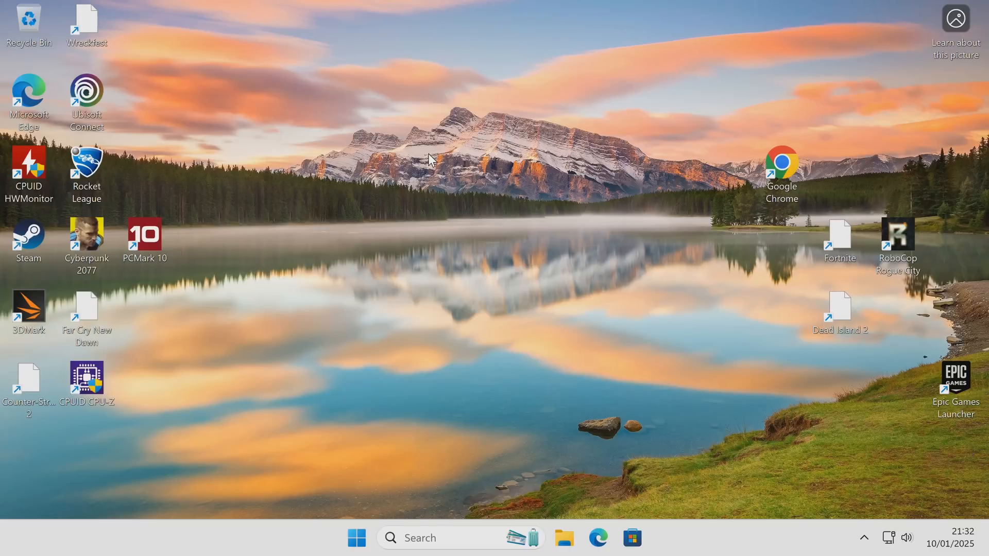
mouse_move(468, 161)
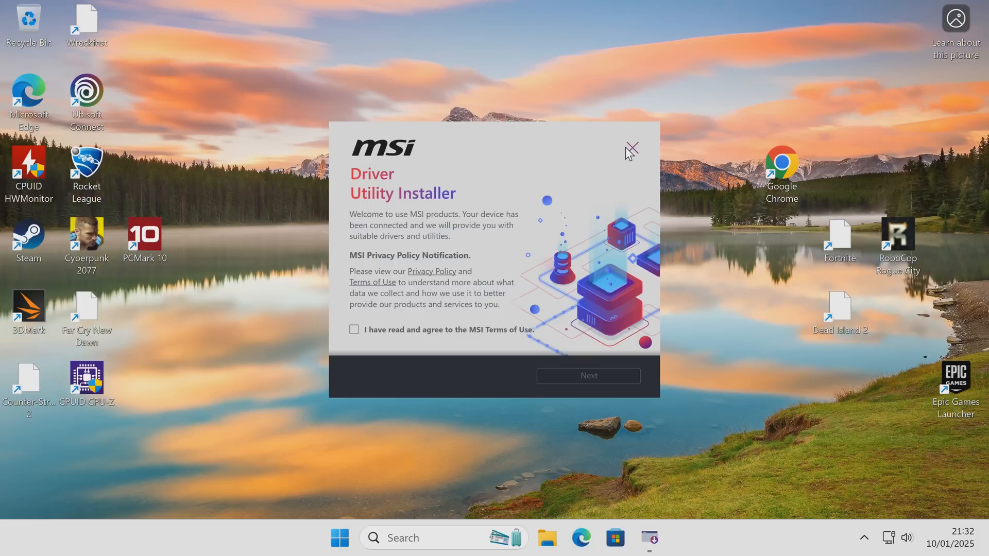
mouse_move(599, 177)
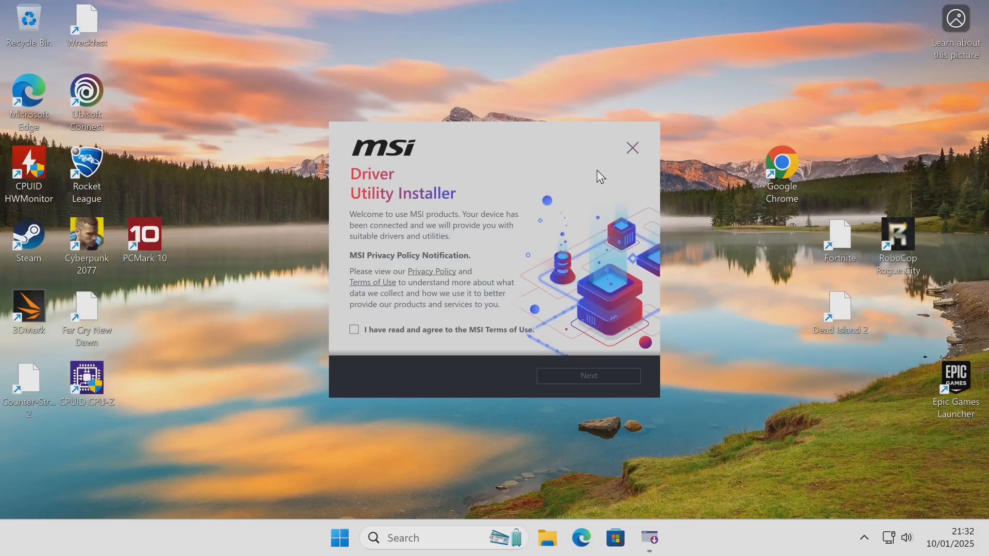
Dismiss the MSI Driver Utility Installer popup and cancel its warning without installing
left_click(632, 148)
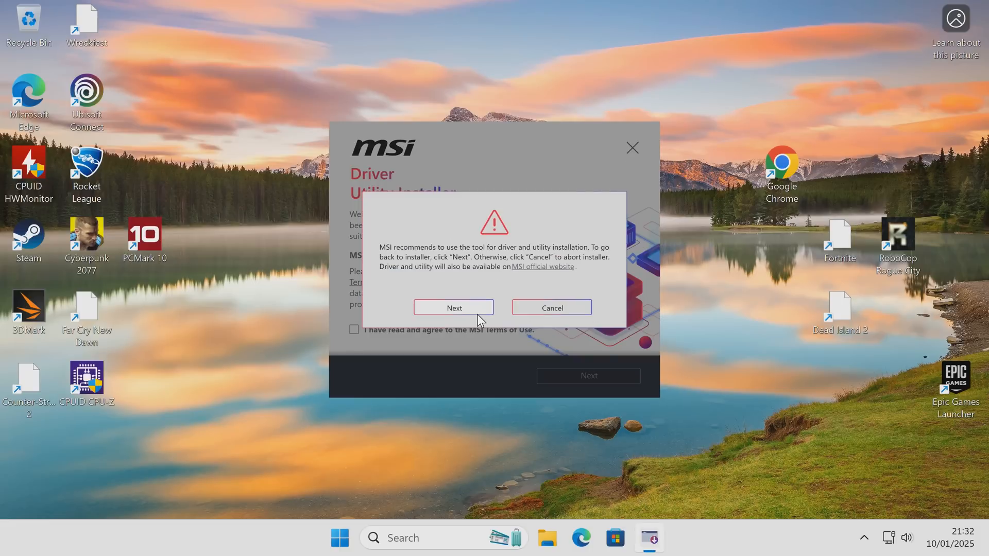
left_click(550, 308)
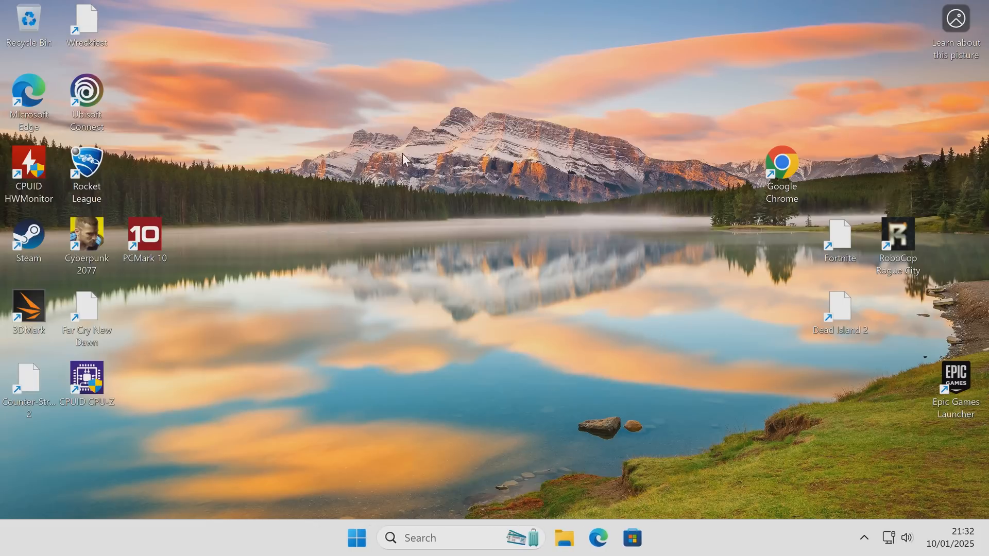
mouse_move(362, 136)
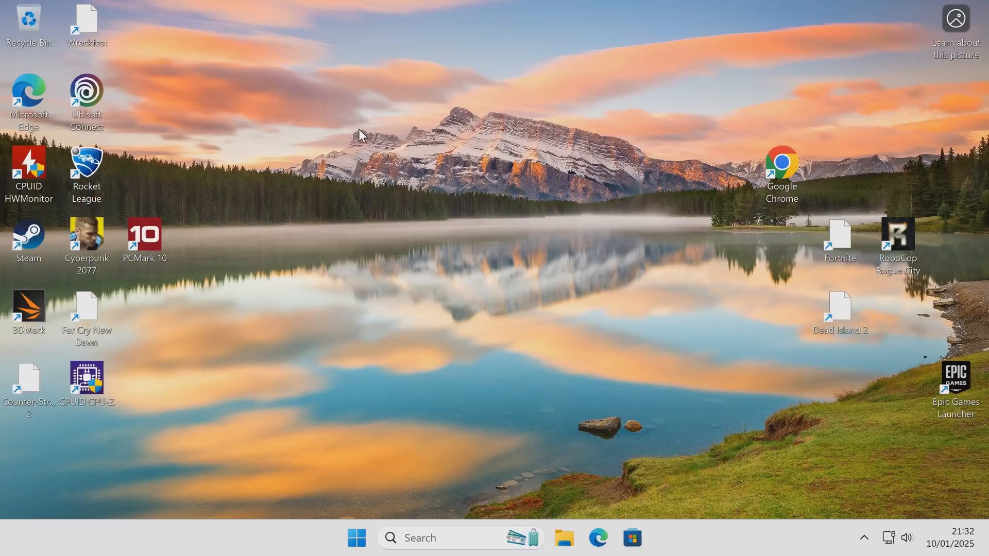
mouse_move(353, 124)
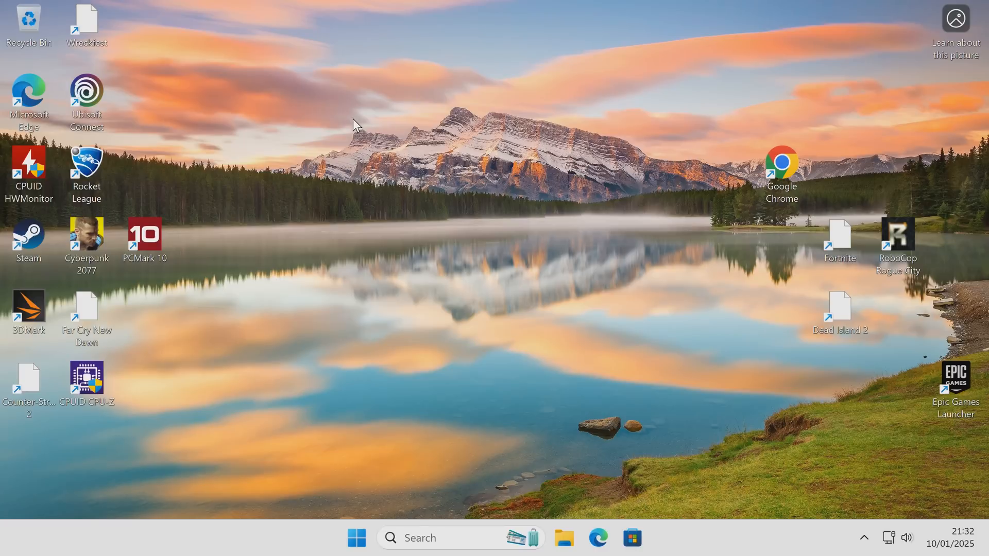
mouse_move(377, 156)
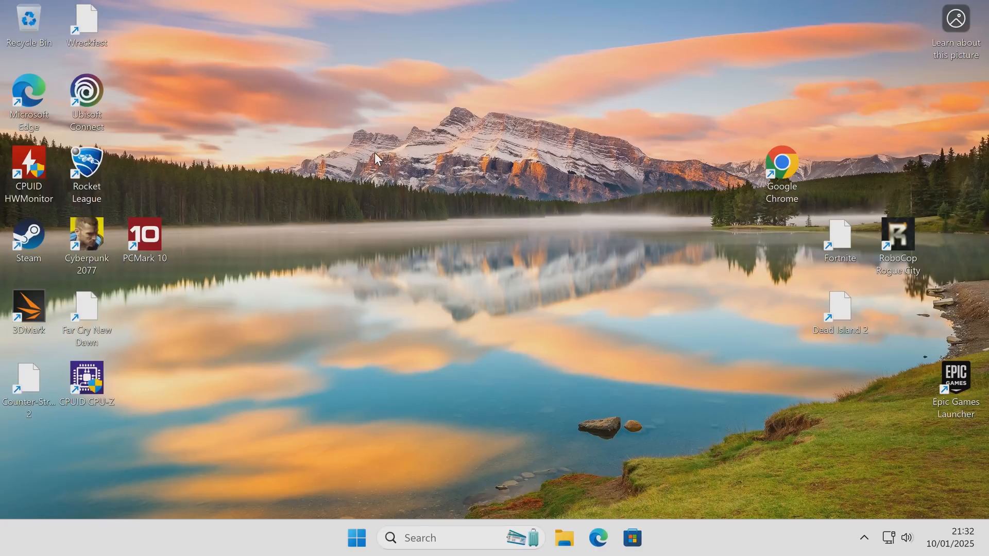
mouse_move(366, 144)
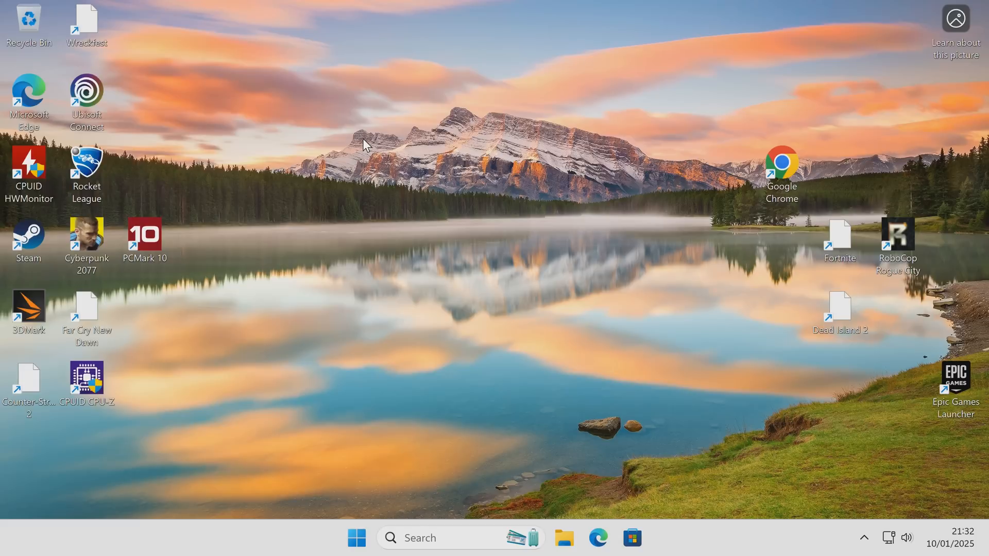
mouse_move(572, 122)
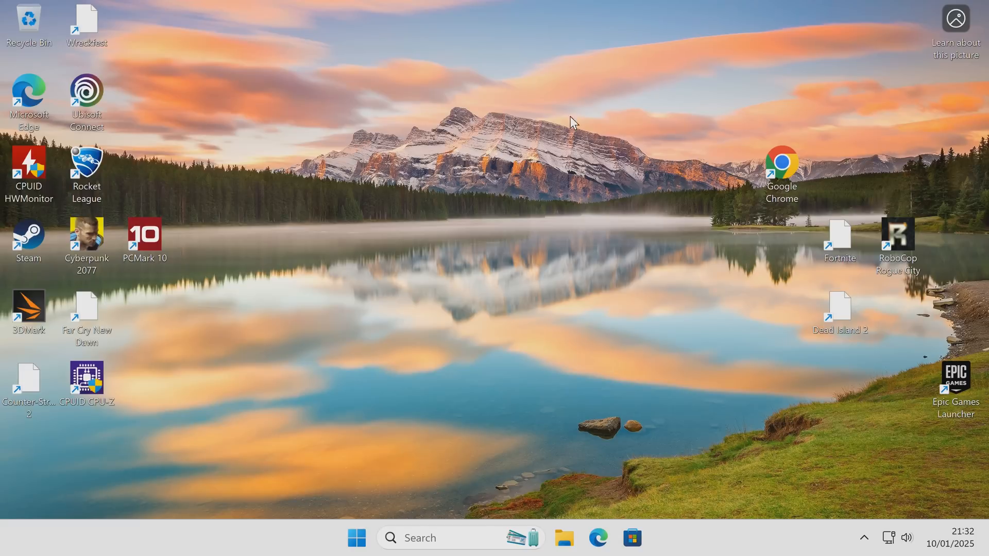
mouse_move(864, 541)
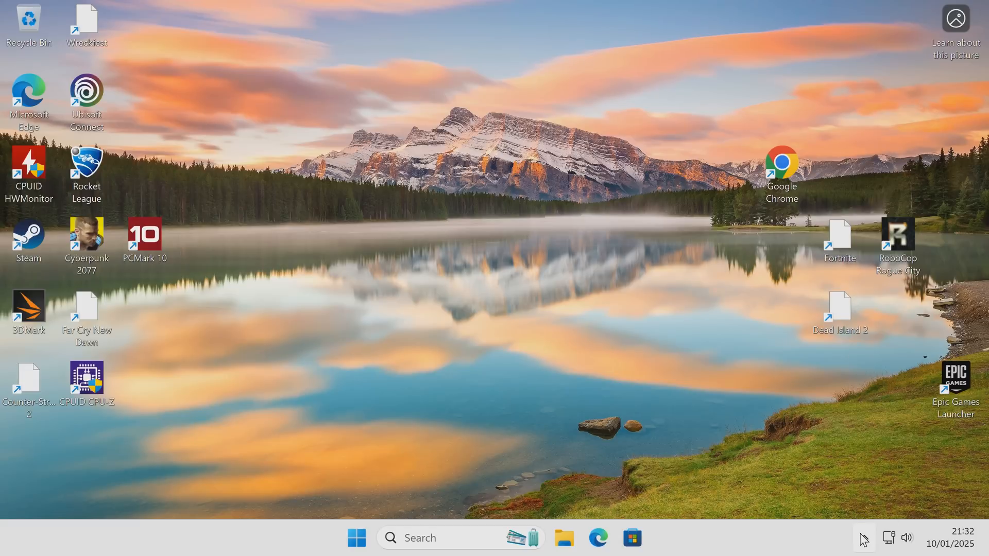
Reveal the hidden tray icons showing the Intel apps, then launch Google Chrome
left_click(864, 538)
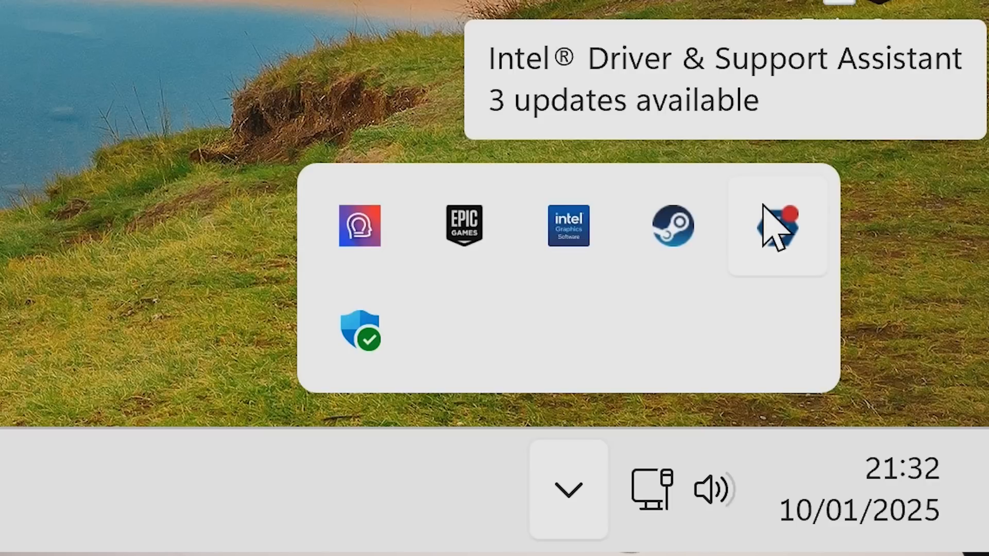
mouse_move(566, 226)
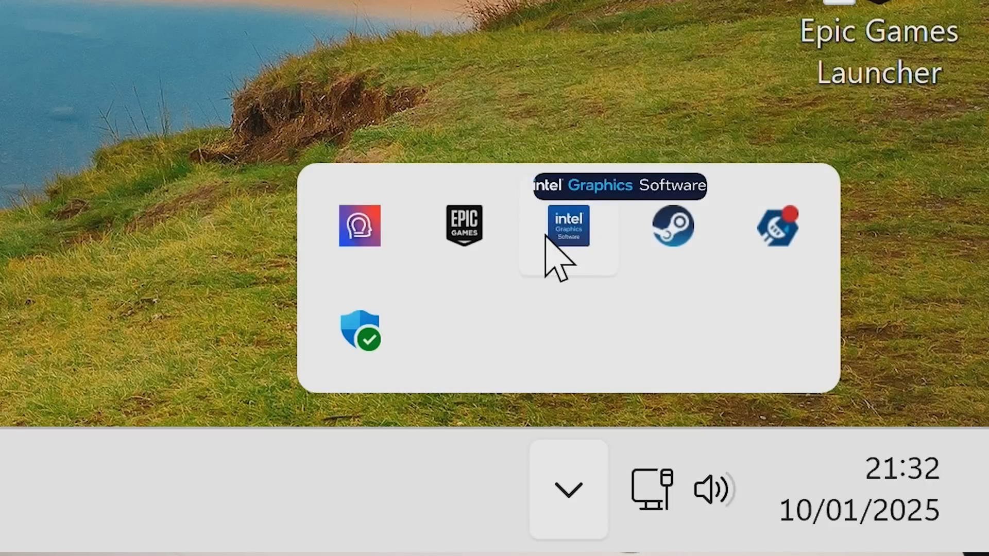
mouse_move(574, 253)
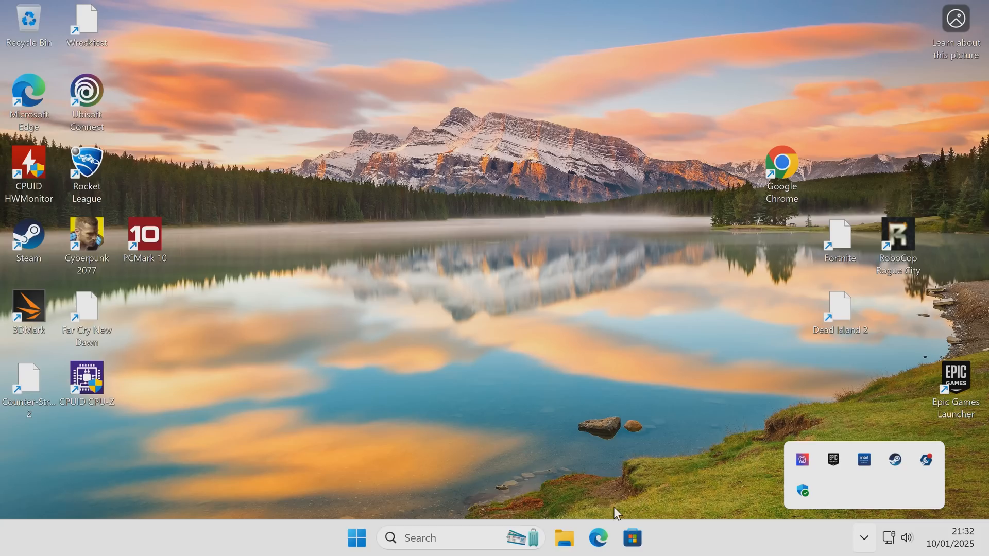
mouse_move(346, 354)
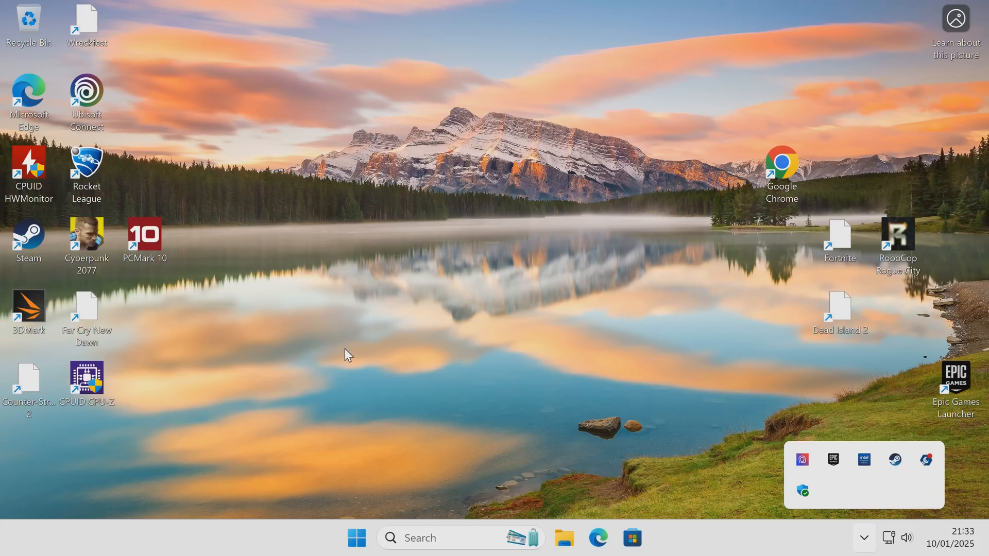
double_click(781, 164)
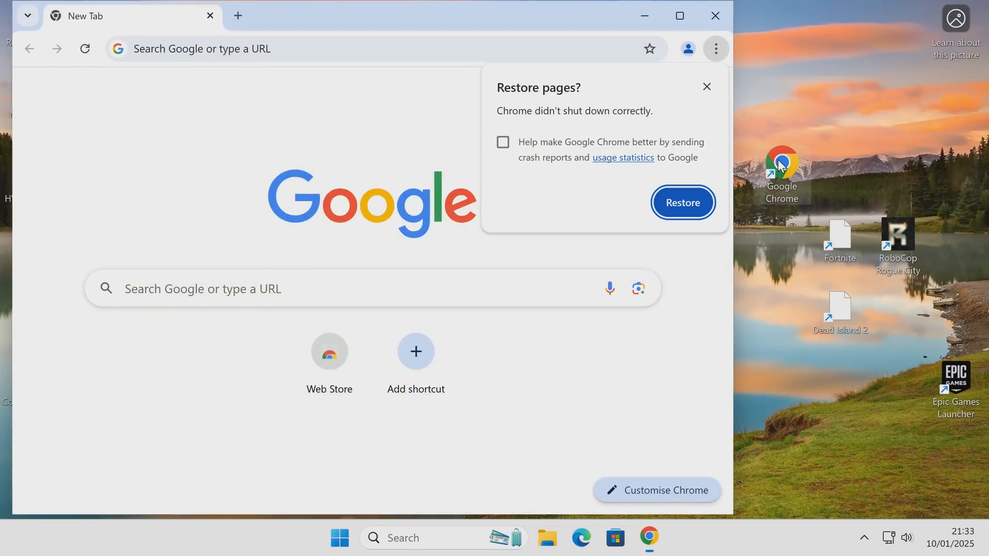
Google 'intel graphics driver', reject optional cookies, and go to Intel's Download Drivers and Software page
left_click(679, 15)
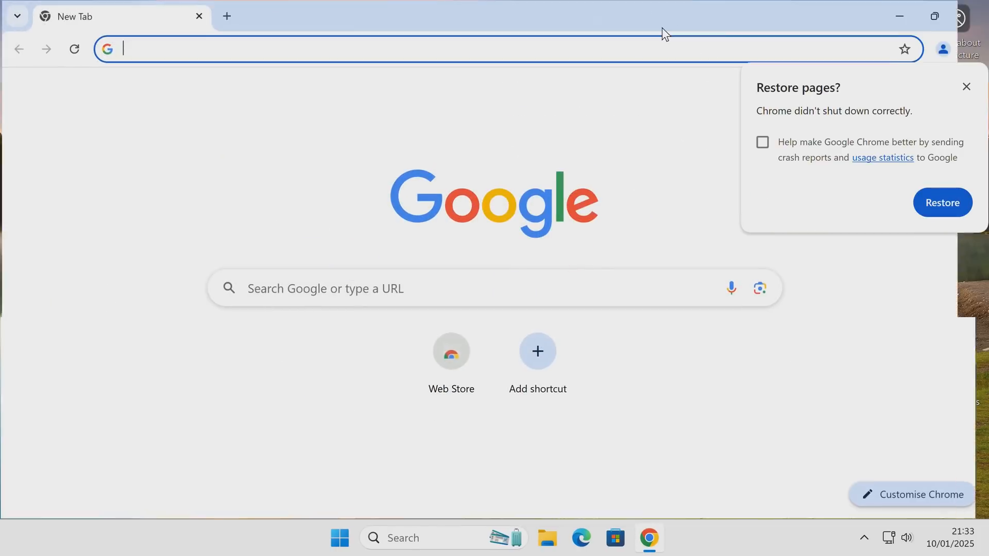
left_click(967, 87)
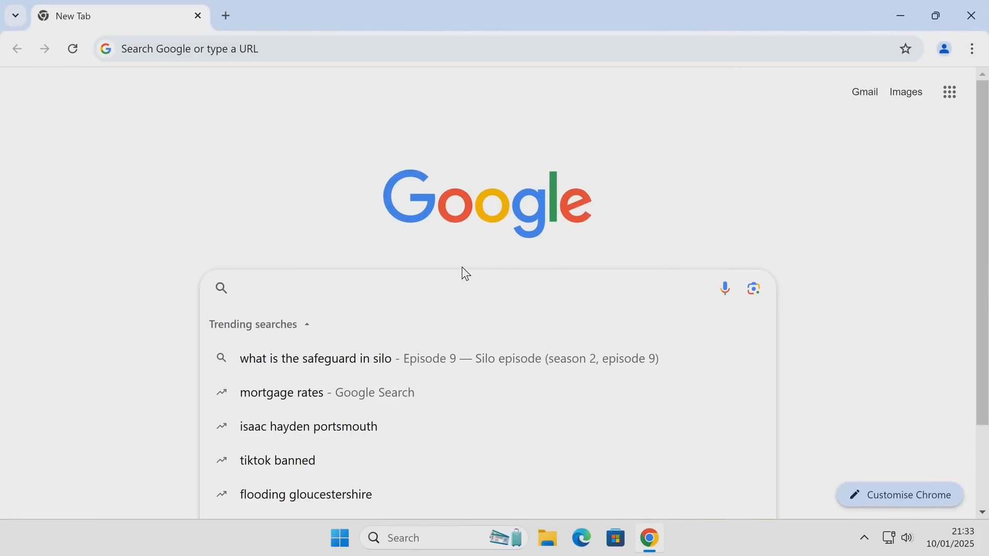
type("int")
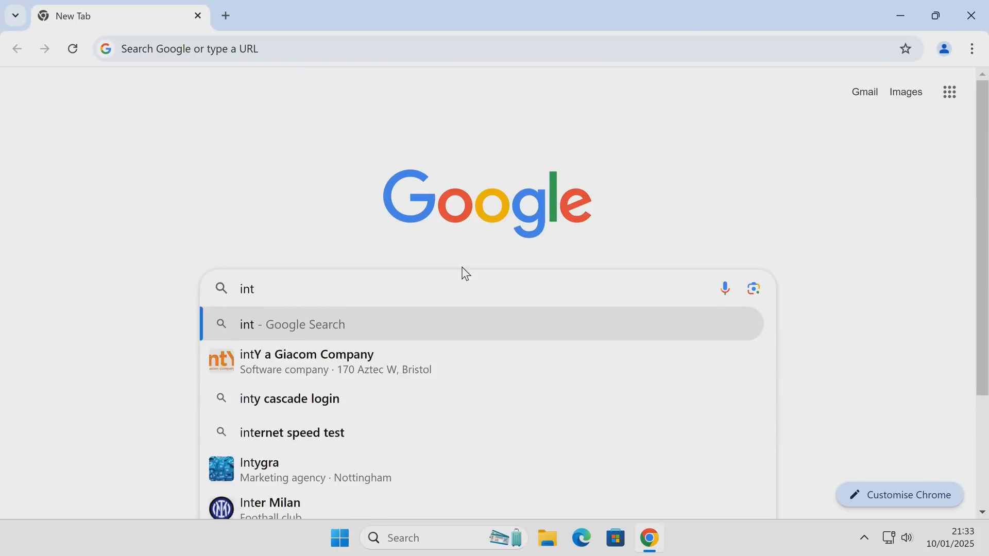
type("el")
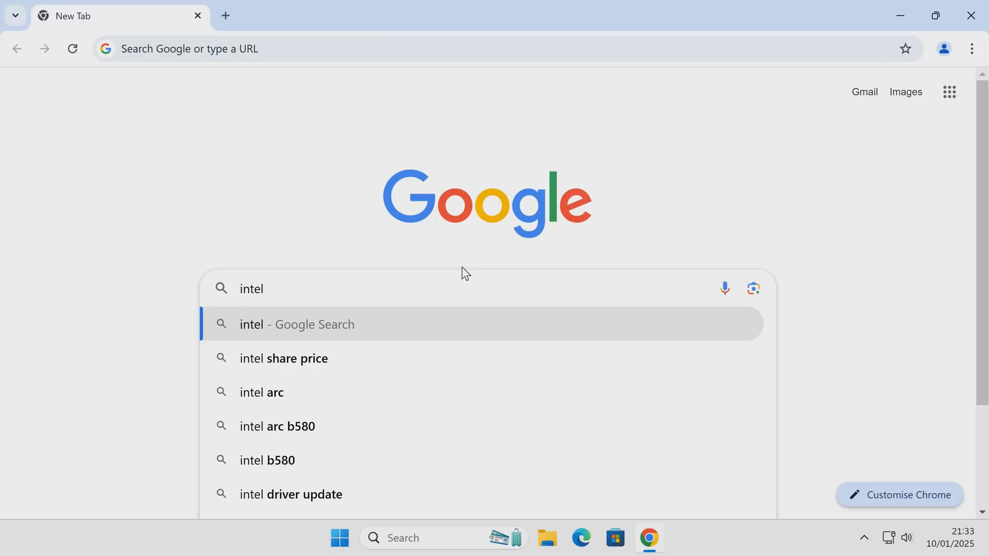
type("graphics driver")
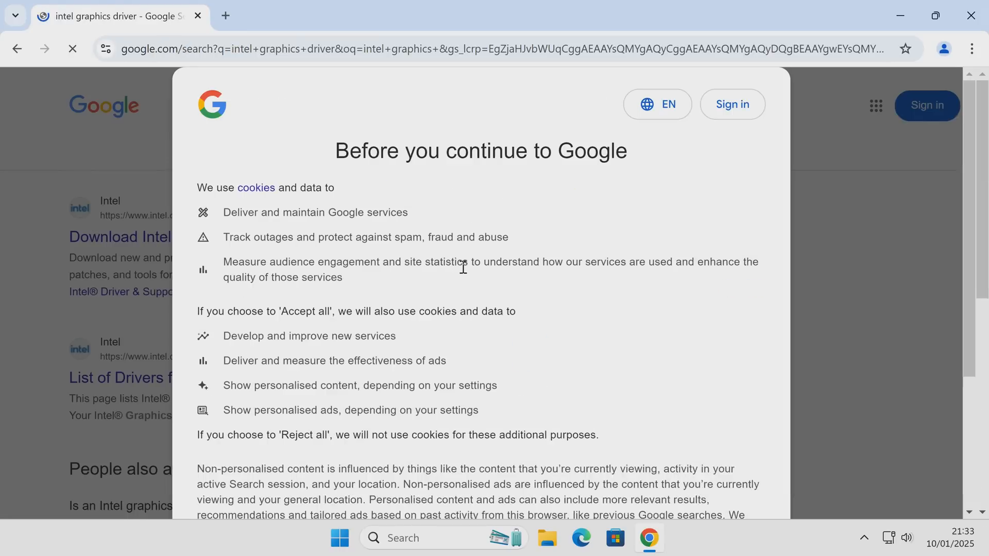
scroll("down", 3)
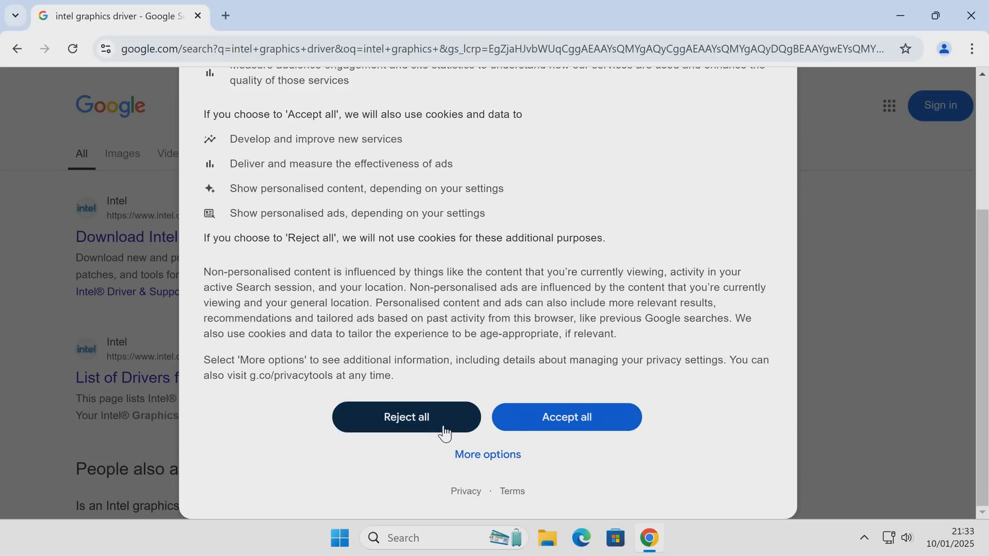
left_click(406, 417)
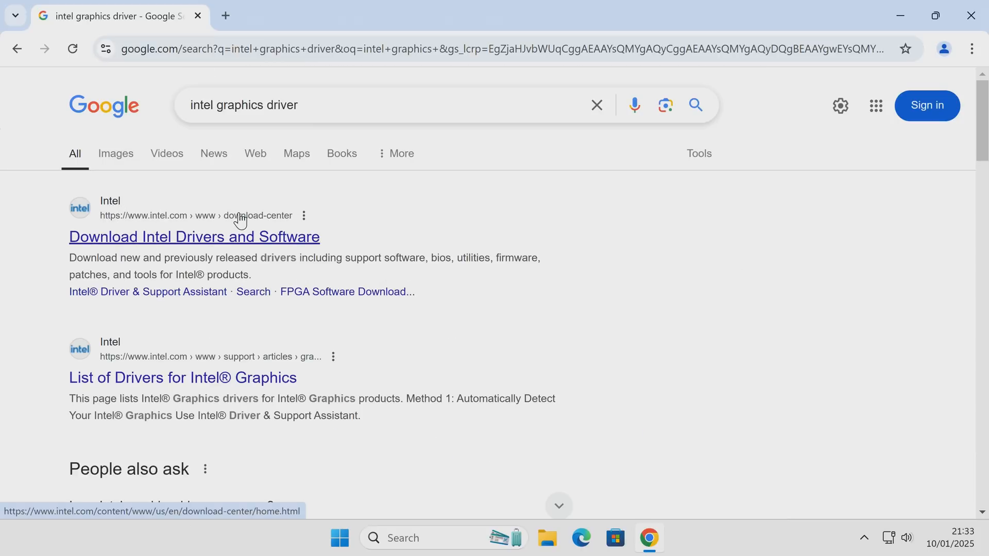
left_click(195, 237)
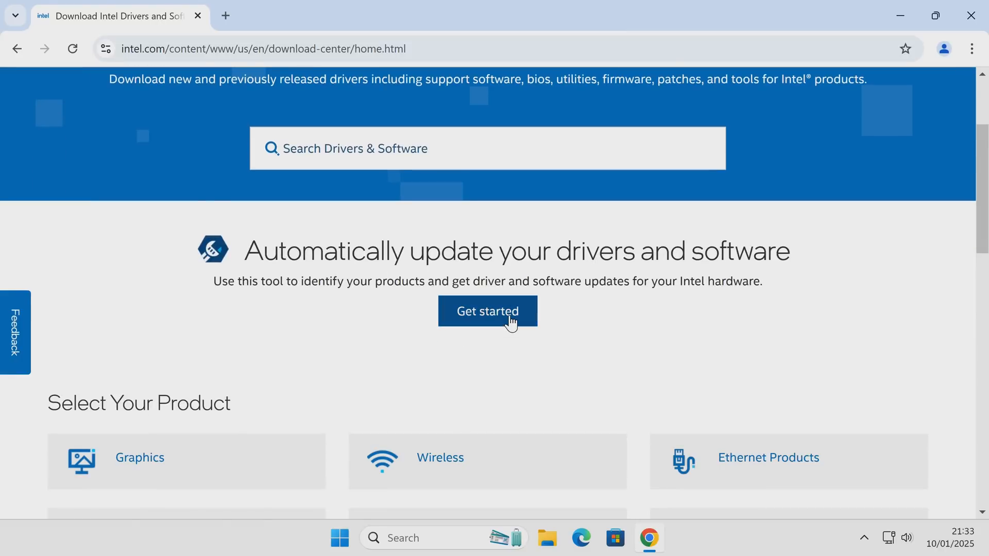
From the Graphics listings, download Intel Arc & Iris Xe Graphics - Windows driver 32.0.101.6449
scroll("down", 3)
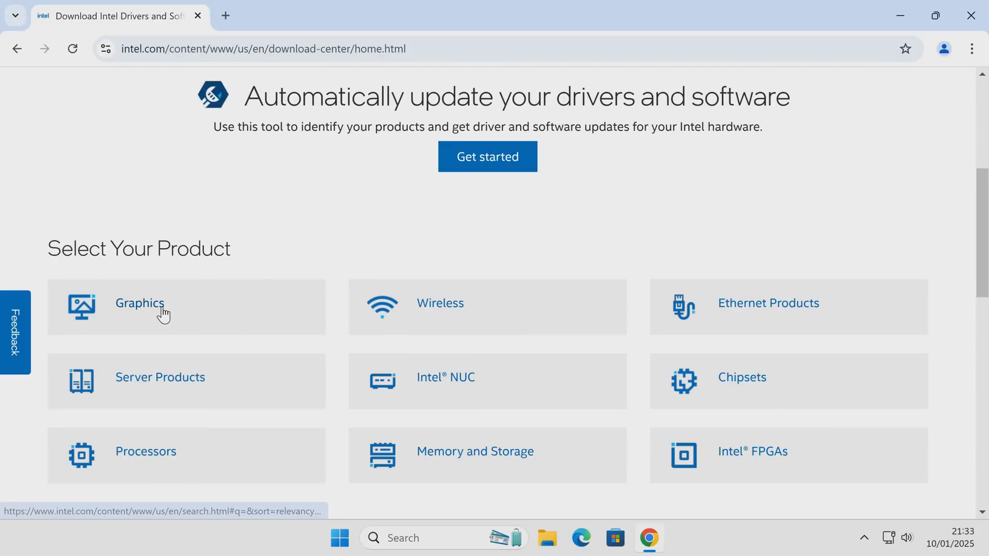
left_click(139, 303)
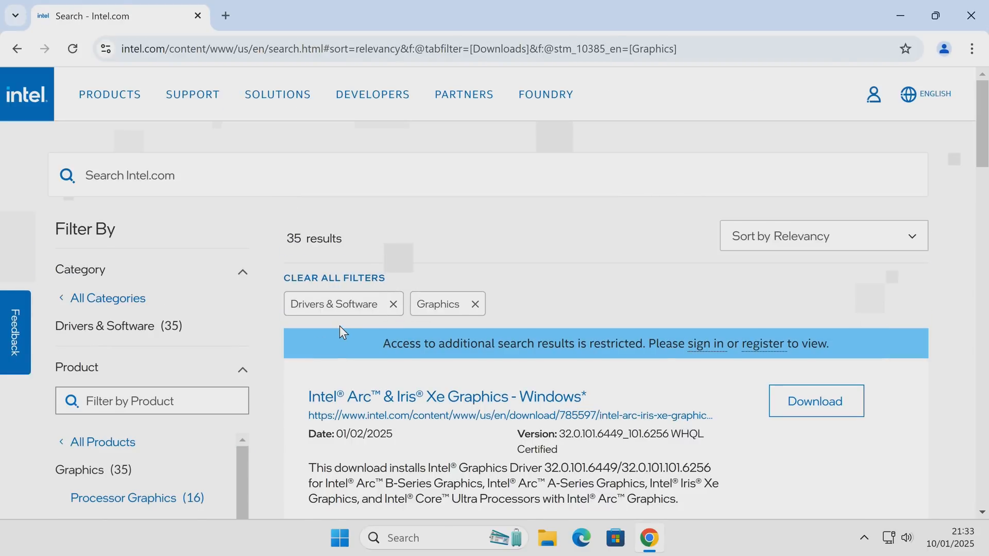
scroll("down", 3)
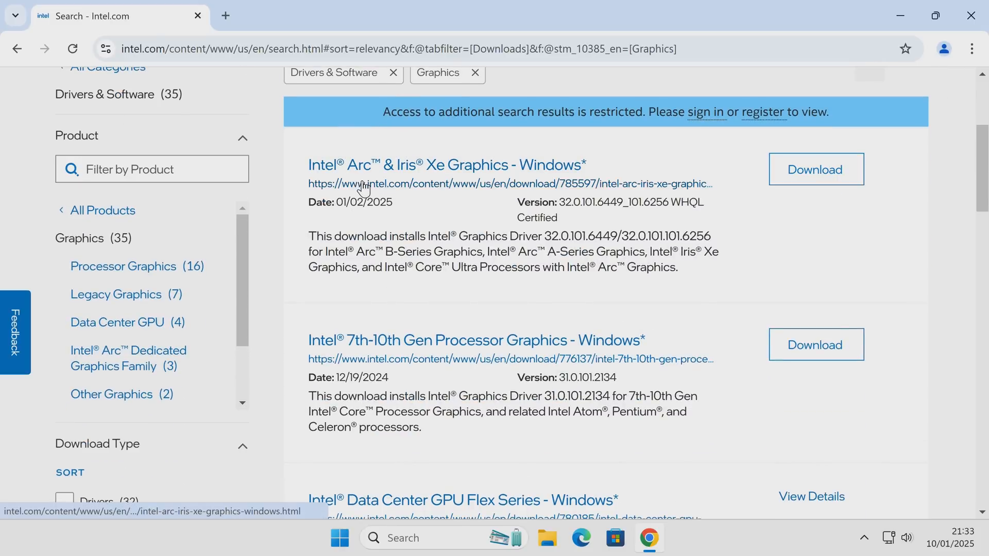
mouse_move(439, 170)
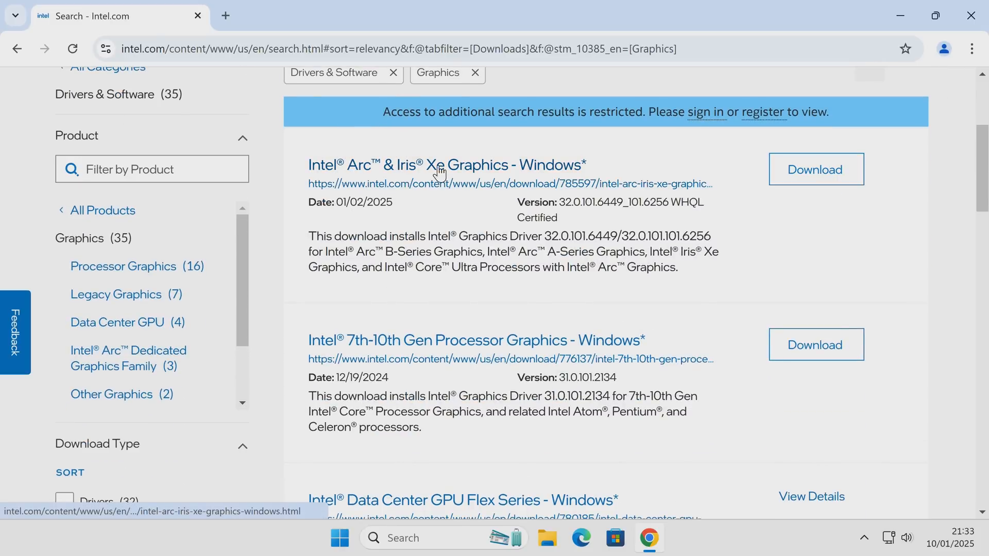
mouse_move(470, 194)
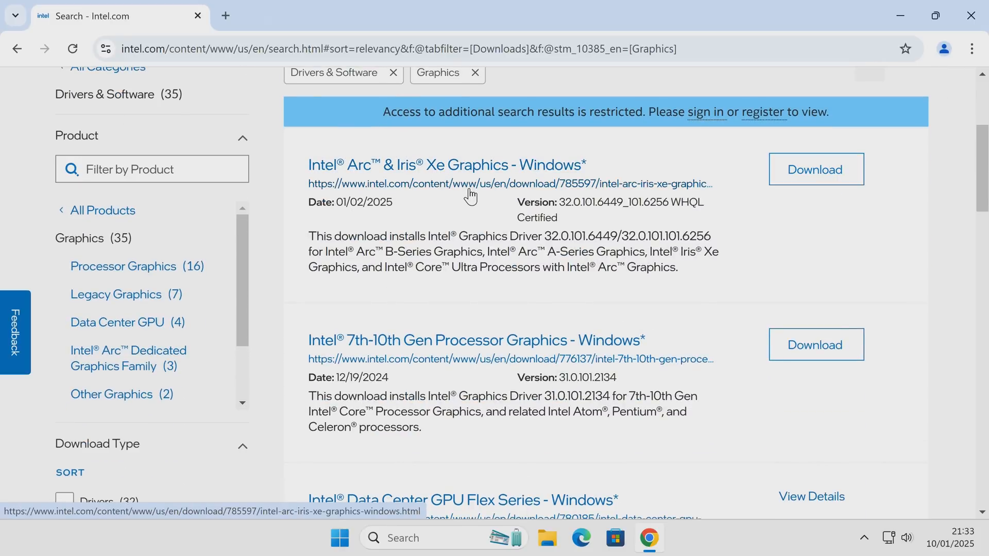
mouse_move(479, 214)
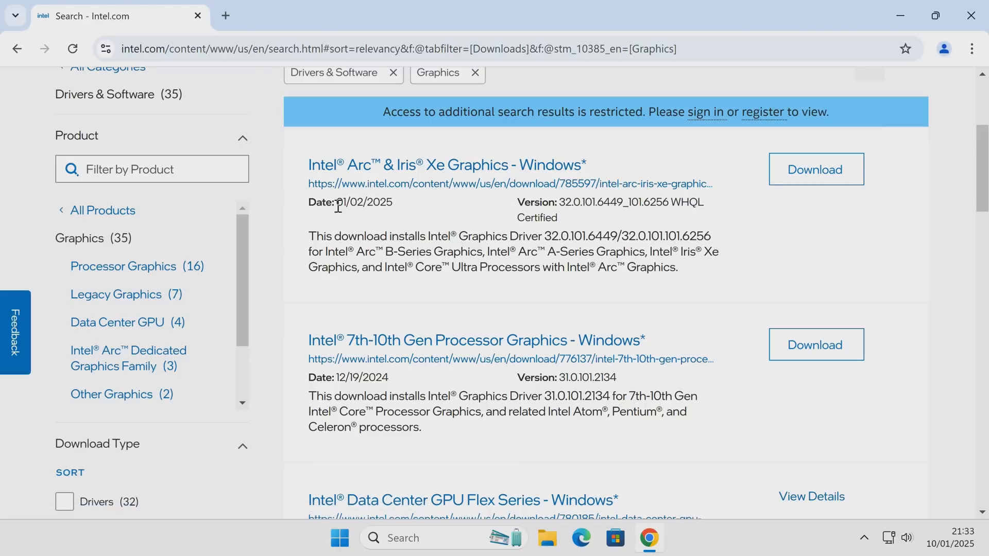
mouse_move(354, 217)
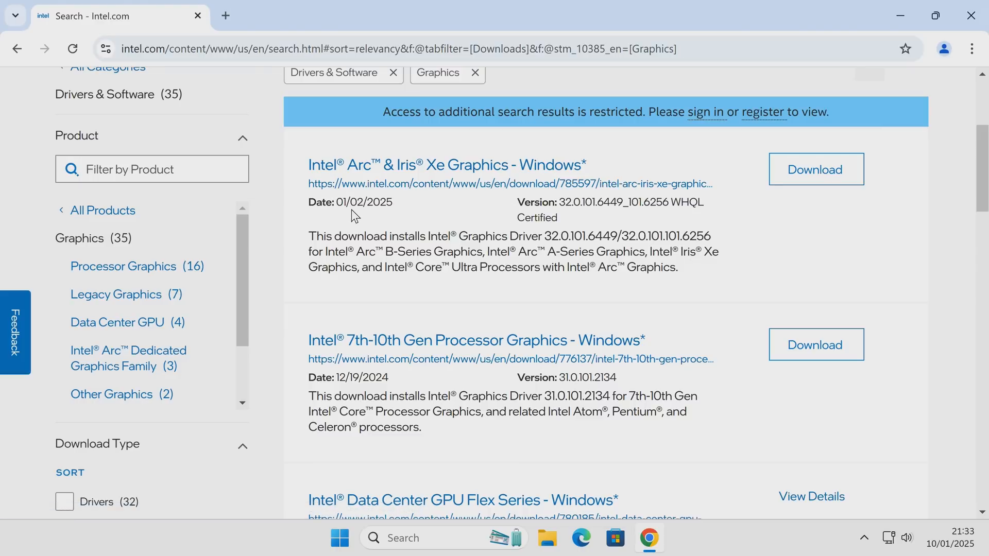
mouse_move(413, 209)
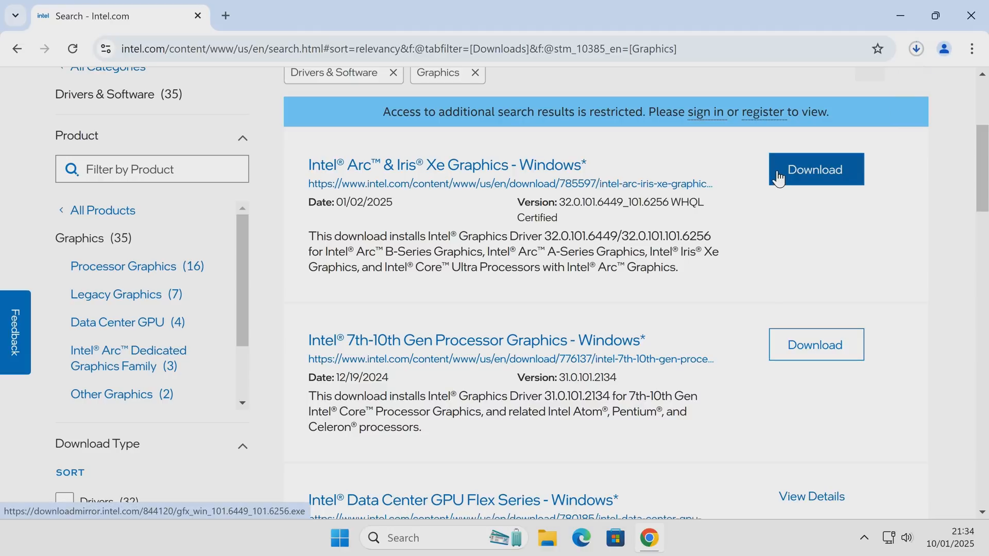
left_click(814, 169)
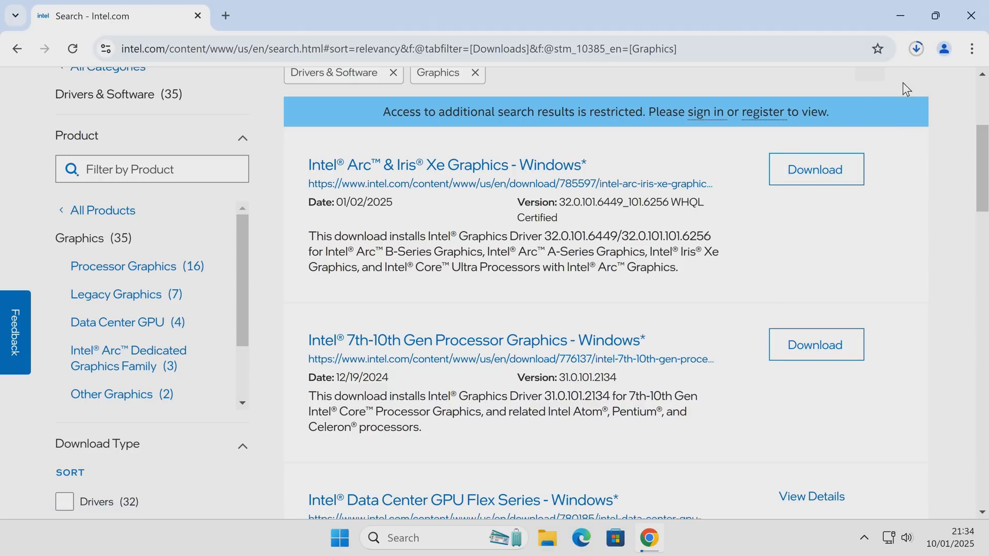
mouse_move(949, 80)
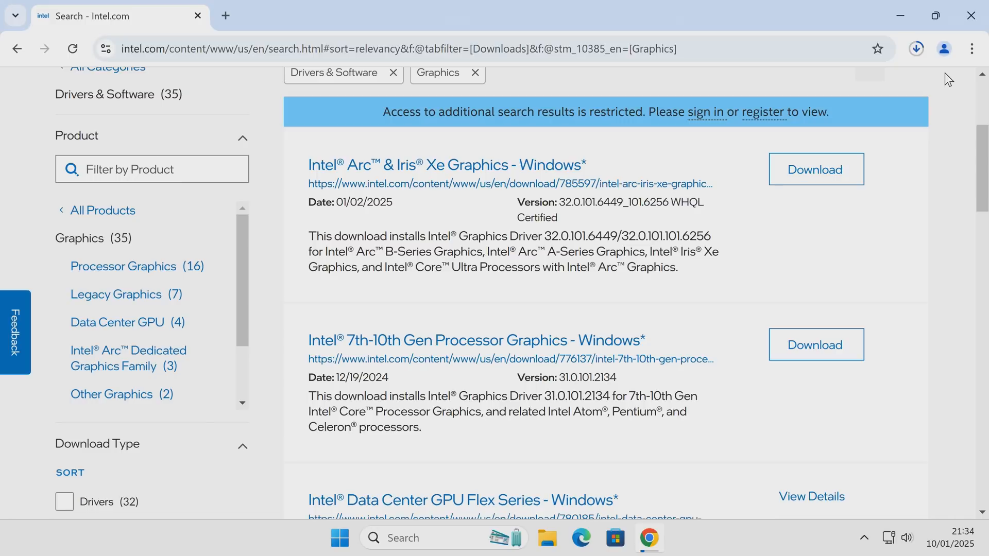
mouse_move(951, 101)
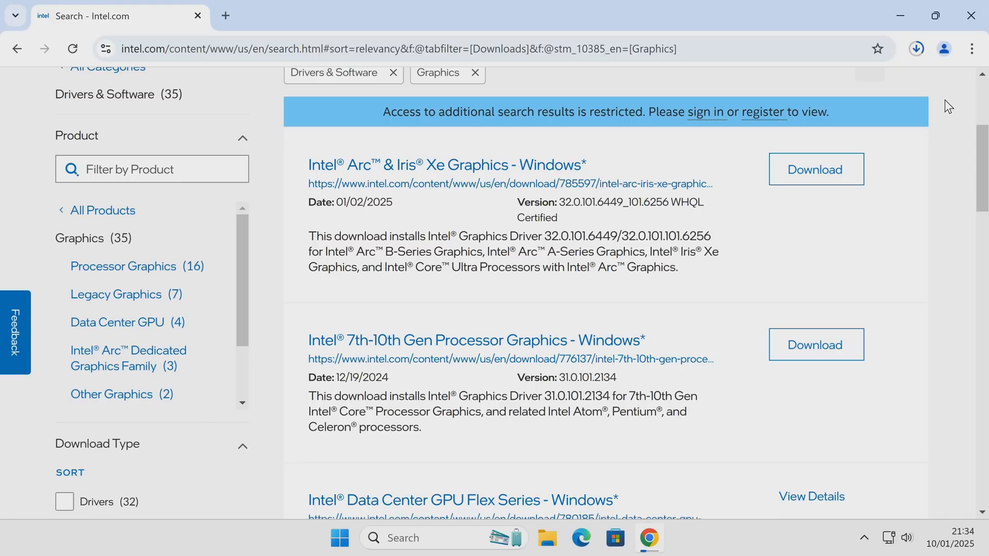
mouse_move(928, 74)
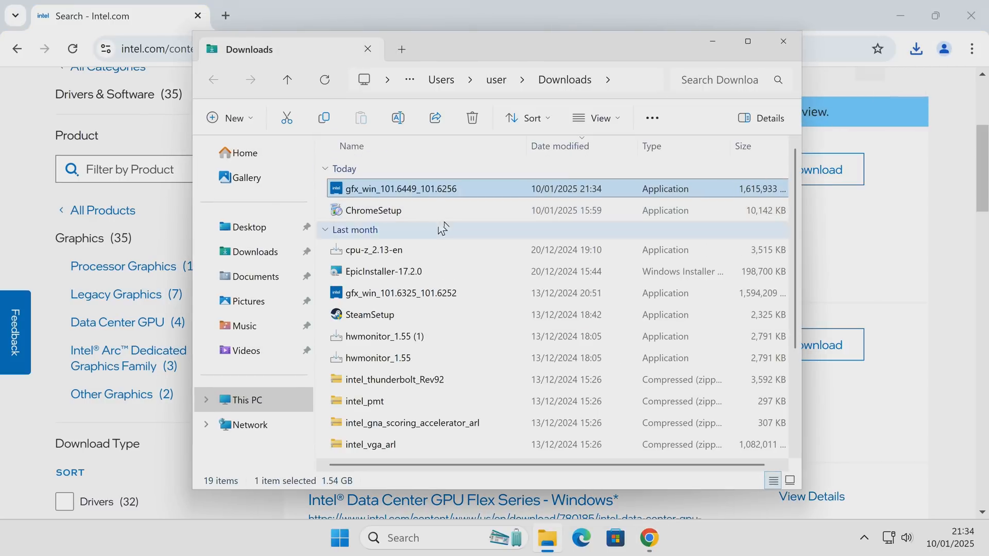
mouse_move(371, 193)
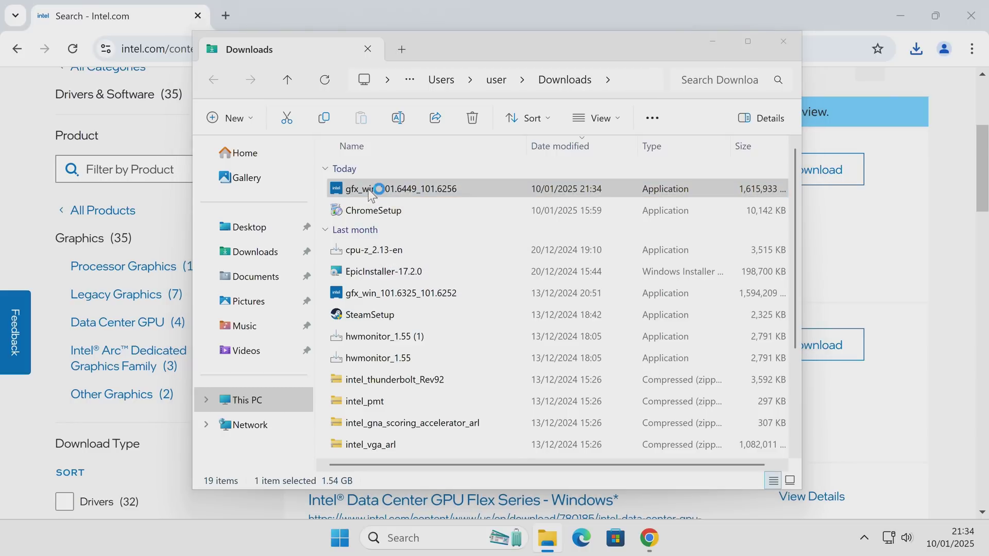
Run gfx_win_101.6449_101.6256 from Downloads and allow it through User Account Control
double_click(397, 188)
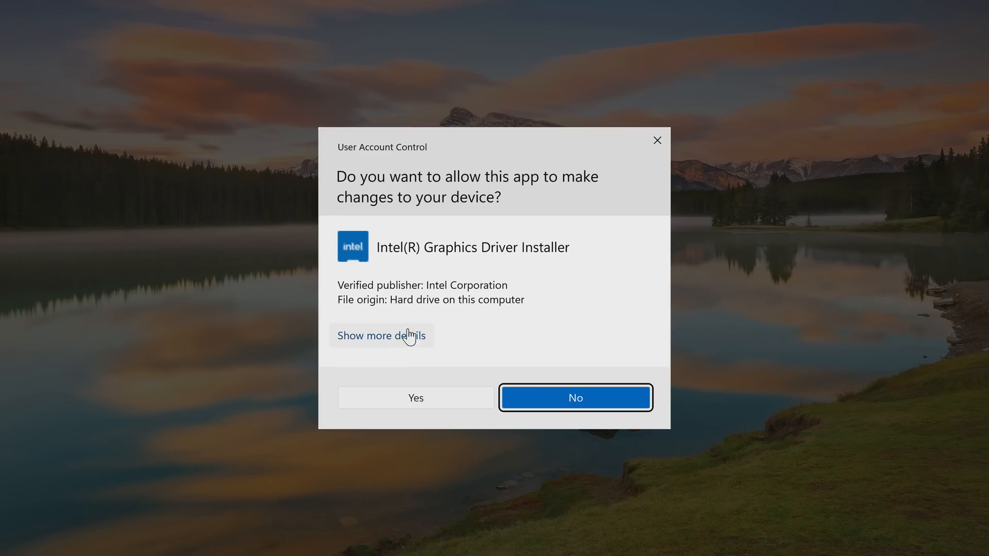
left_click(416, 398)
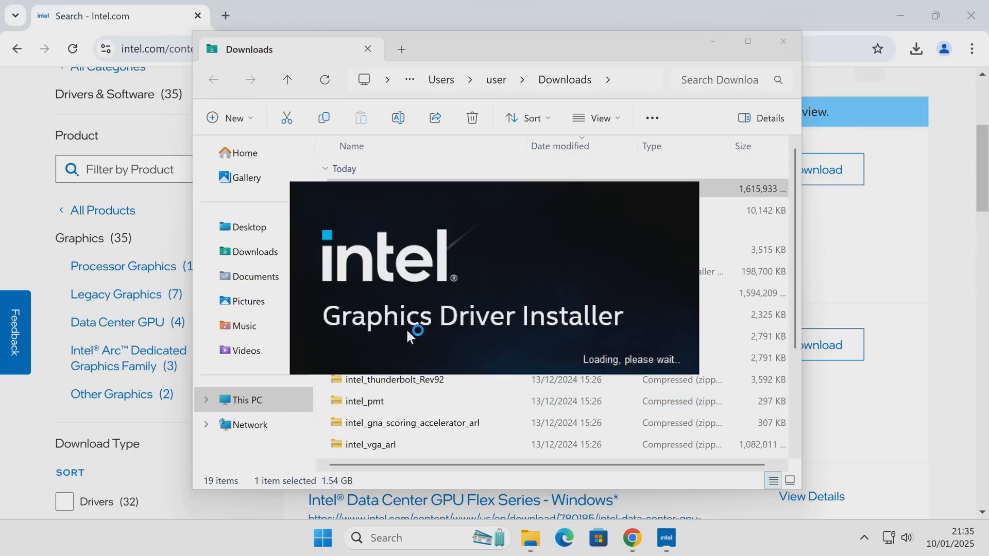
mouse_move(439, 289)
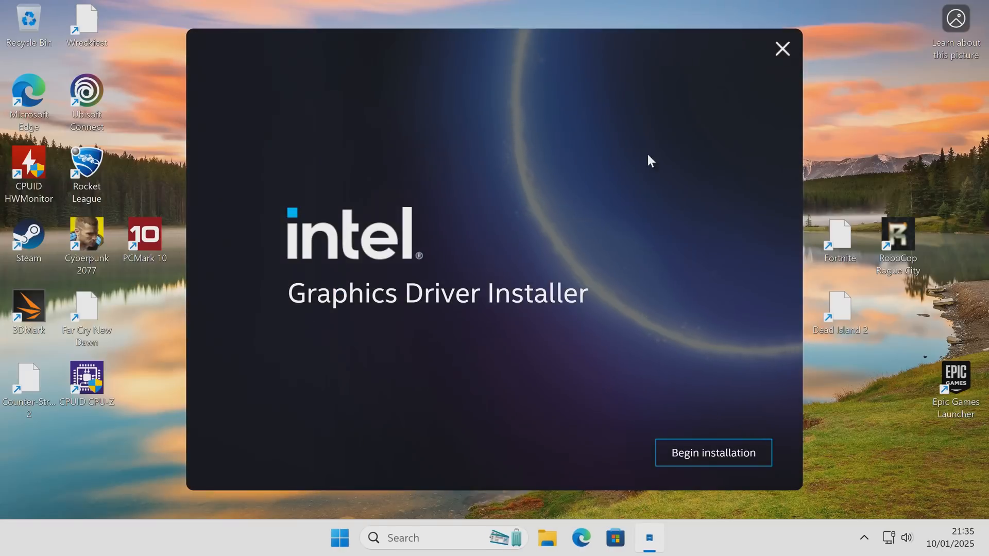
mouse_move(403, 332)
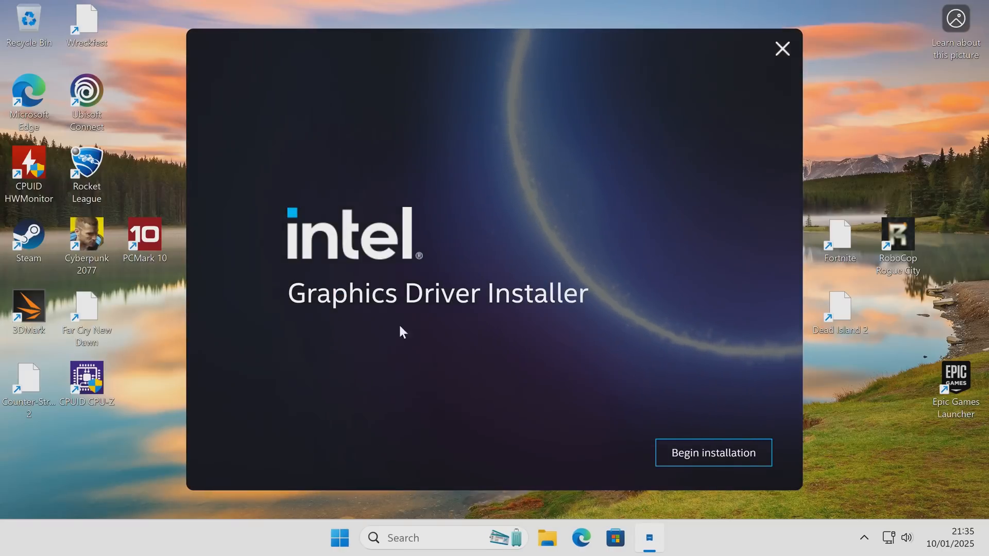
Begin the Intel graphics driver installation and agree to the license agreement
left_click(713, 452)
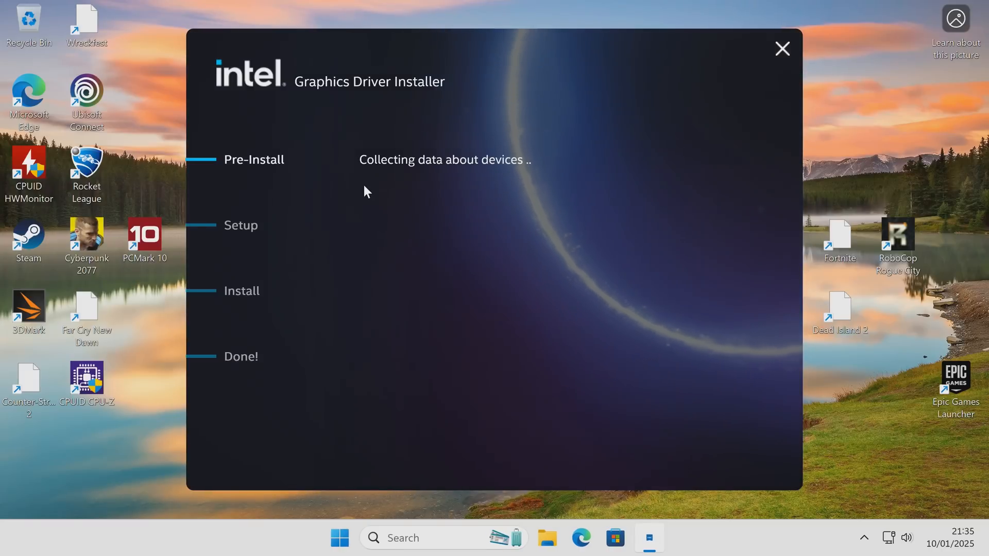
mouse_move(378, 176)
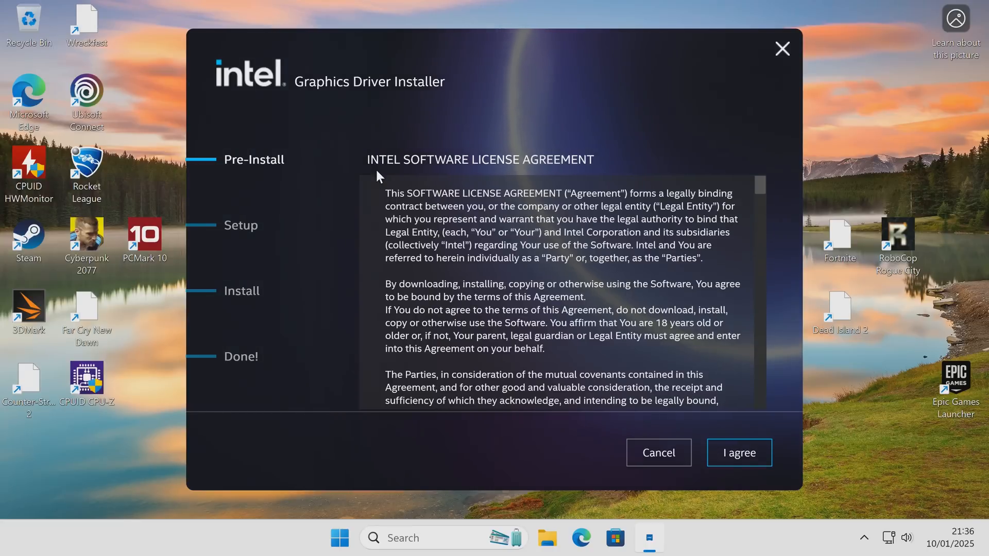
left_click(738, 453)
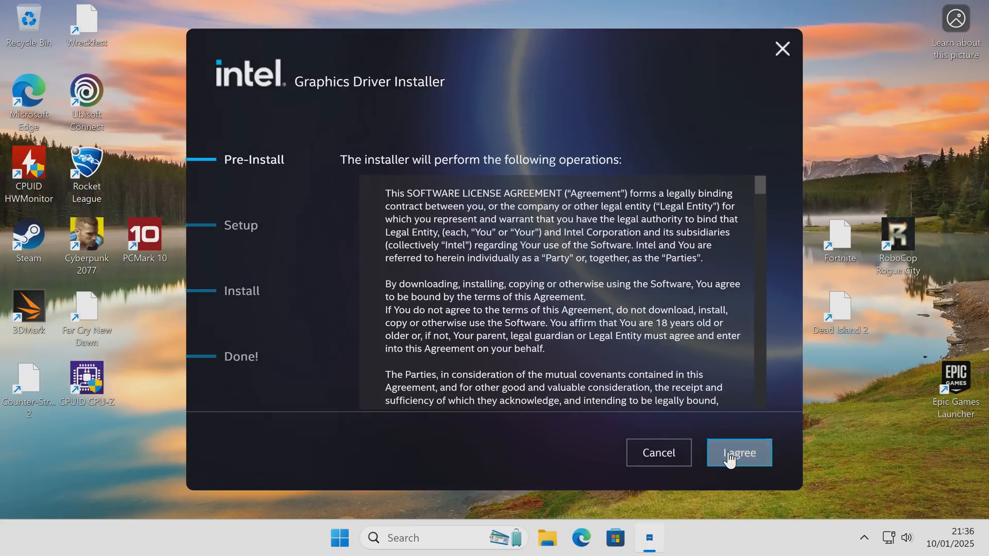
Customize components to the Graphics Driver and Intel Graphics Software, leaving clean installation unchecked
left_click(738, 452)
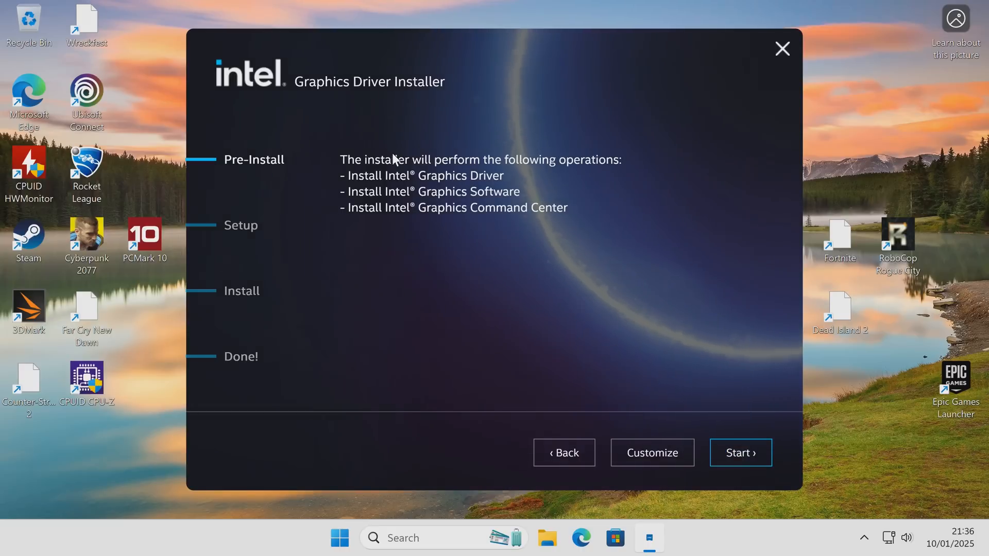
mouse_move(378, 169)
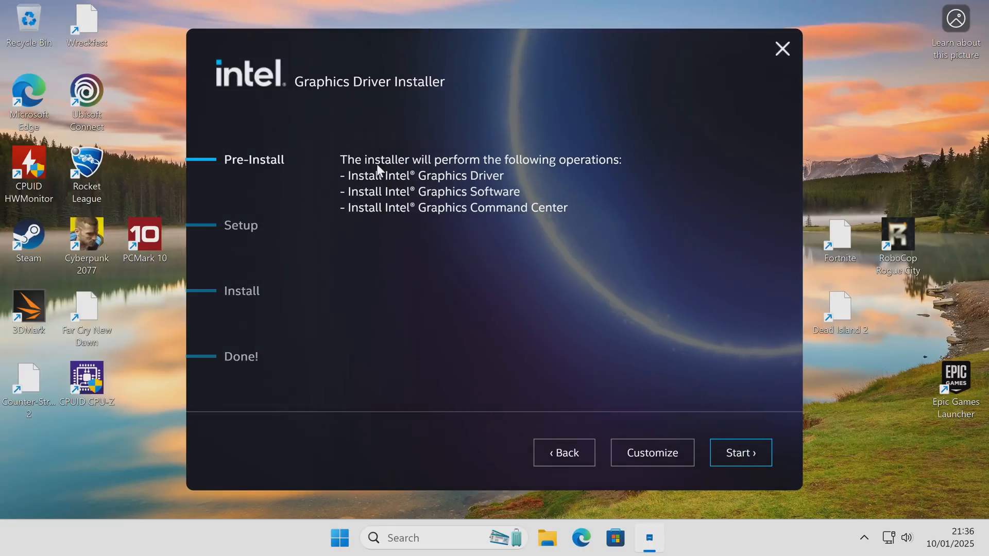
mouse_move(511, 207)
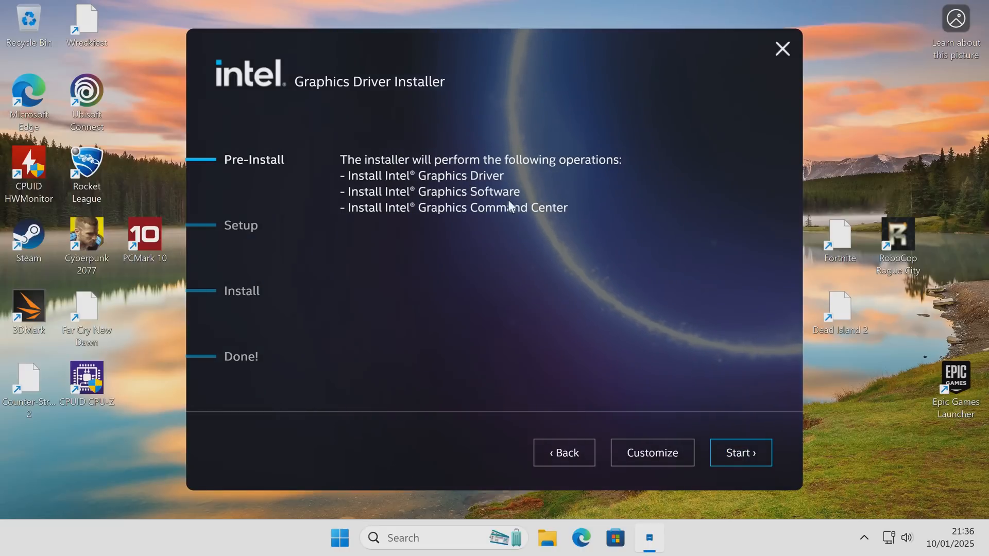
mouse_move(635, 443)
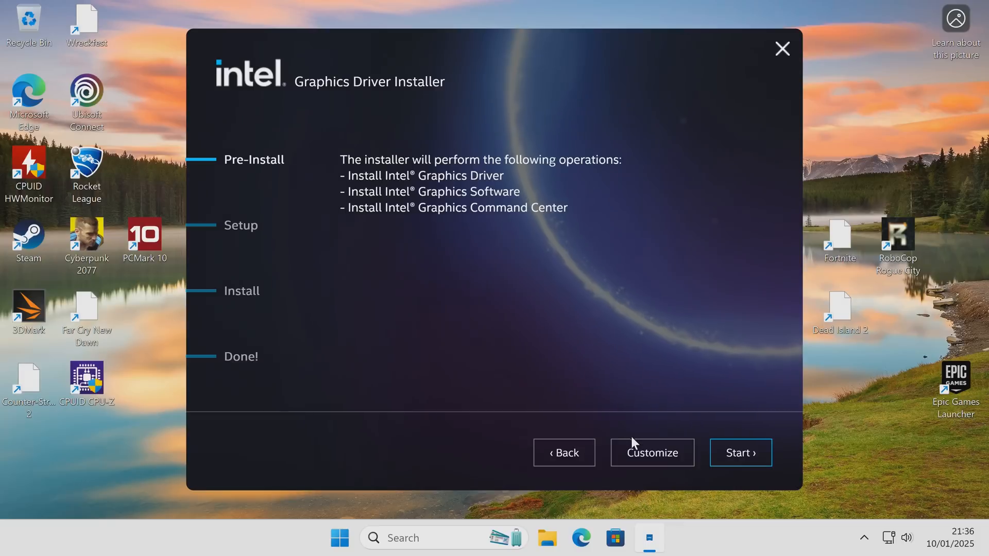
left_click(651, 452)
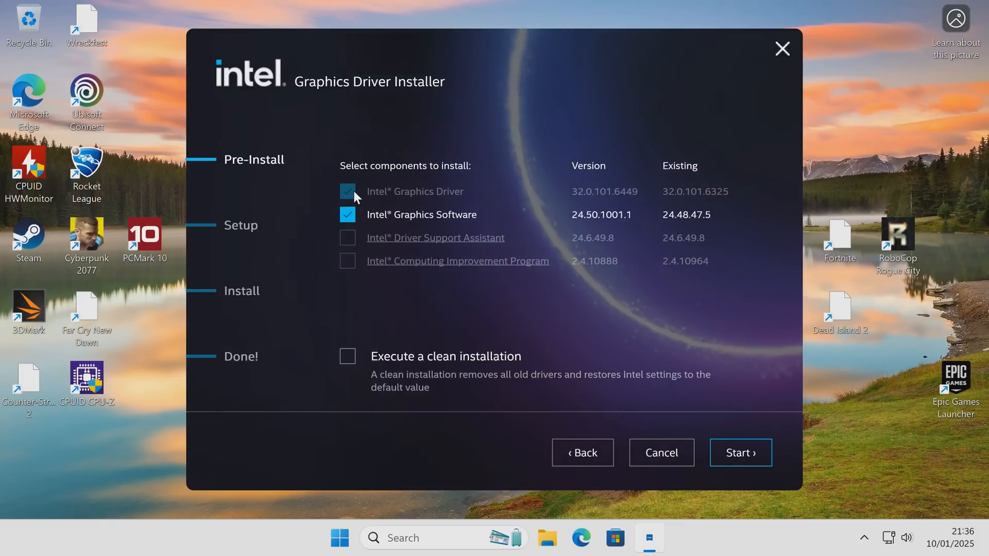
left_click(348, 215)
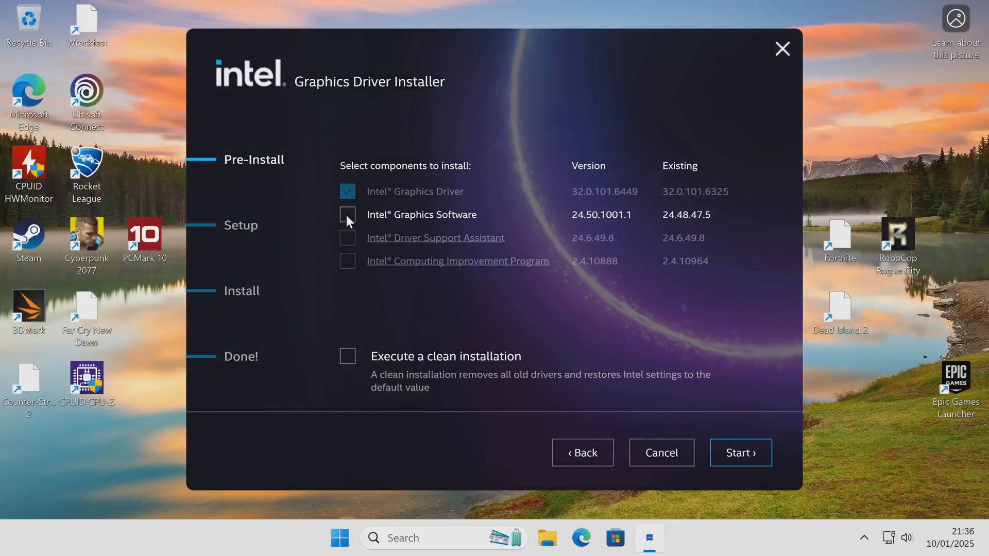
left_click(347, 214)
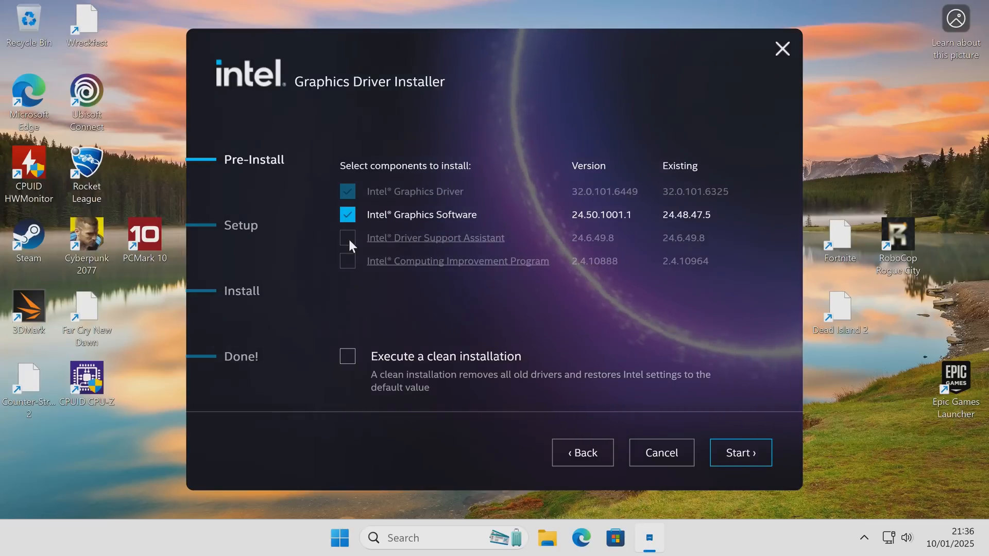
mouse_move(378, 241)
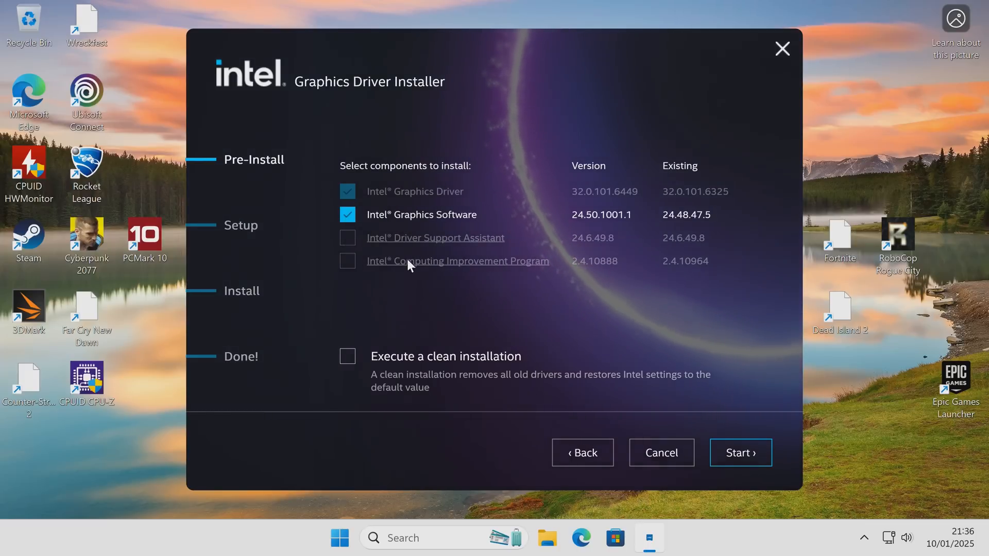
mouse_move(397, 344)
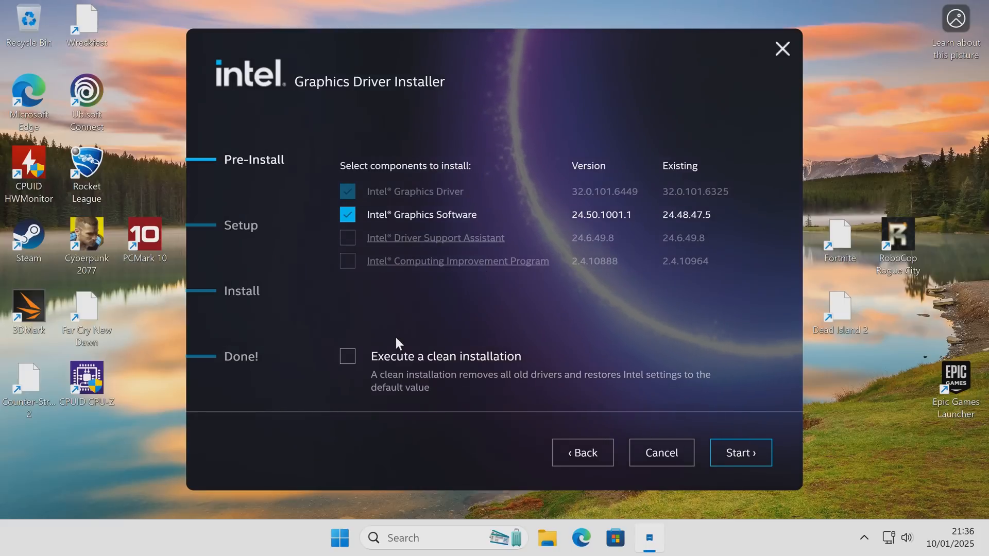
mouse_move(395, 363)
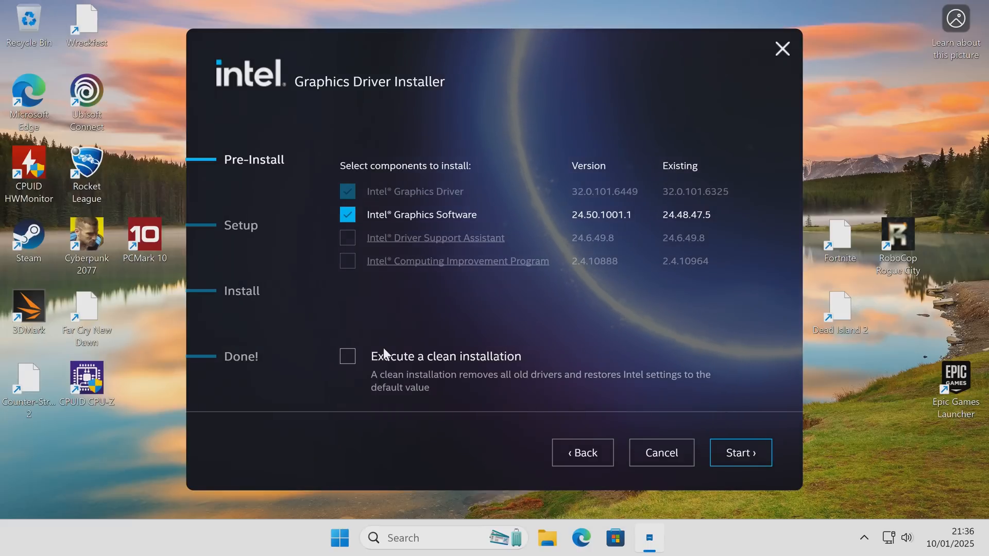
mouse_move(363, 354)
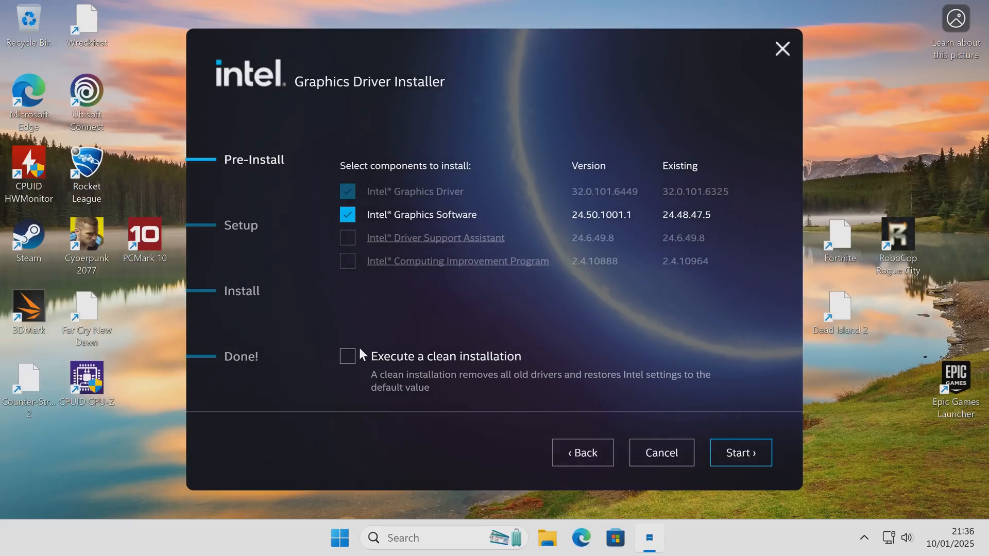
mouse_move(396, 199)
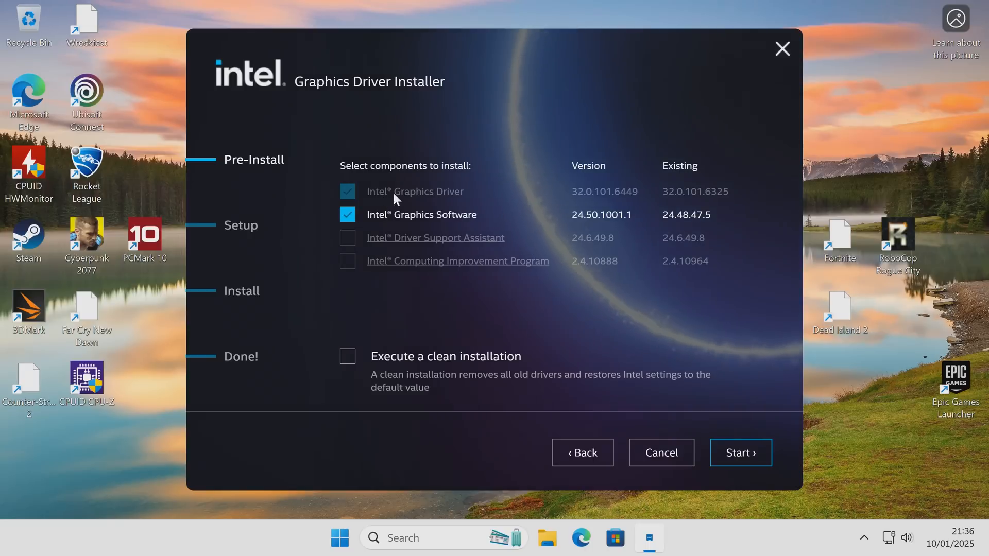
mouse_move(450, 220)
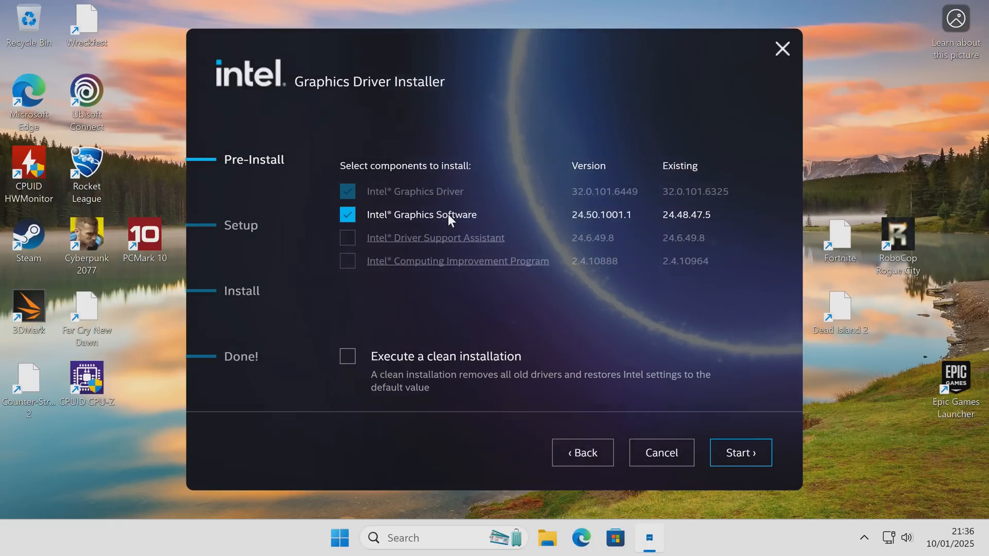
mouse_move(410, 230)
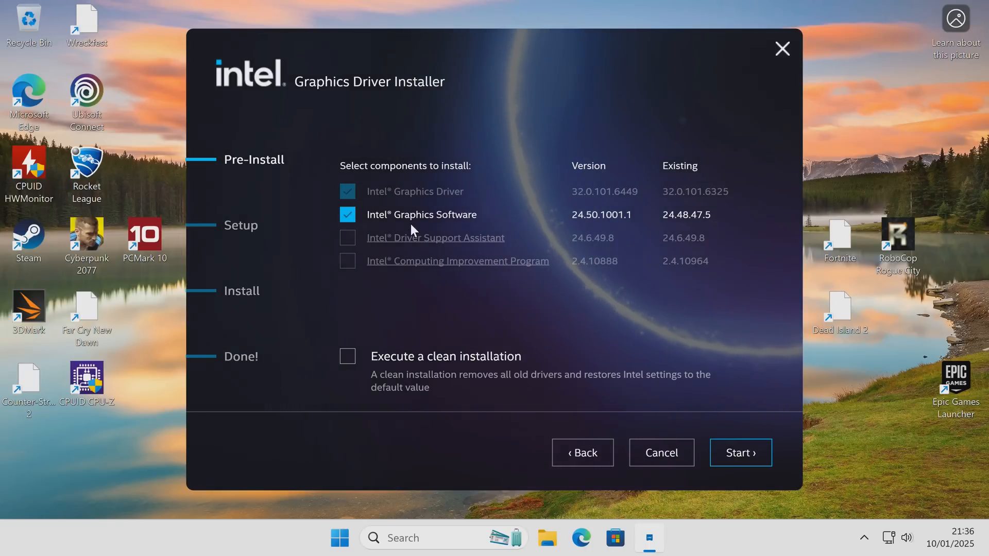
mouse_move(442, 227)
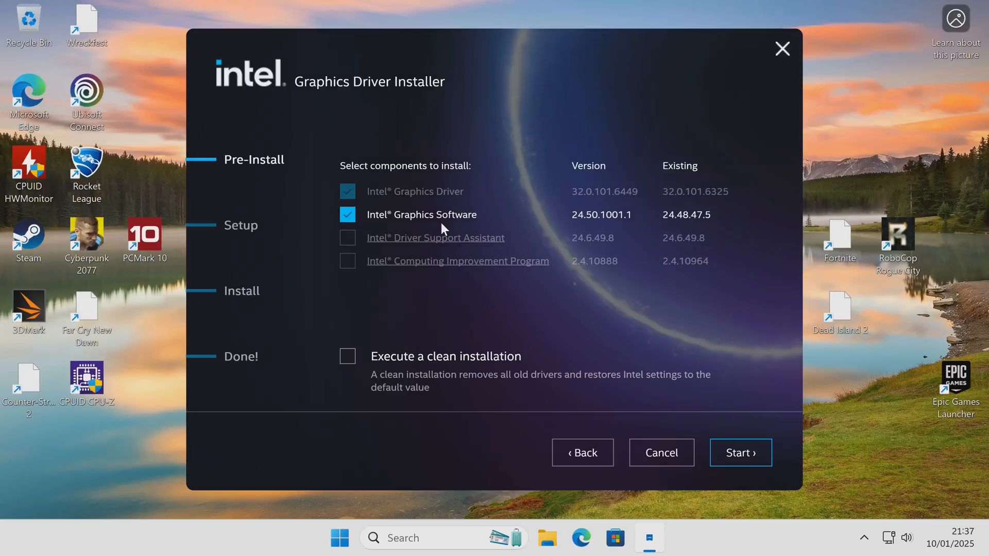
mouse_move(426, 237)
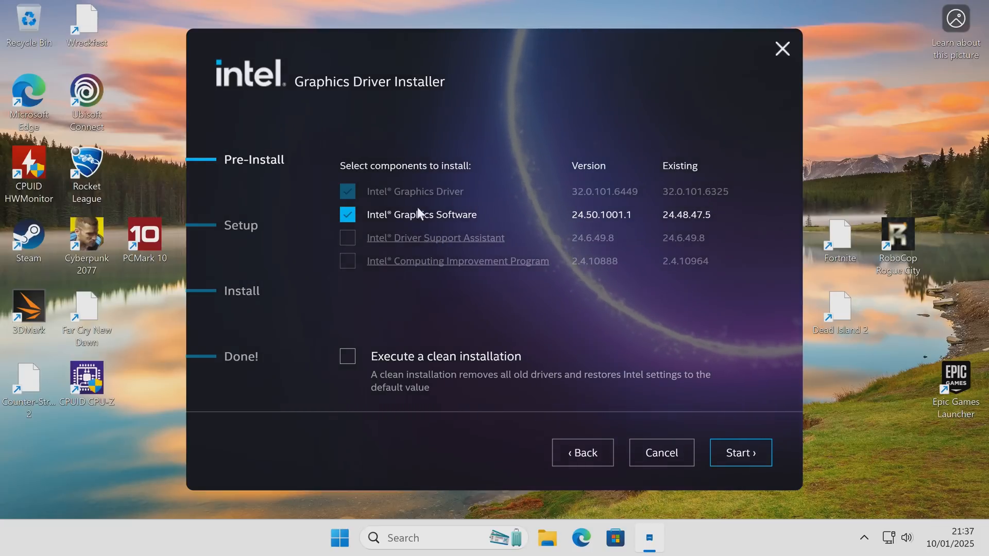
mouse_move(385, 219)
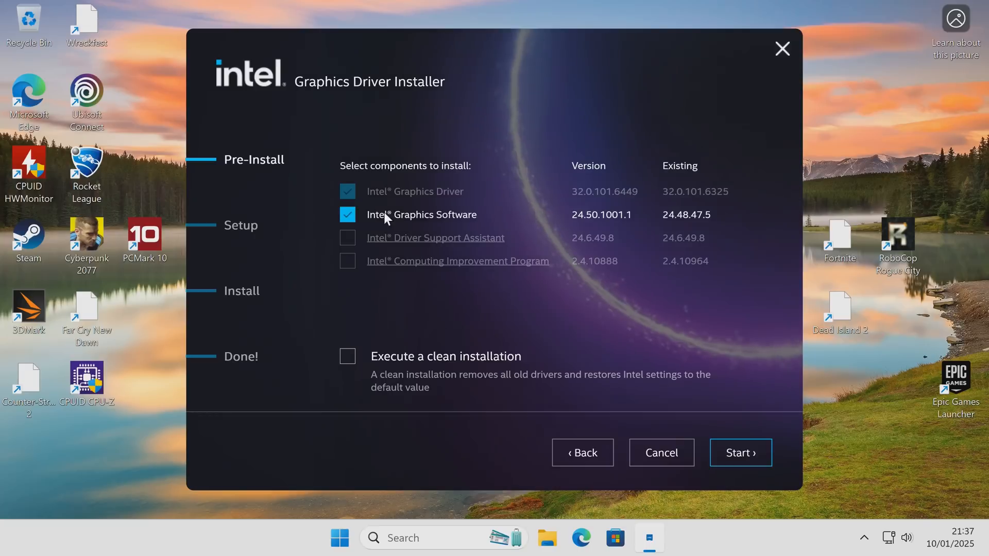
mouse_move(425, 220)
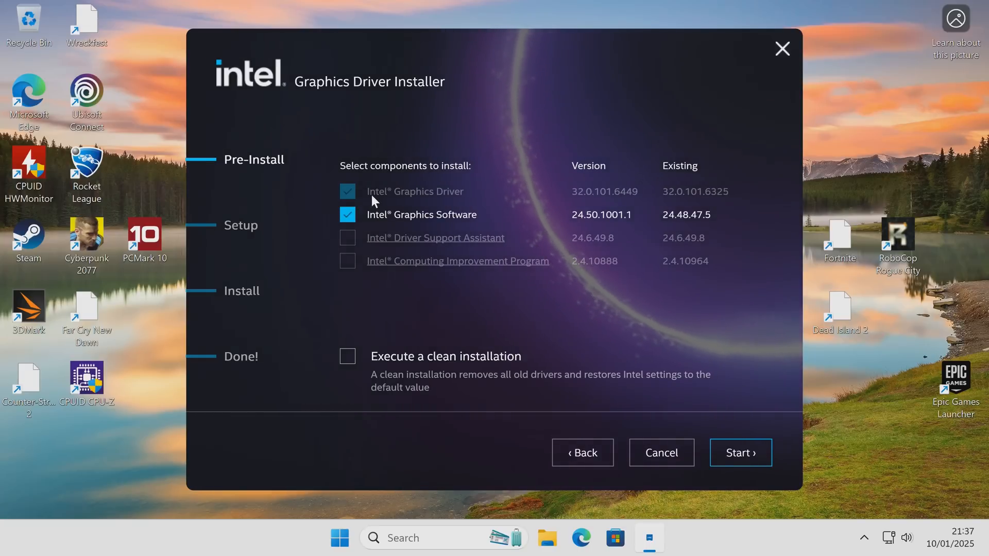
mouse_move(437, 201)
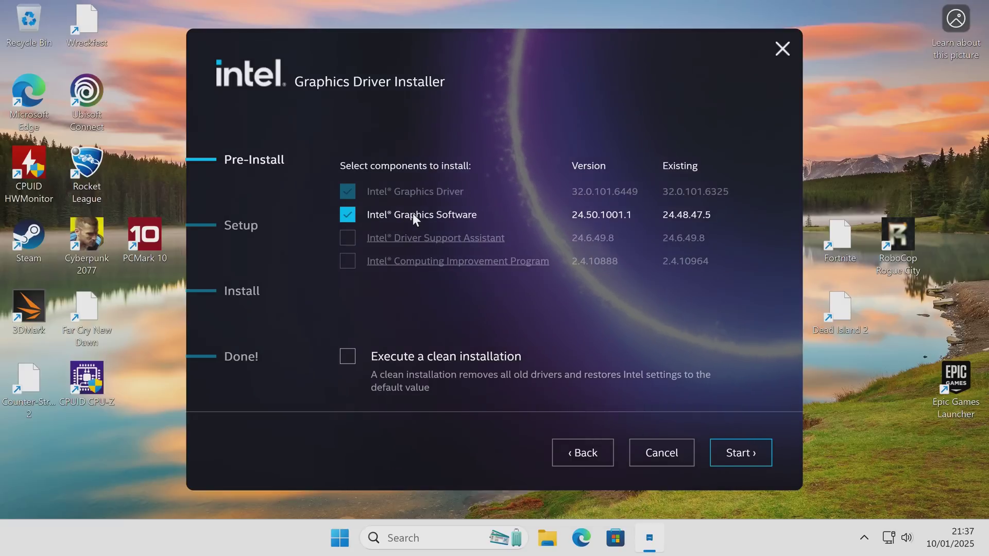
mouse_move(740, 453)
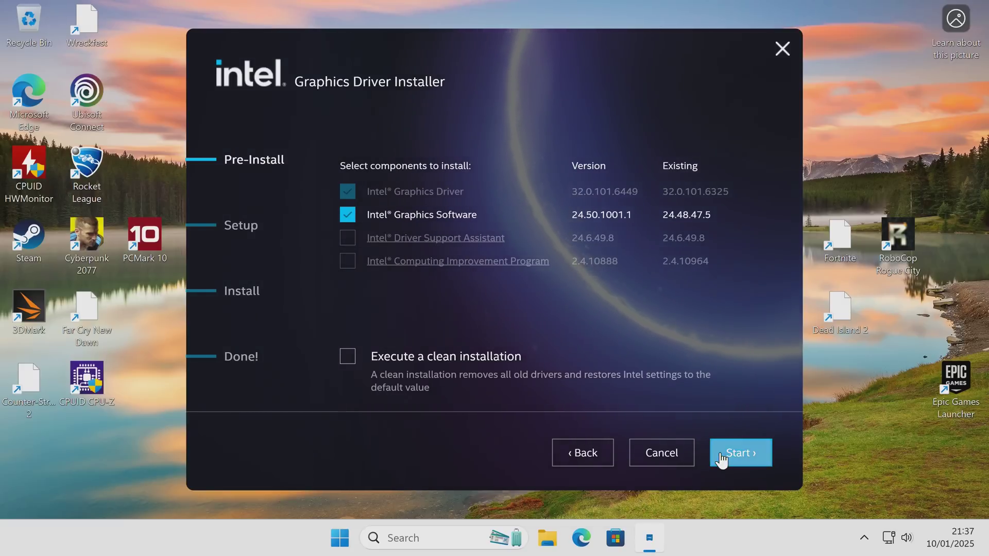
Start installing the selected driver and Intel Graphics Software components
left_click(740, 453)
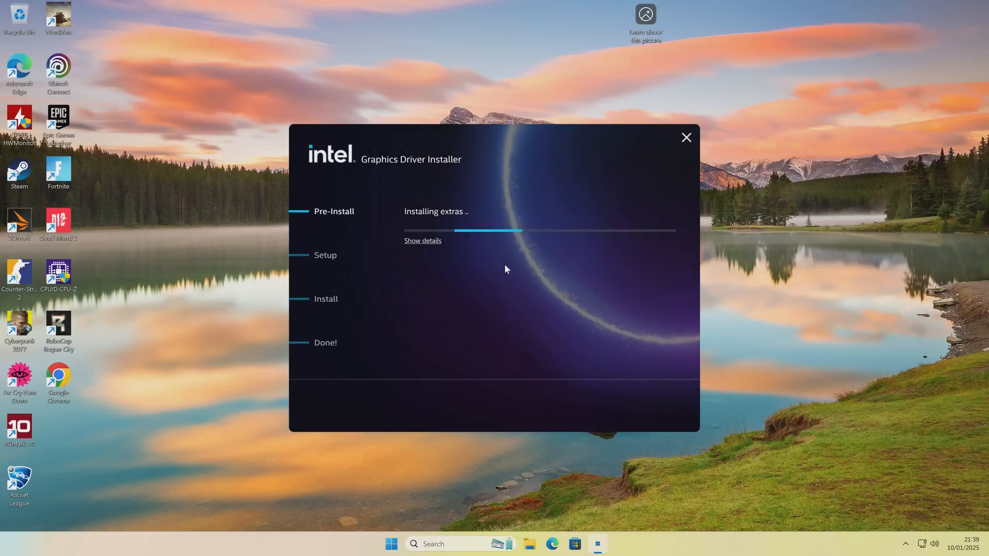
mouse_move(478, 257)
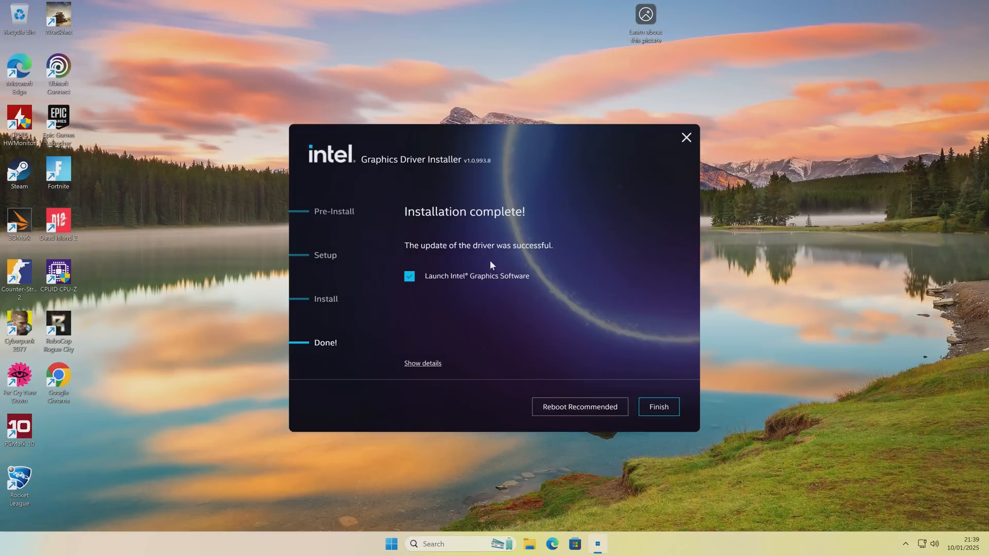
mouse_move(485, 227)
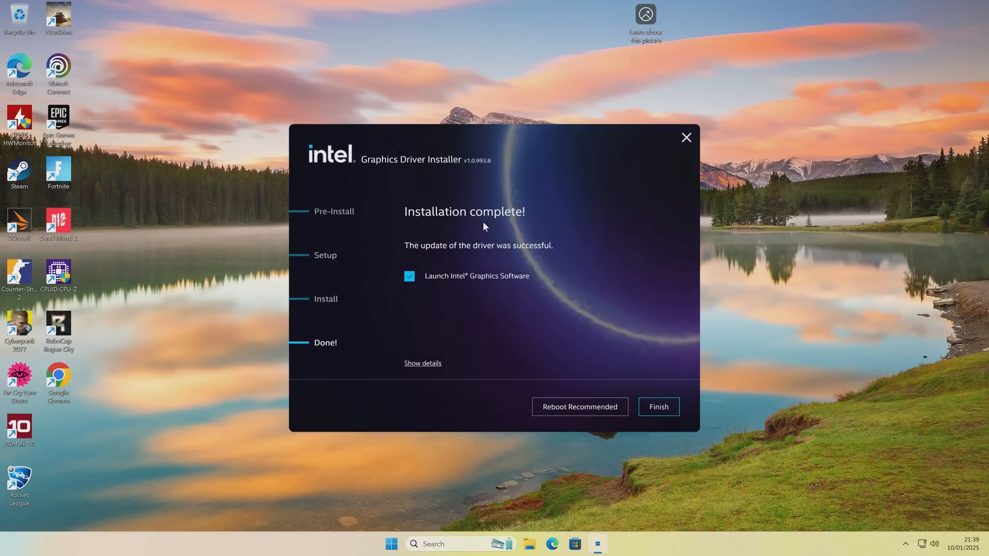
mouse_move(535, 255)
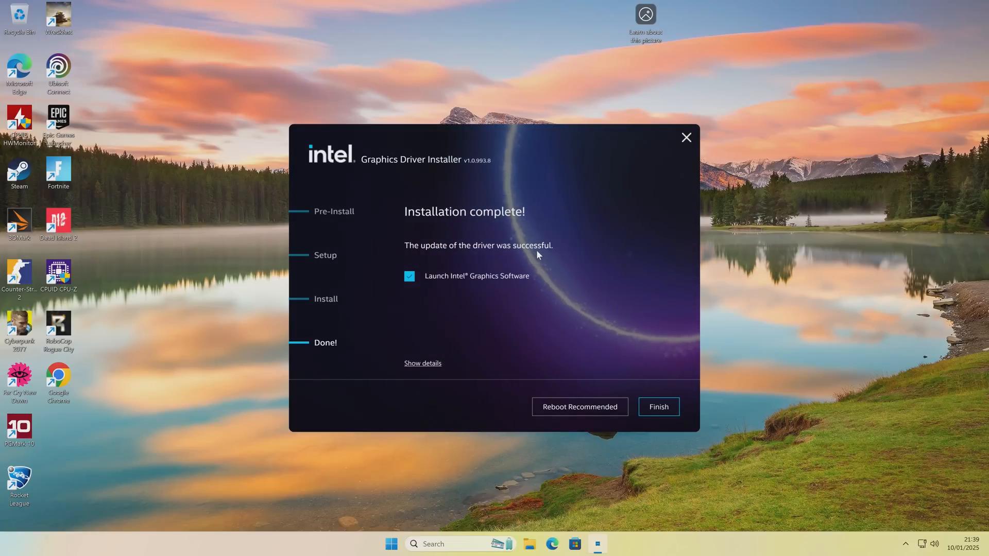
mouse_move(440, 282)
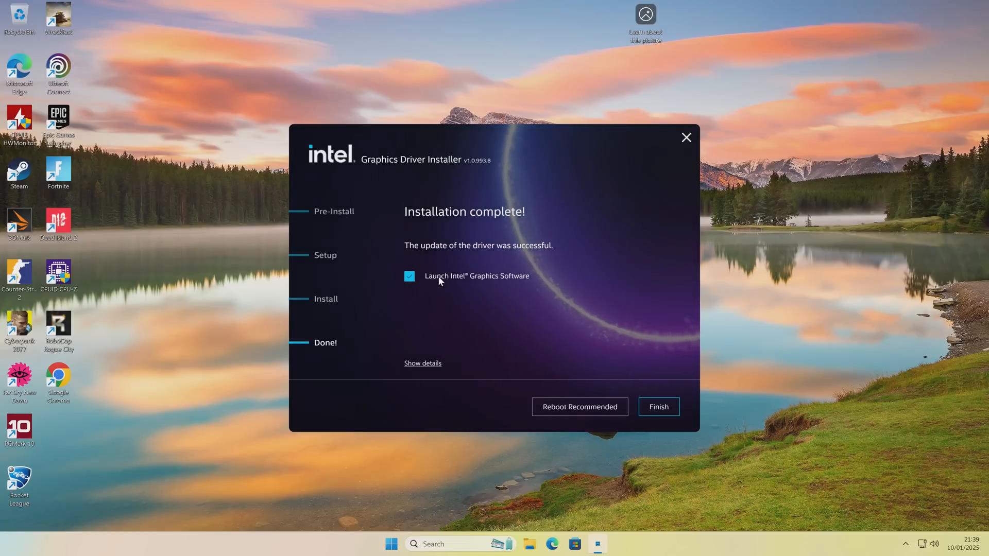
mouse_move(485, 290)
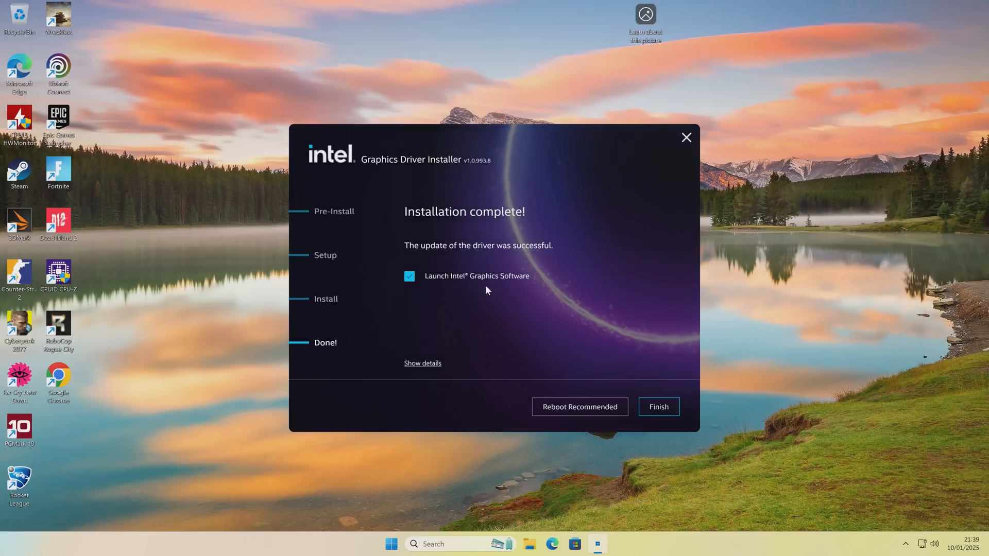
Untick Launch Intel Graphics Software and finish the installer
left_click(409, 276)
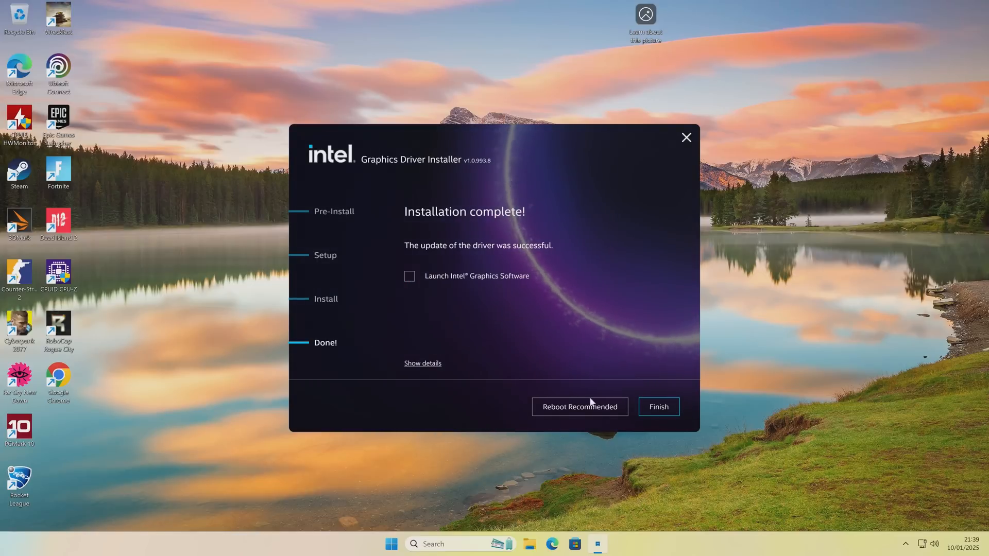
mouse_move(579, 406)
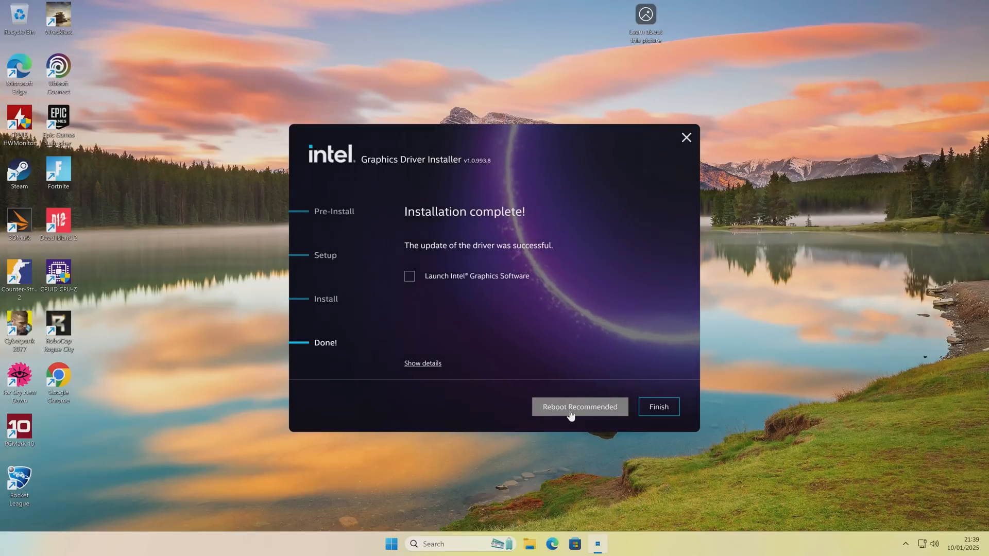
mouse_move(659, 407)
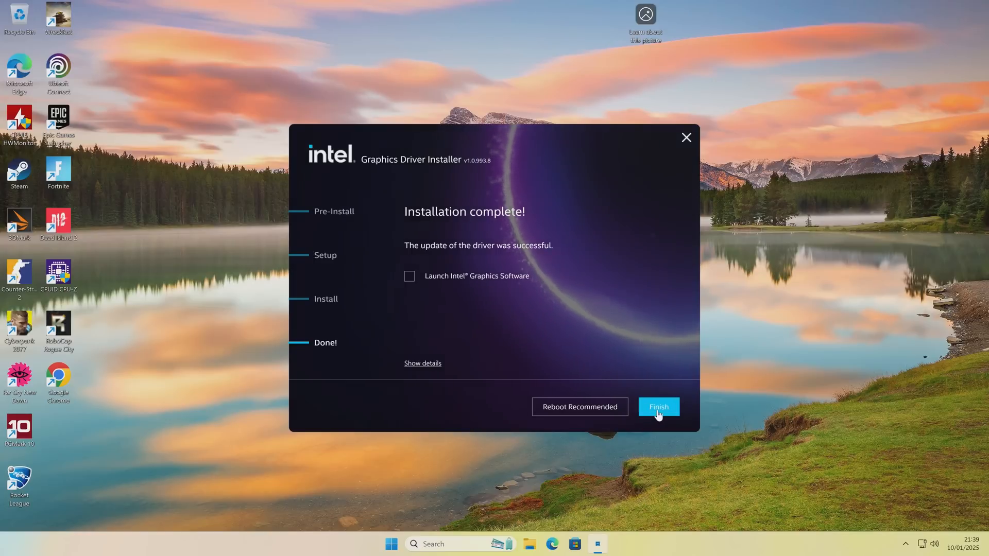
left_click(658, 406)
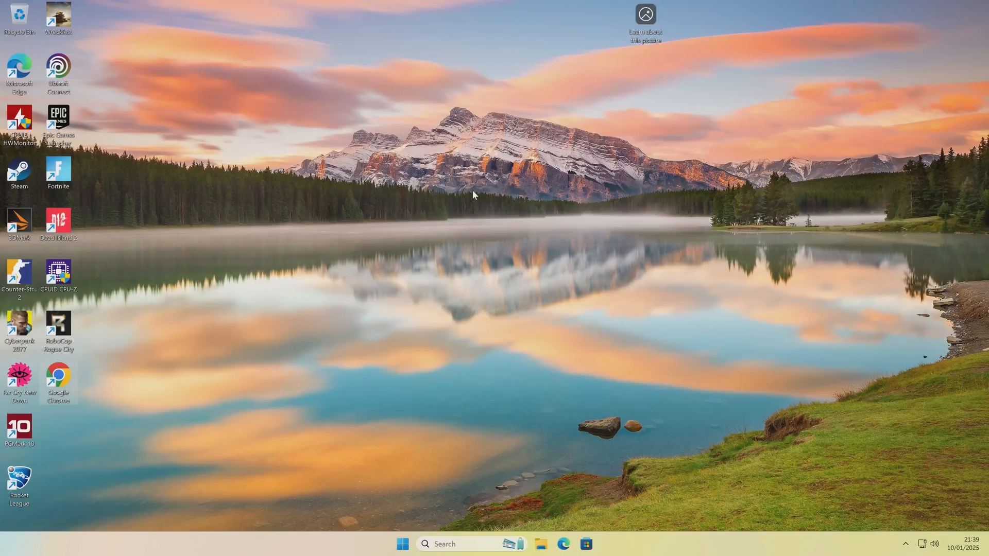
mouse_move(78, 211)
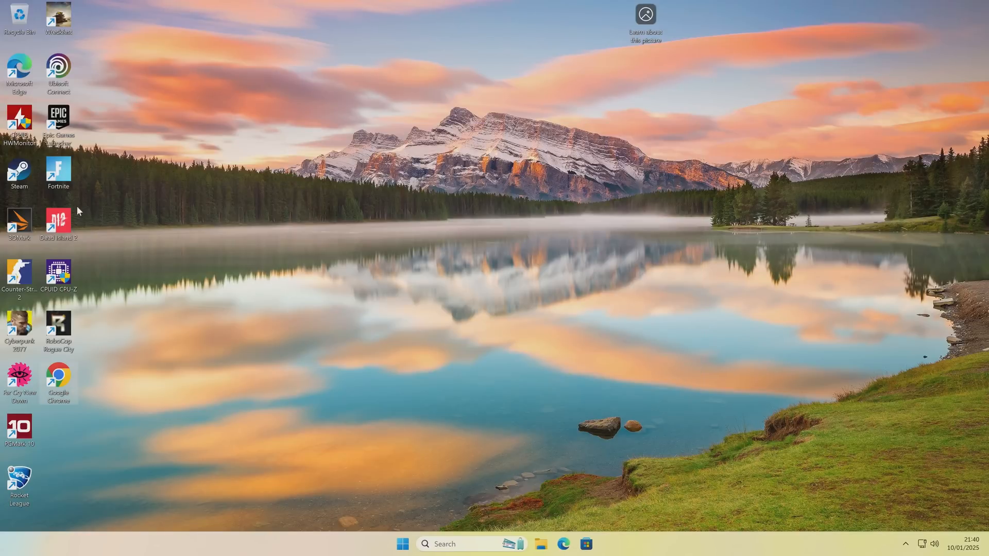
mouse_move(433, 212)
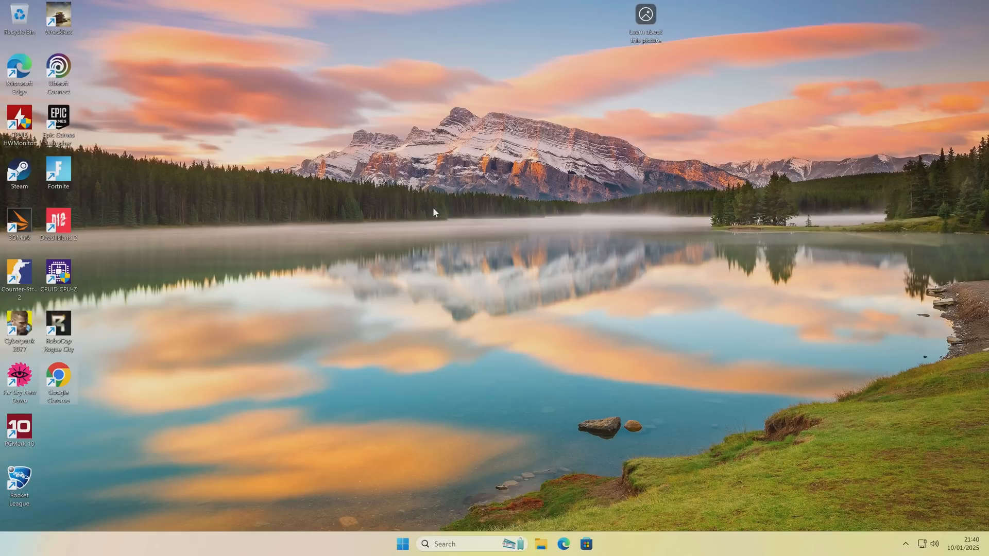
mouse_move(429, 208)
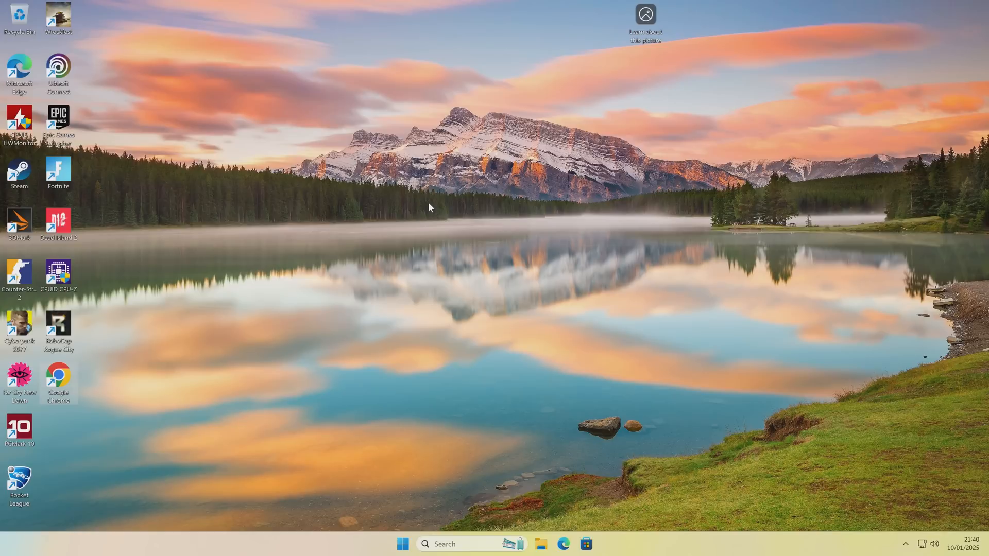
mouse_move(19, 119)
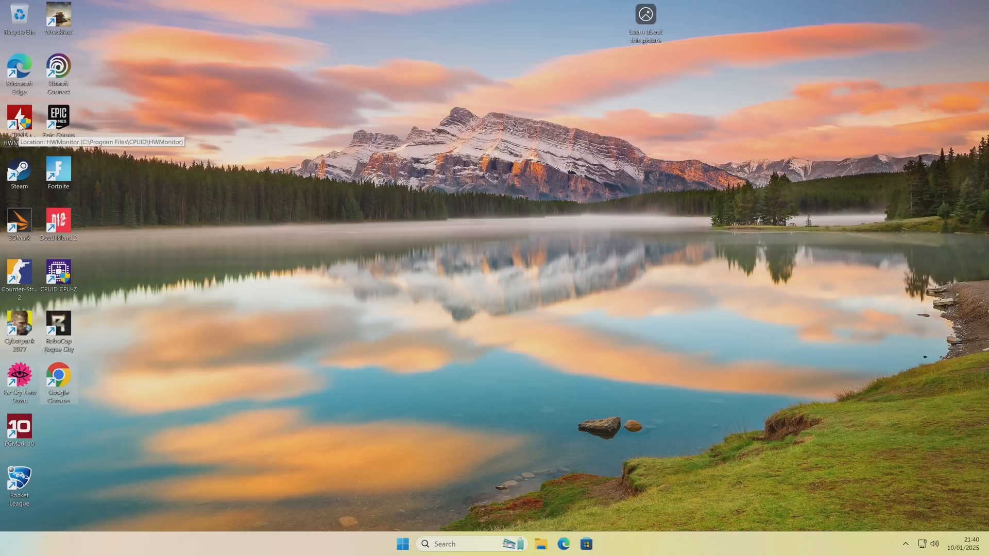
Launch HWMonitor and view the Arc B580 readings showing about 18 W idle power
double_click(19, 120)
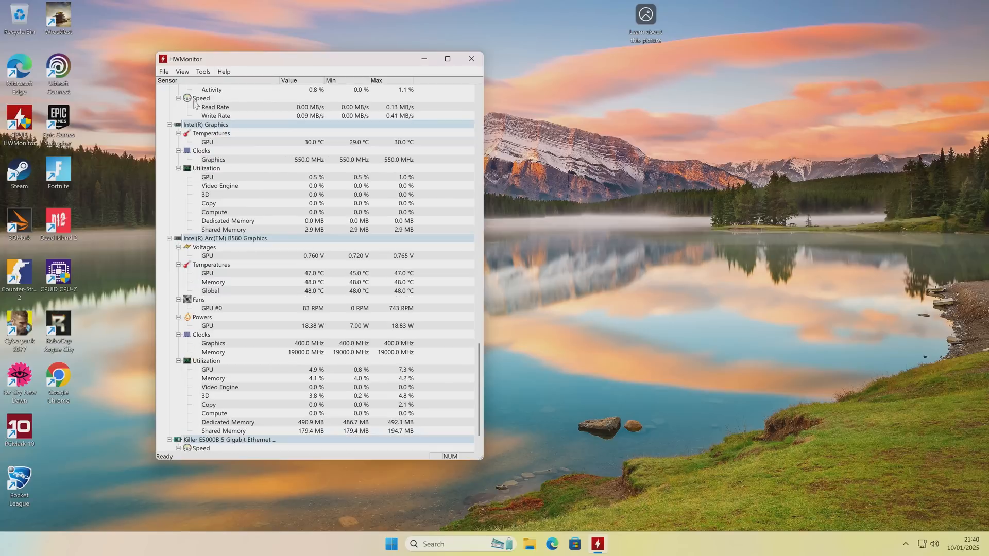
scroll("up", 3)
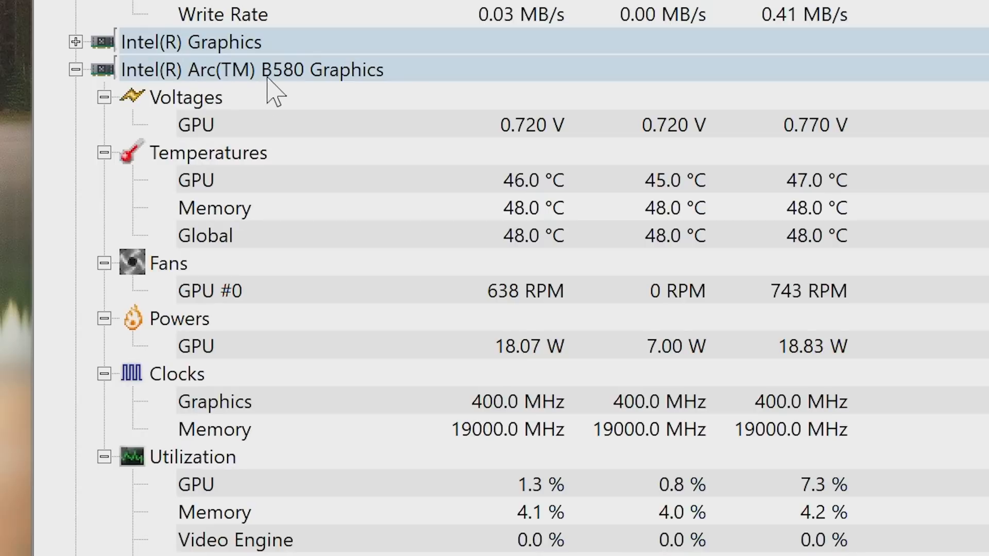
mouse_move(463, 351)
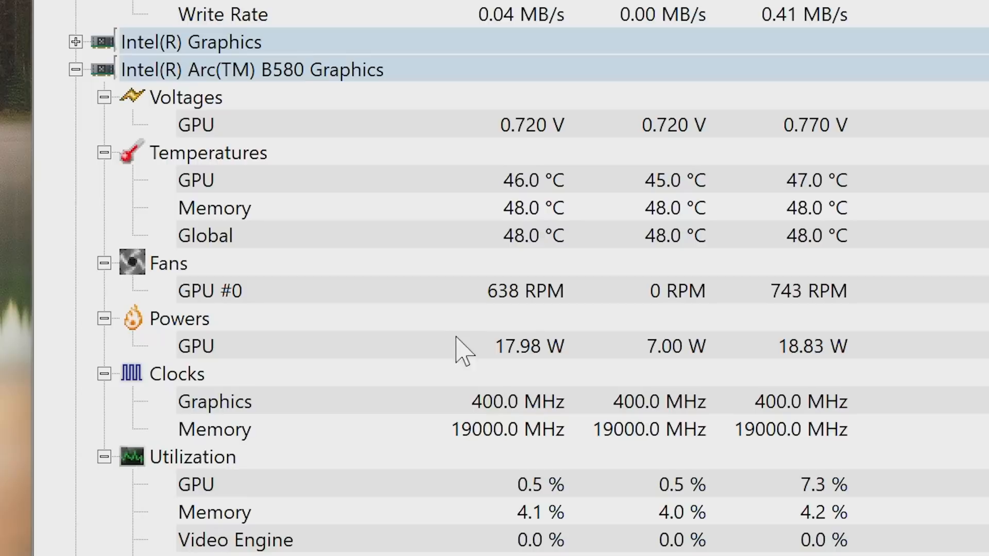
mouse_move(517, 372)
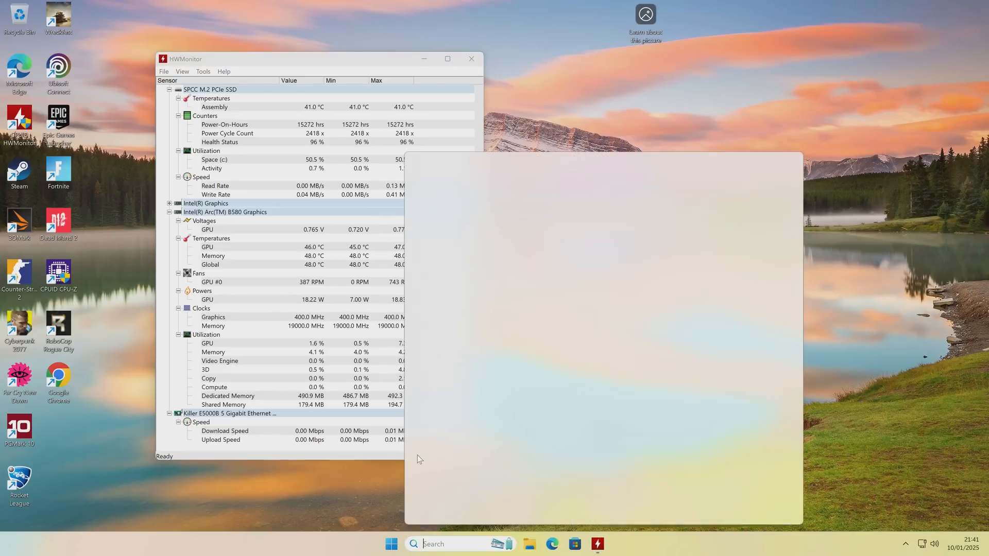
Search 'power' and reach the Balanced plan's advanced power settings
type("power")
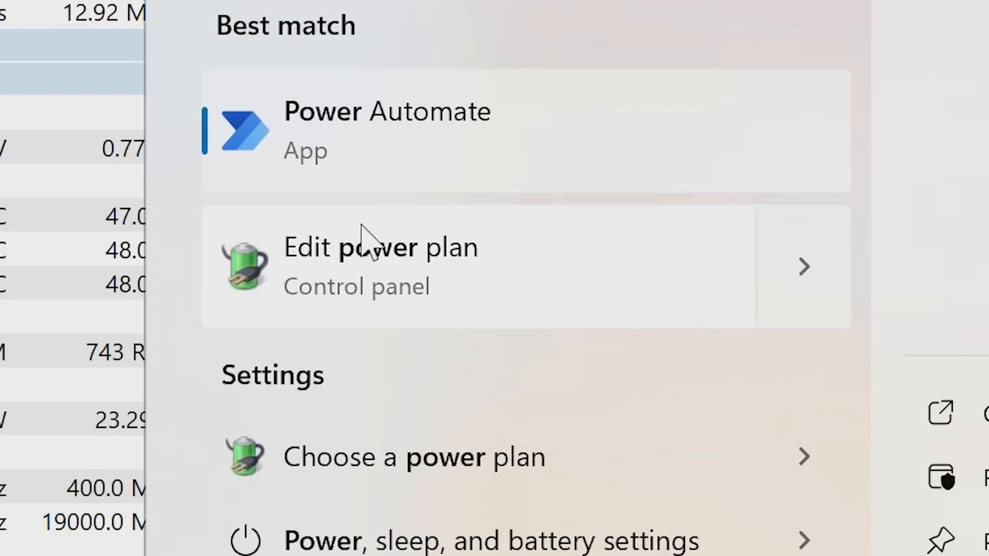
left_click(382, 264)
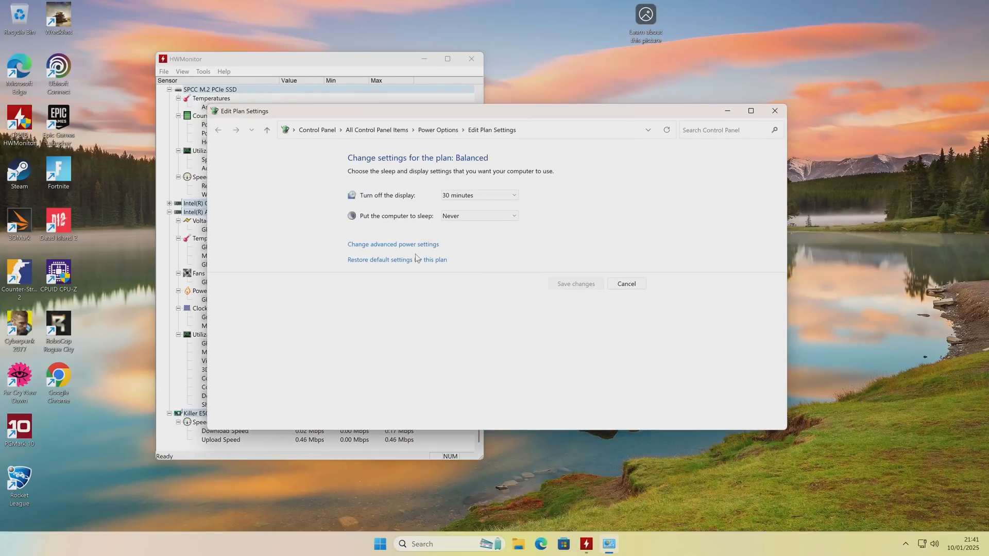
left_click(393, 244)
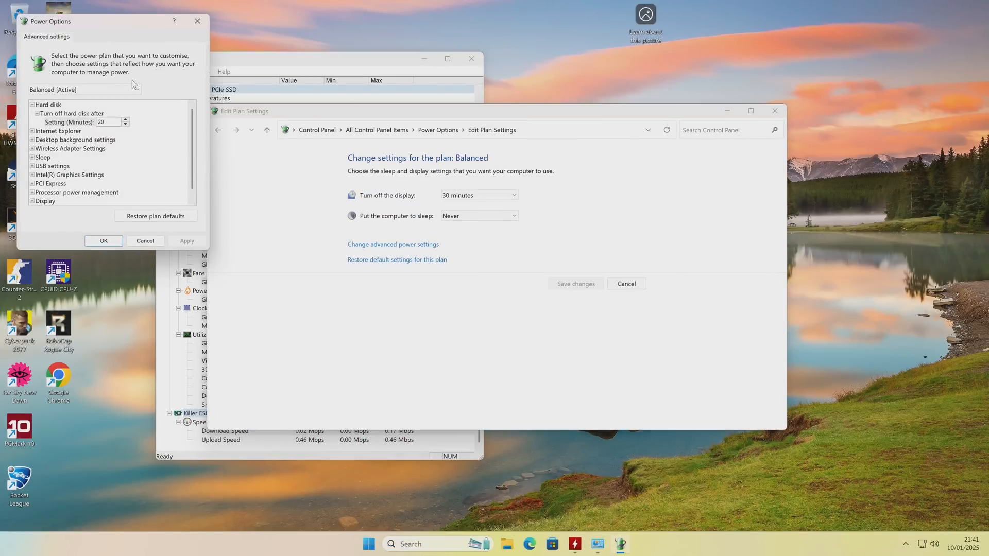
mouse_move(52, 183)
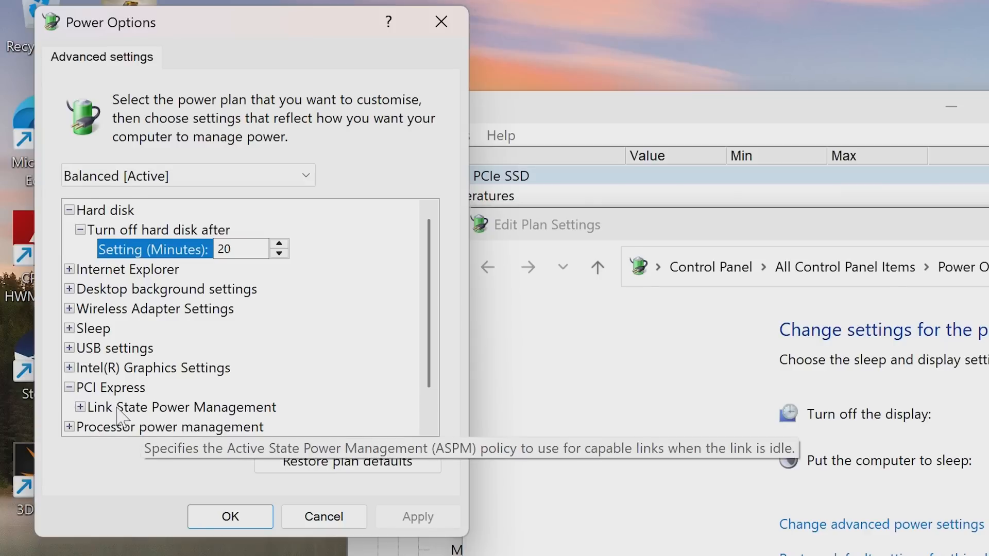
Set PCI Express Link State Power Management to Maximum power savings
left_click(81, 408)
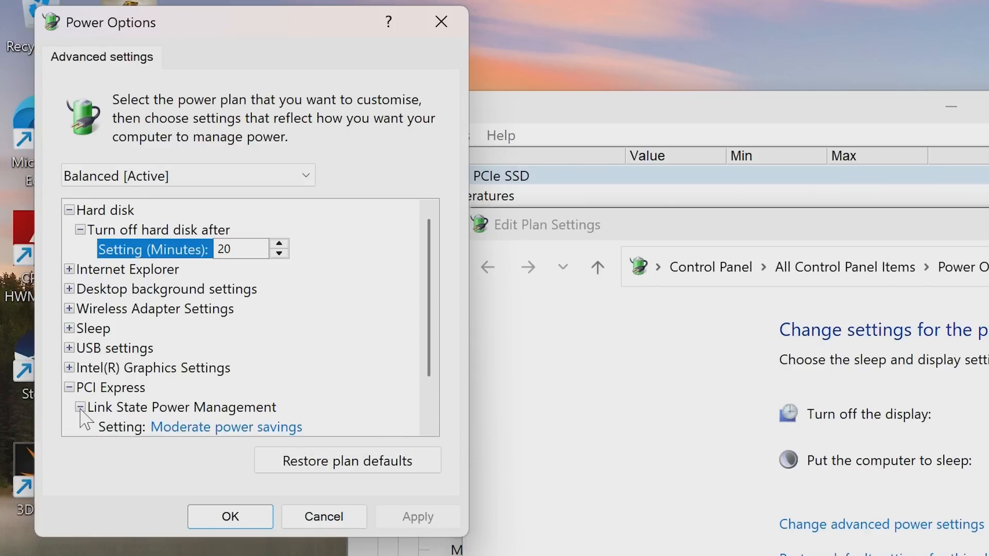
scroll("down", 3)
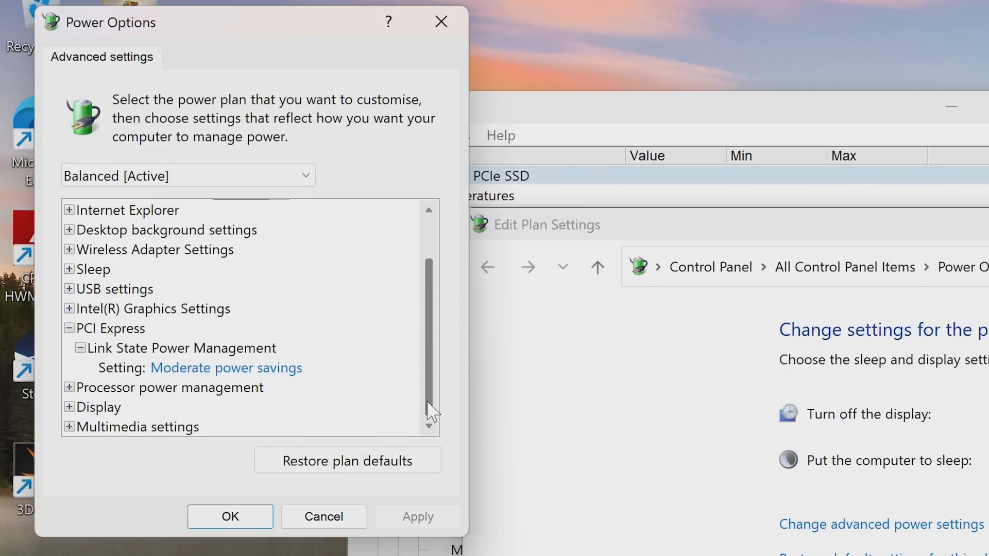
left_click(226, 368)
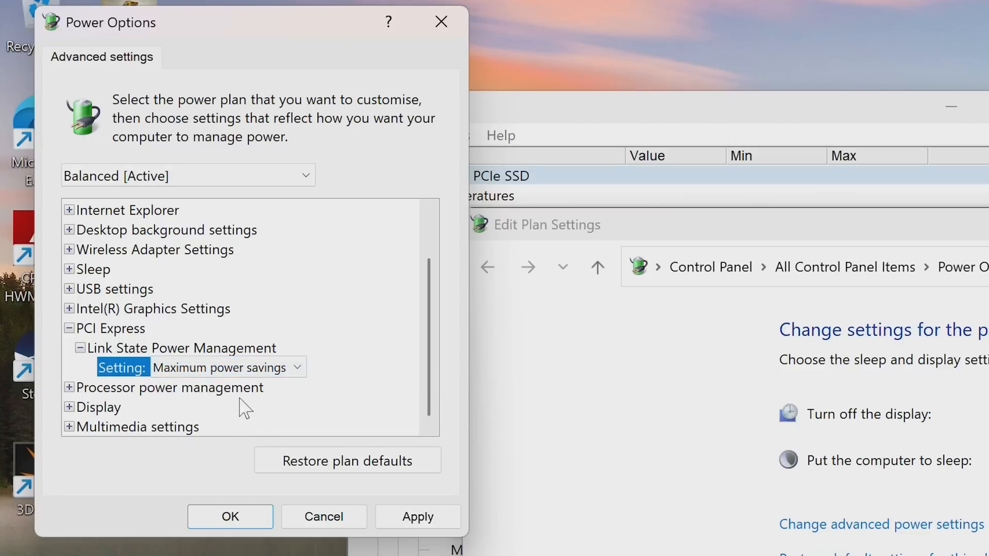
mouse_move(238, 342)
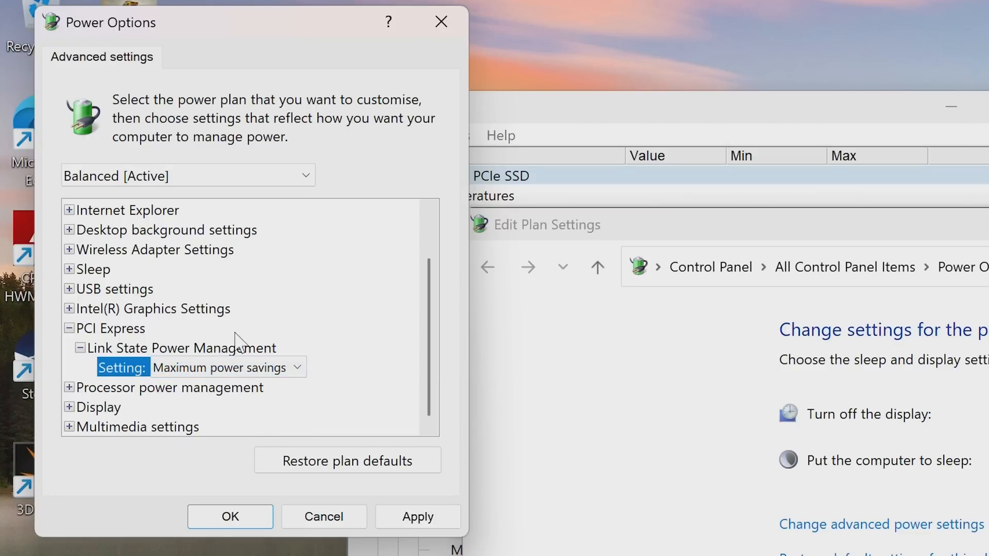
mouse_move(269, 387)
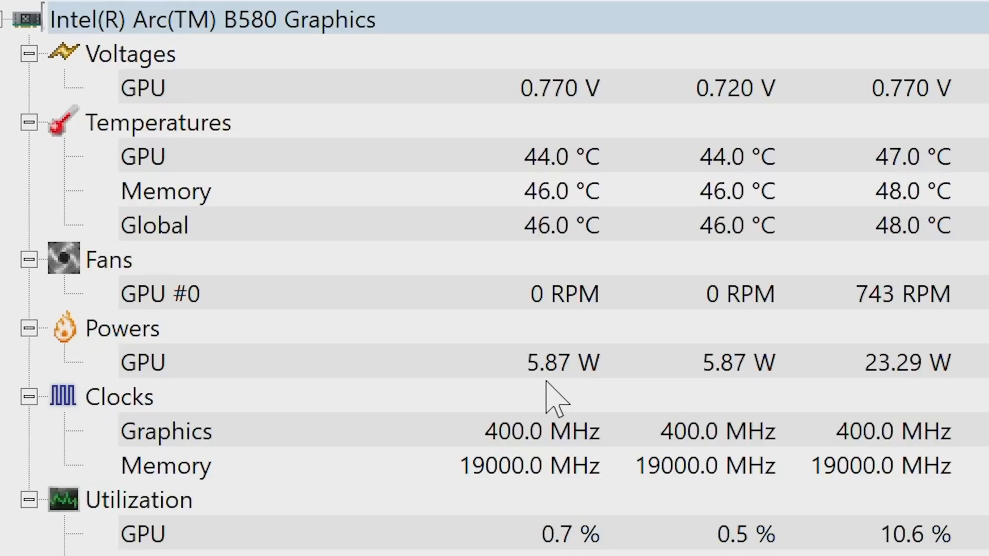
mouse_move(549, 398)
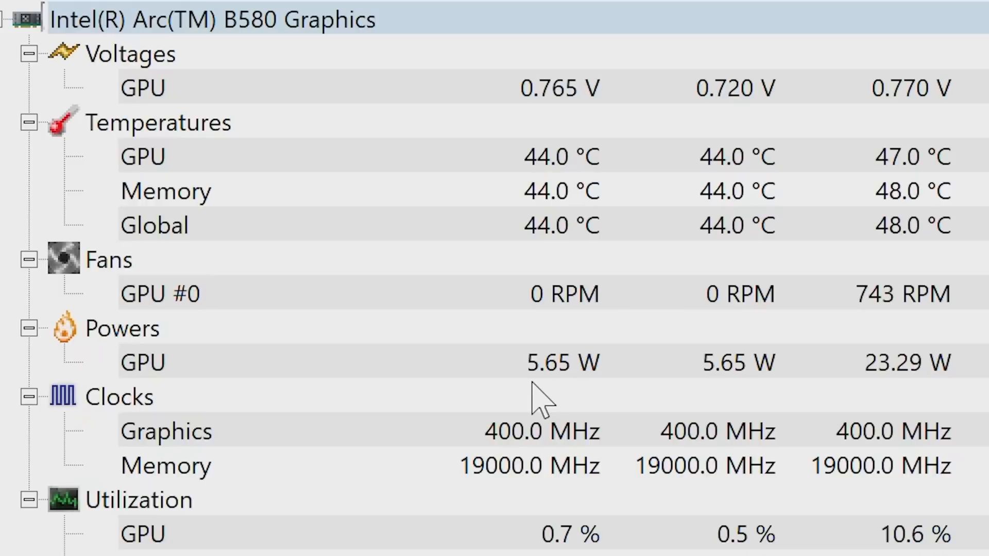
mouse_move(702, 384)
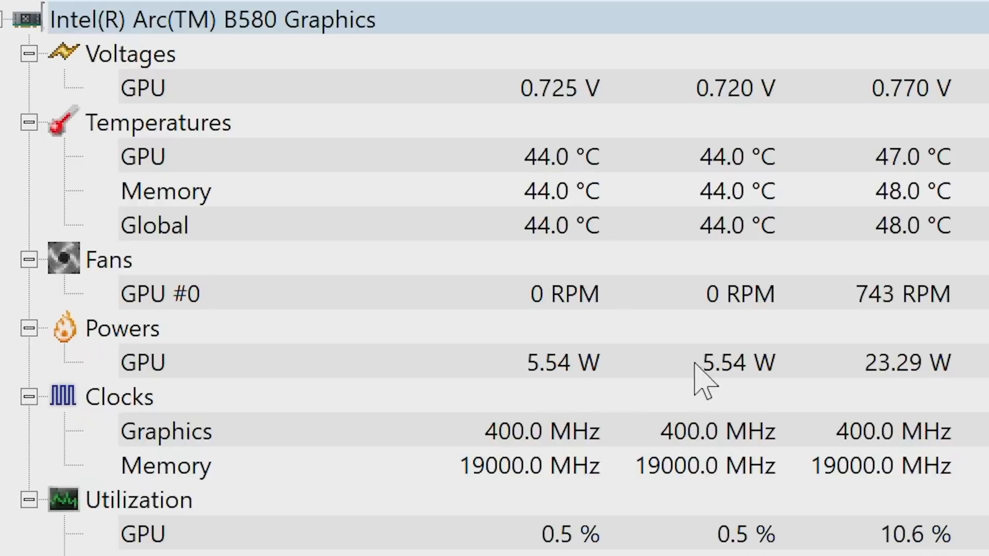
mouse_move(764, 407)
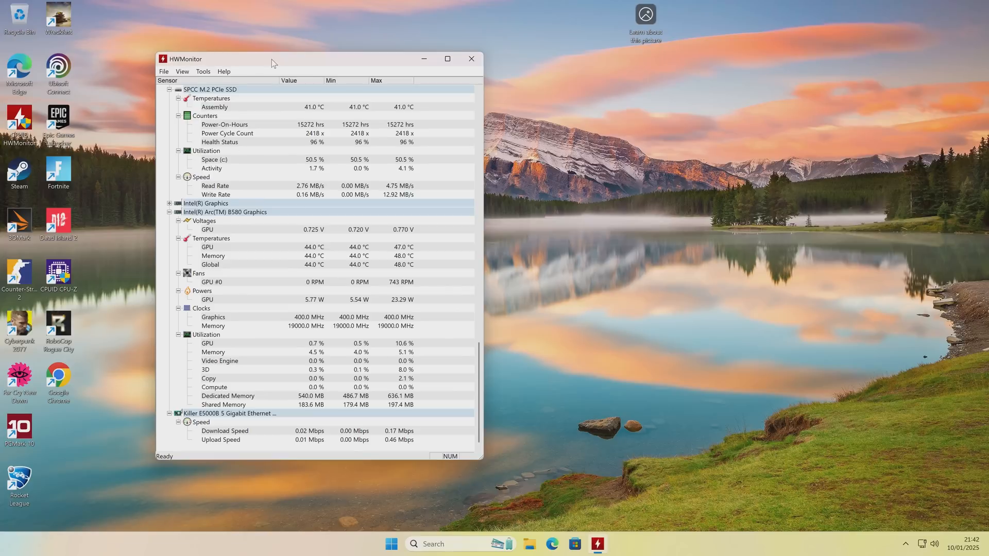
Confirm the Arc B580 idles near 5.5 W, then close HWMonitor
left_click_drag(271, 59, 372, 73)
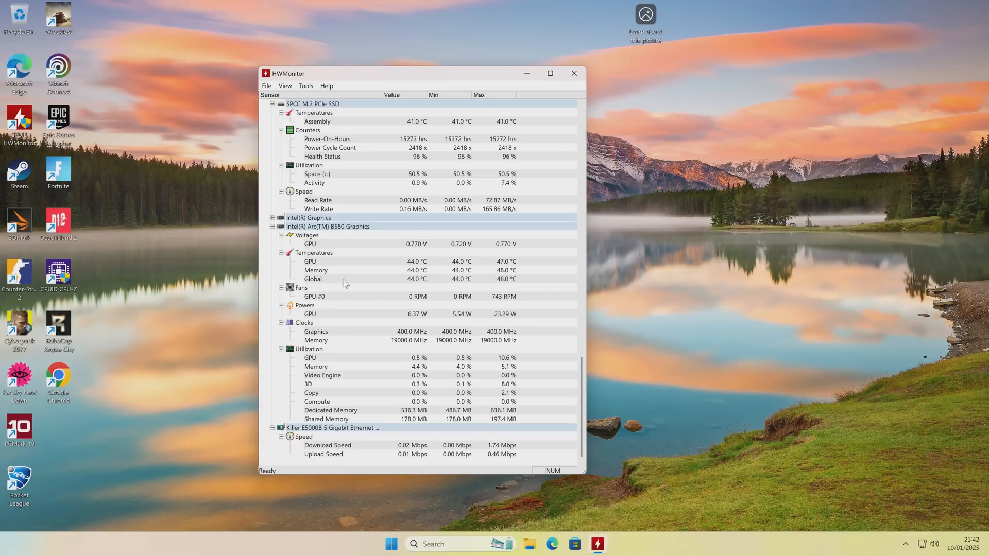
mouse_move(440, 300)
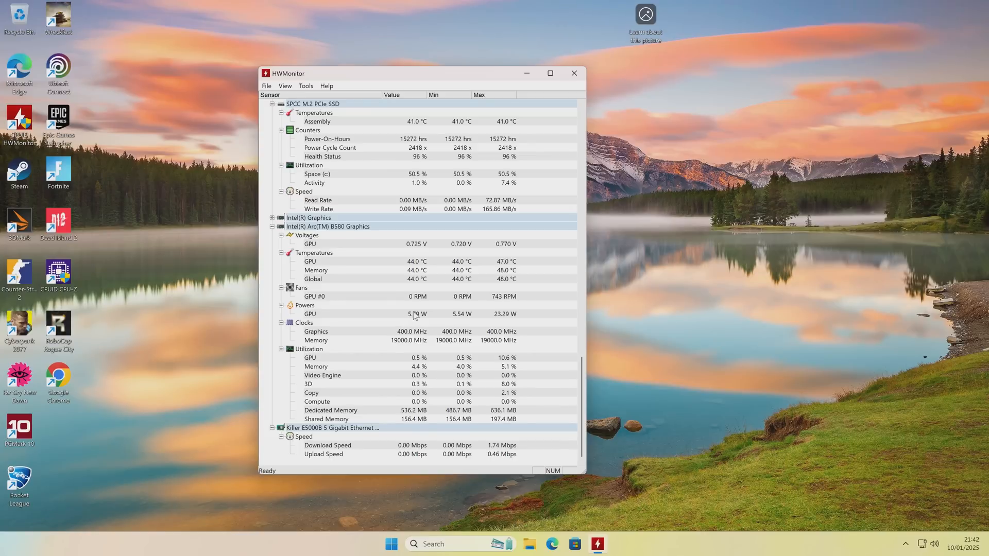
left_click(573, 73)
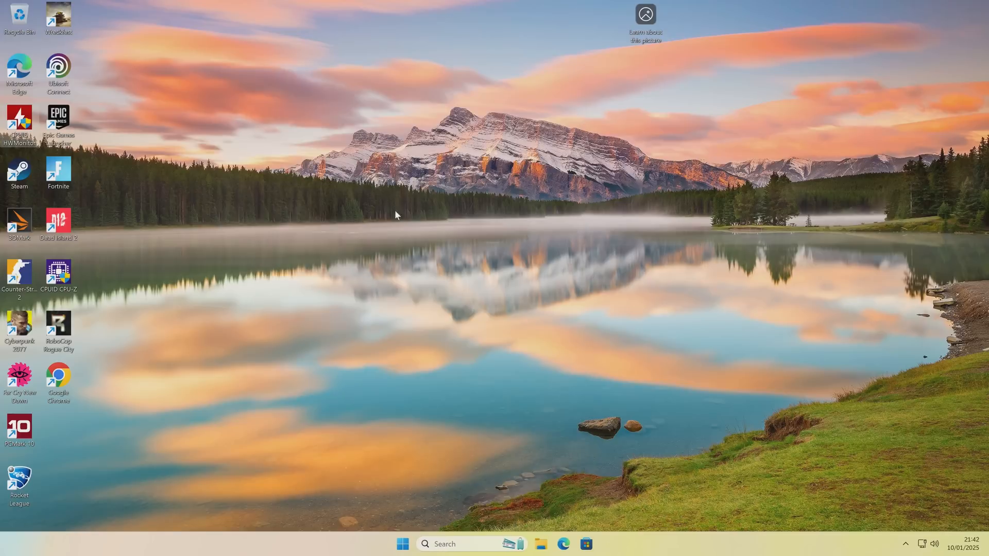
mouse_move(398, 184)
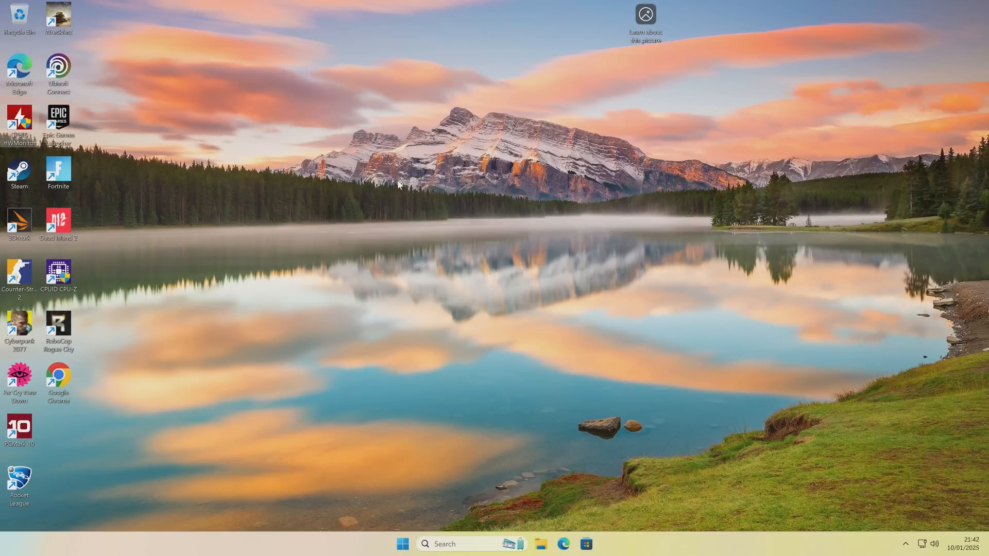